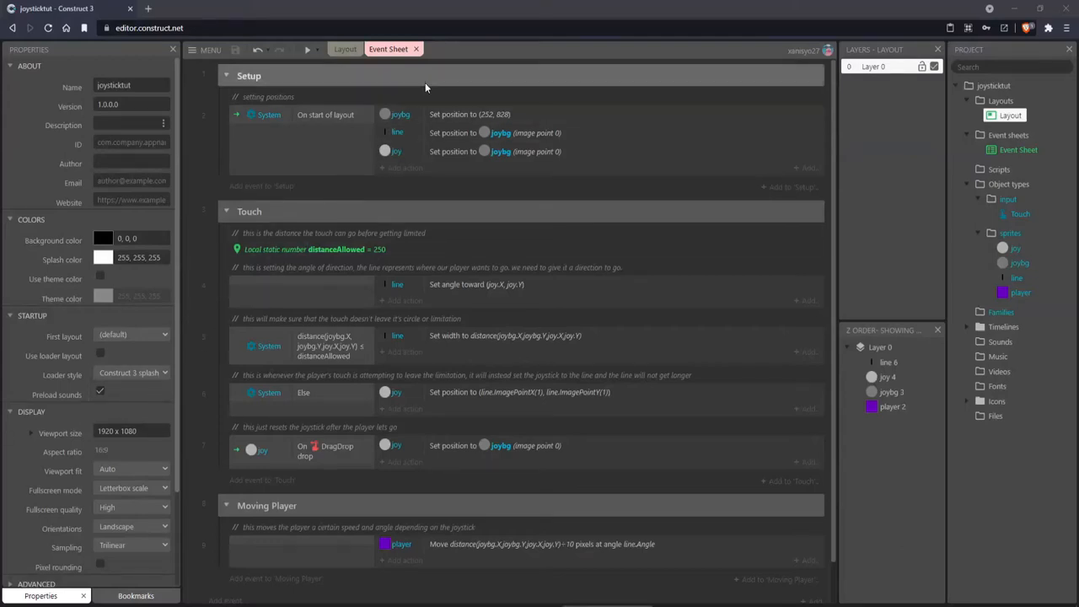
pyautogui.moveTo(451, 65)
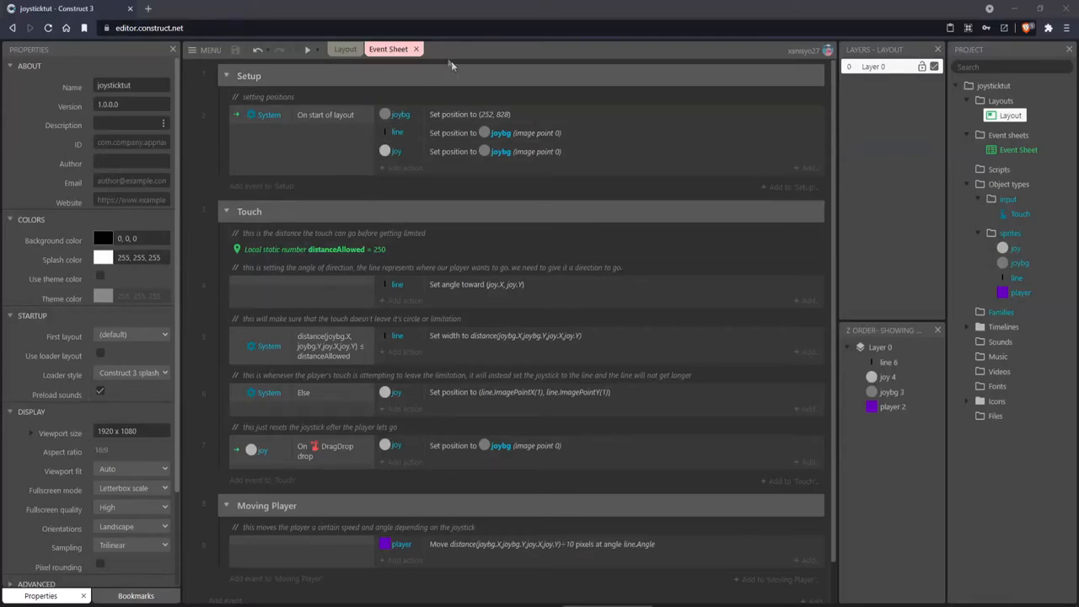
# Preview the game full-screen and drag the joystick knob to test the player.
pyautogui.click(345, 49)
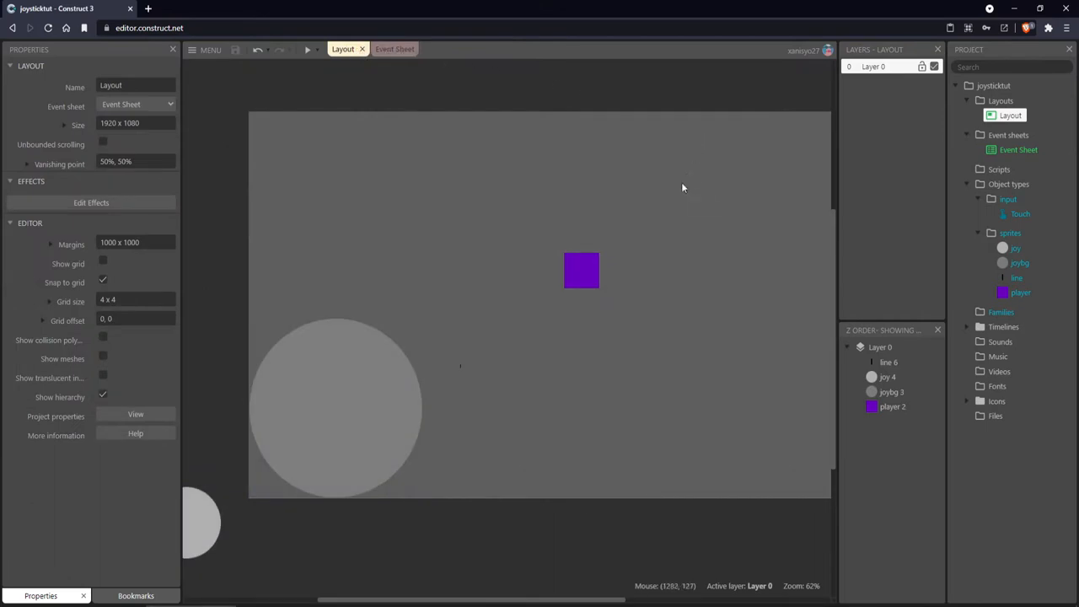
pyautogui.moveTo(579, 117)
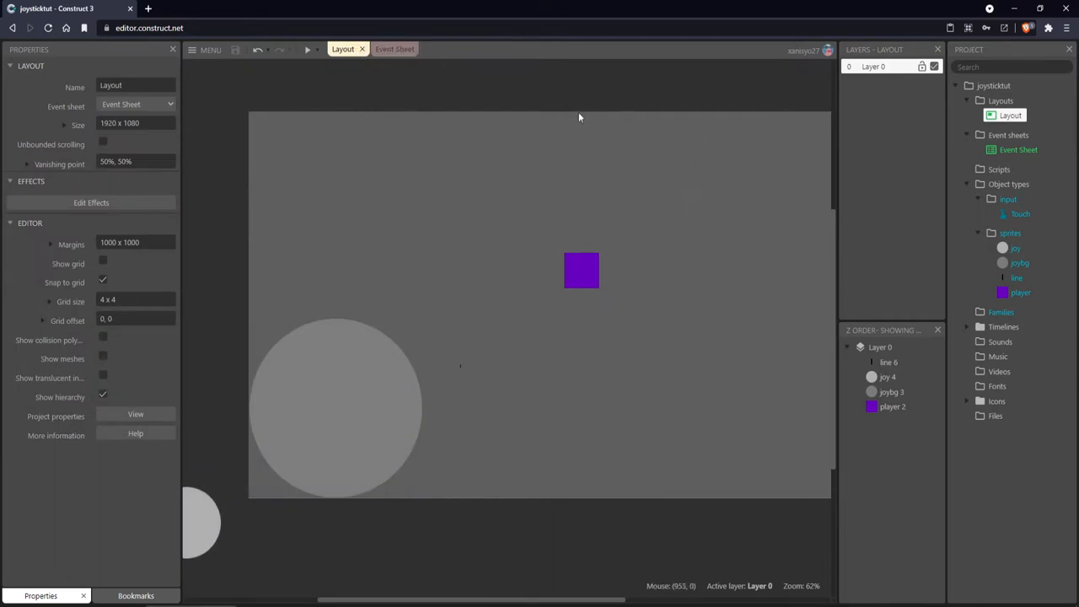
pyautogui.moveTo(554, 121)
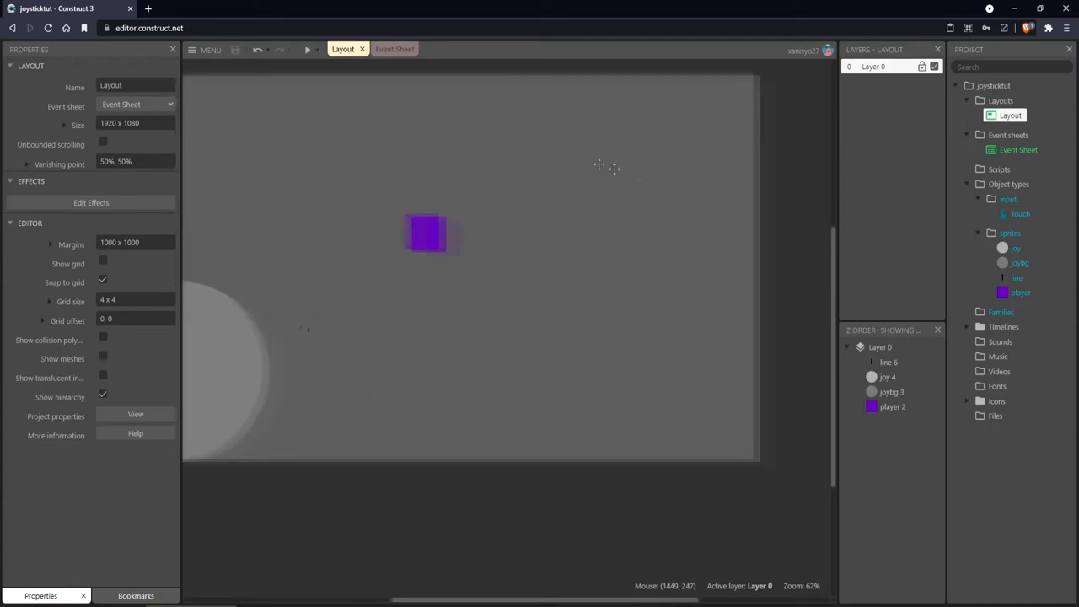
pyautogui.click(389, 49)
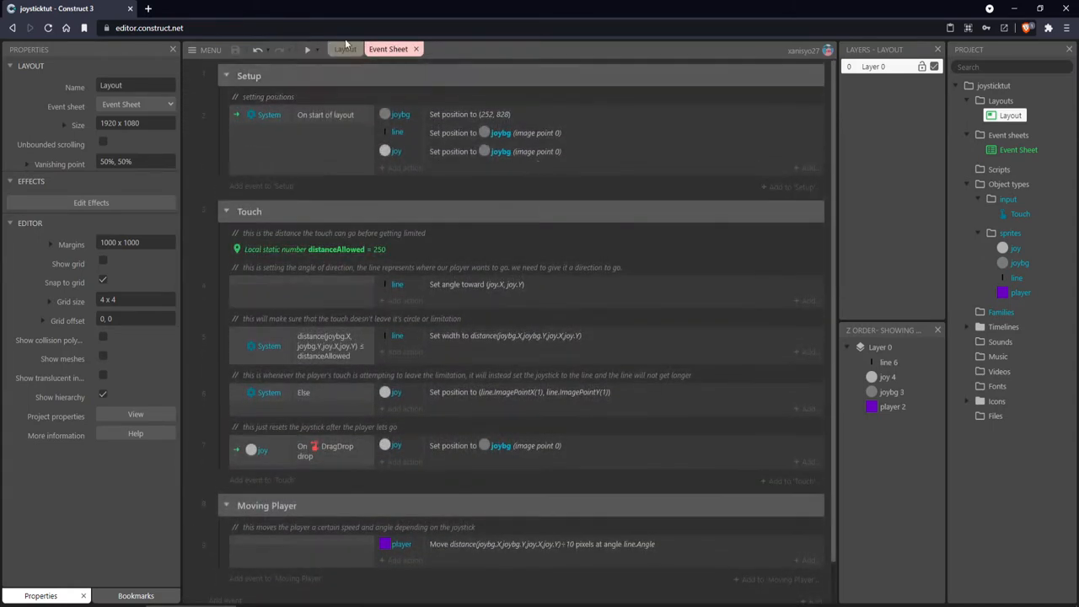
pyautogui.click(307, 49)
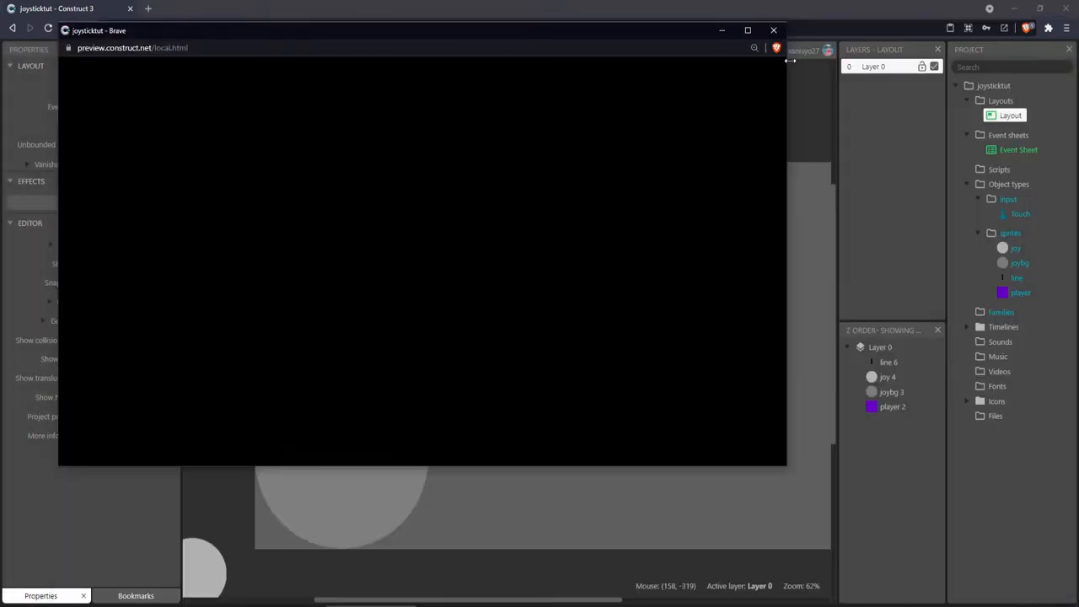
pyautogui.click(747, 30)
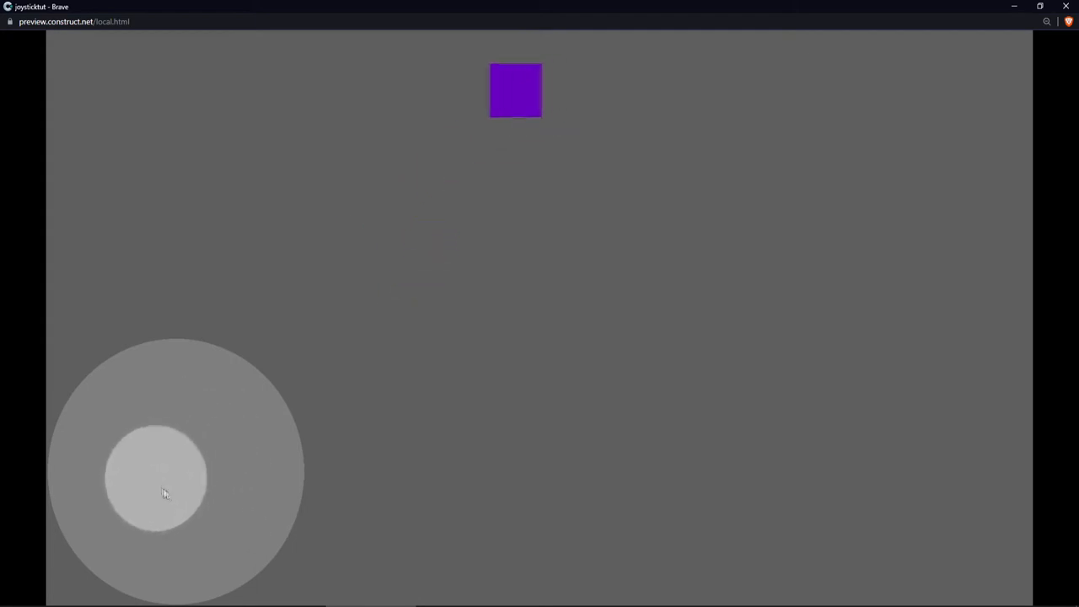
pyautogui.moveTo(166, 493); pyautogui.dragTo(266, 464)
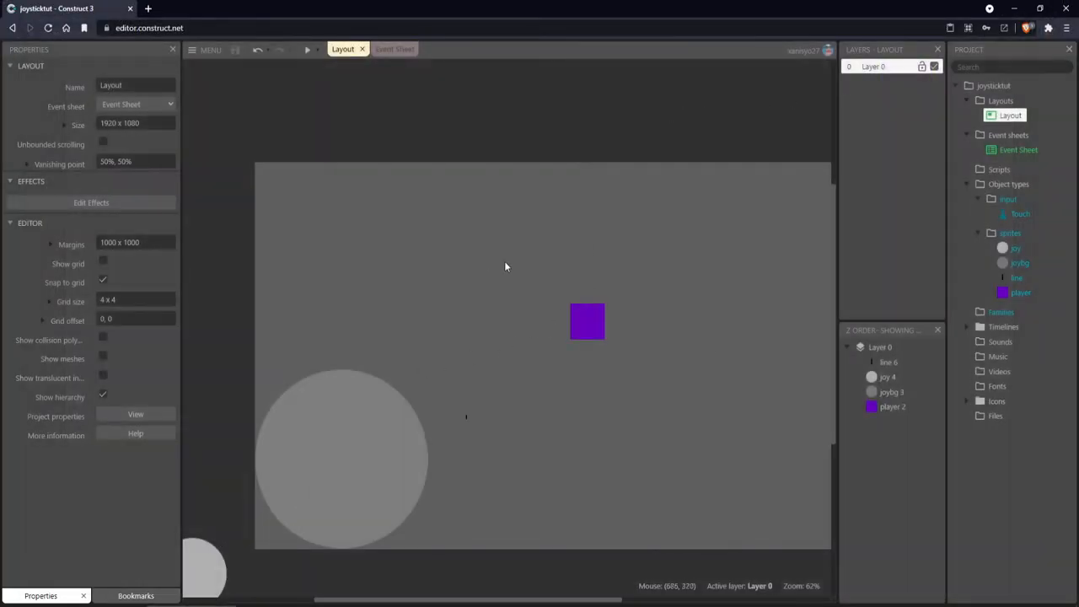
pyautogui.moveTo(430, 209)
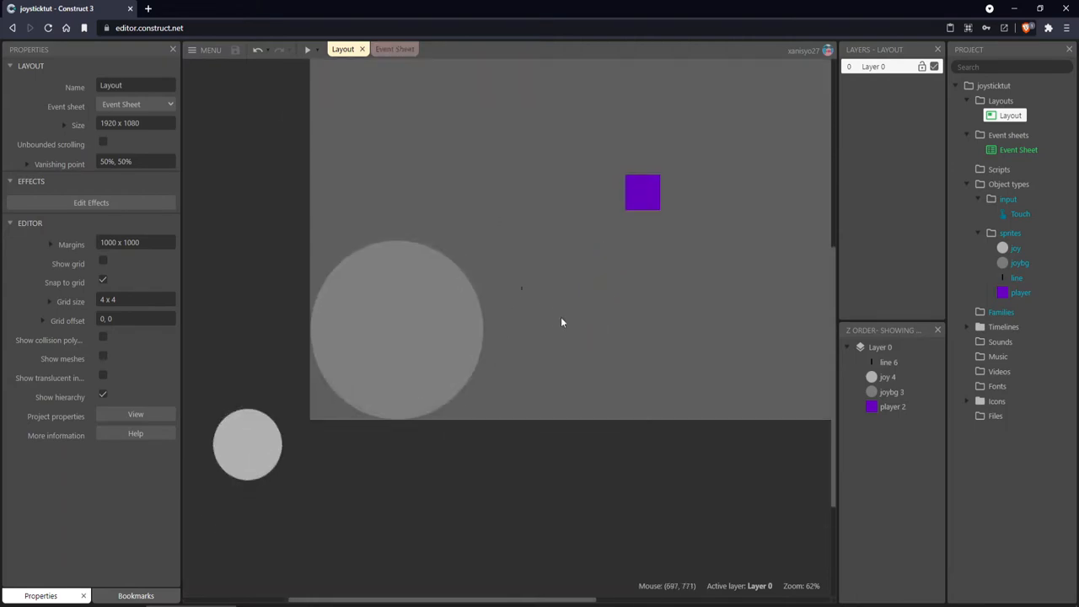
# Tick Initially visible for the line sprite in its Properties.
pyautogui.scroll(3)
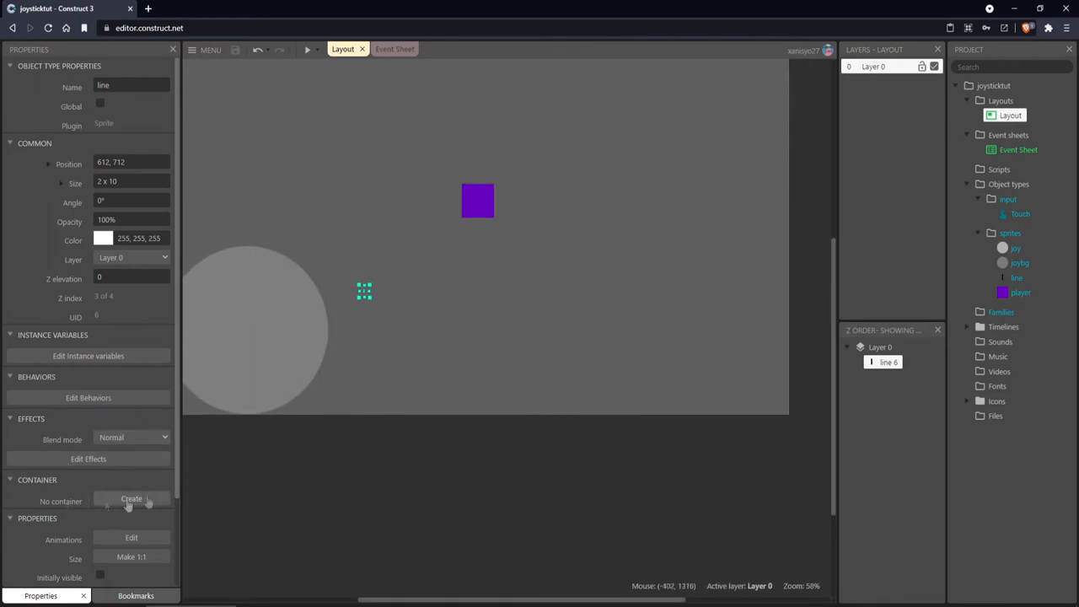
pyautogui.scroll(-3)
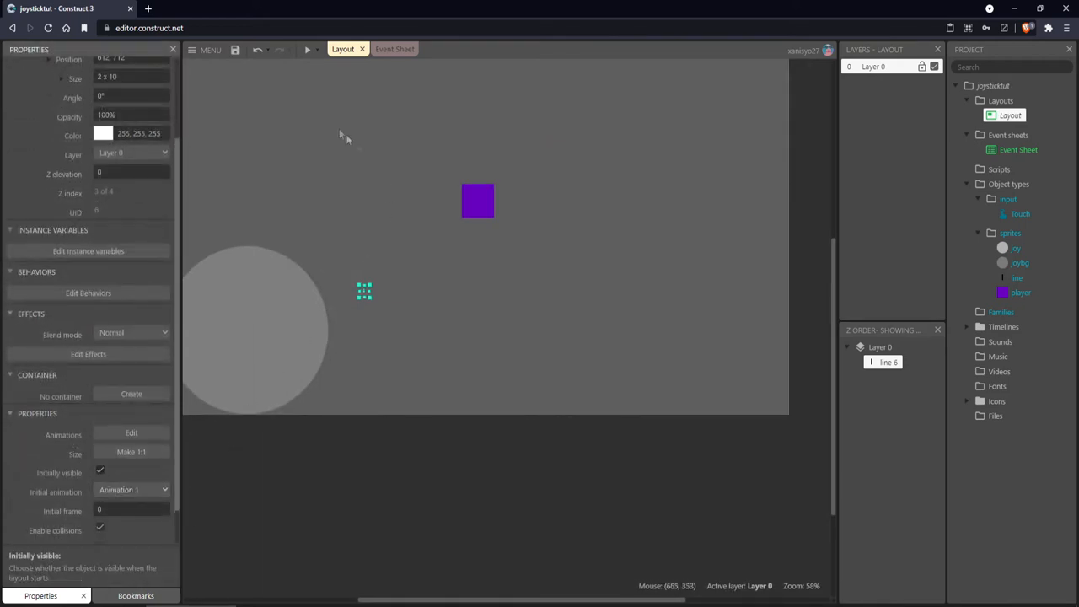
pyautogui.click(307, 49)
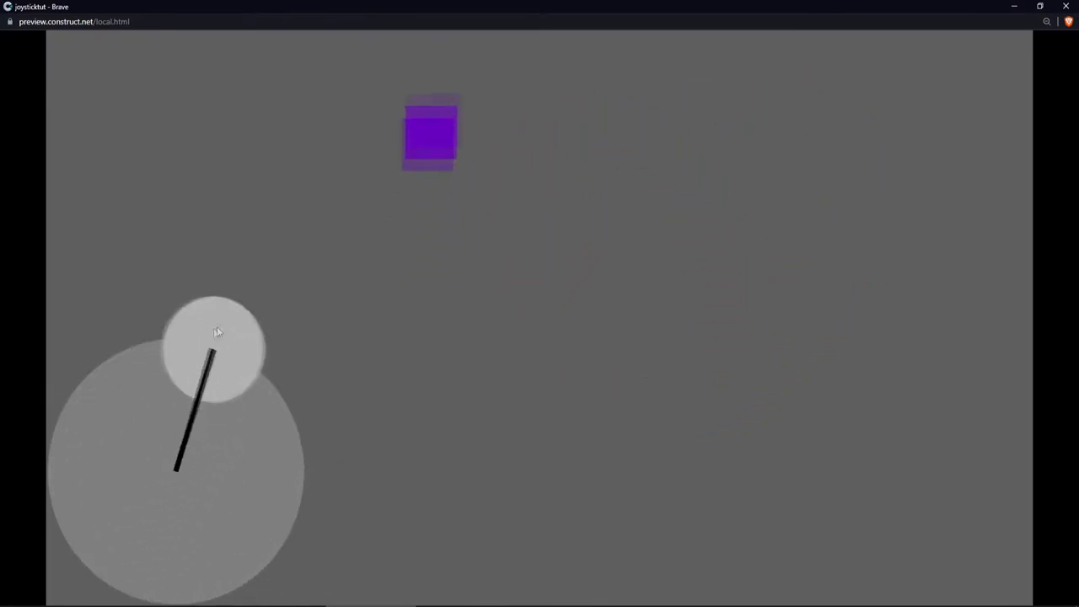
# Push the joystick knob up then down to steer the player in the preview.
pyautogui.moveTo(213, 349); pyautogui.dragTo(303, 472)
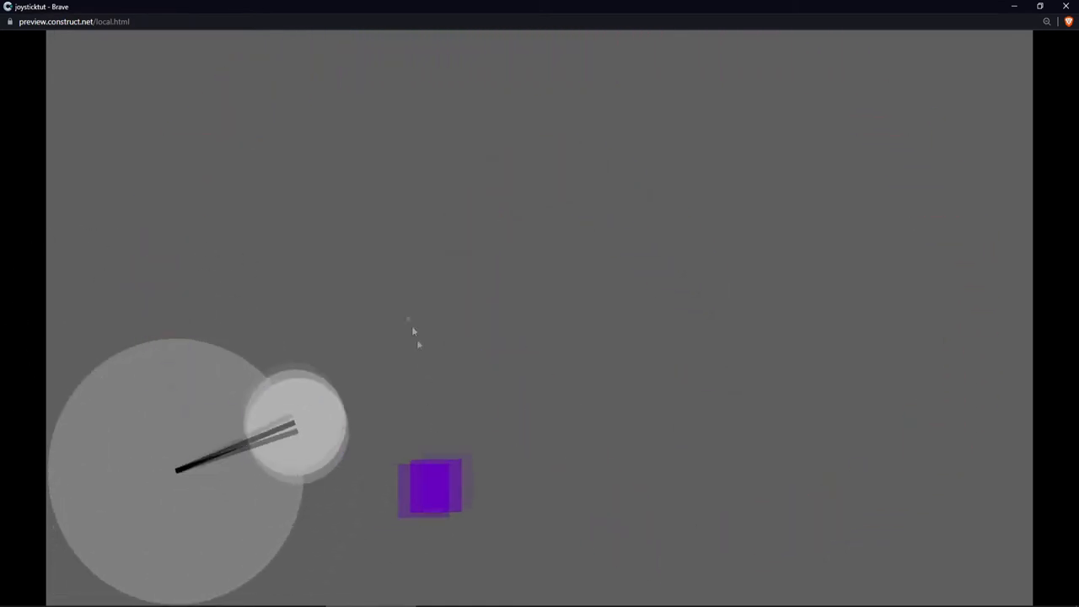
pyautogui.moveTo(299, 421); pyautogui.dragTo(232, 510)
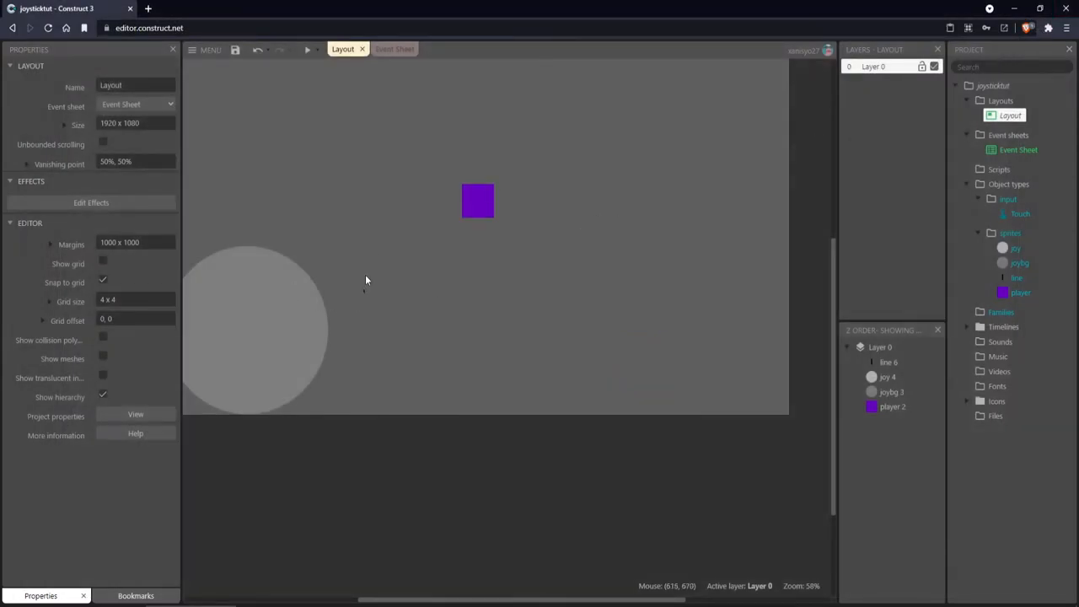
pyautogui.moveTo(367, 295)
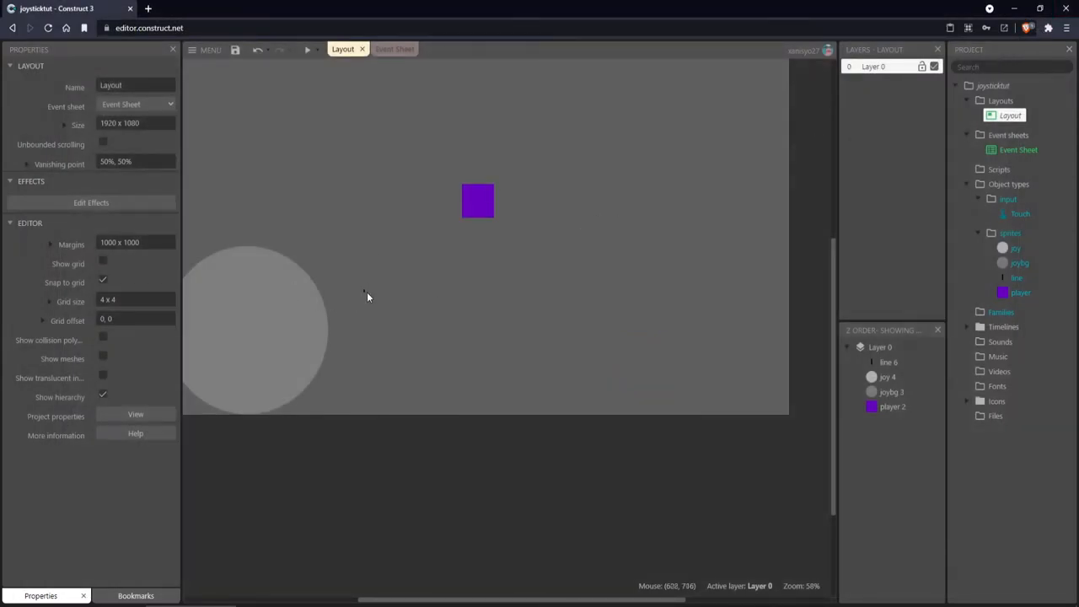
pyautogui.moveTo(365, 295)
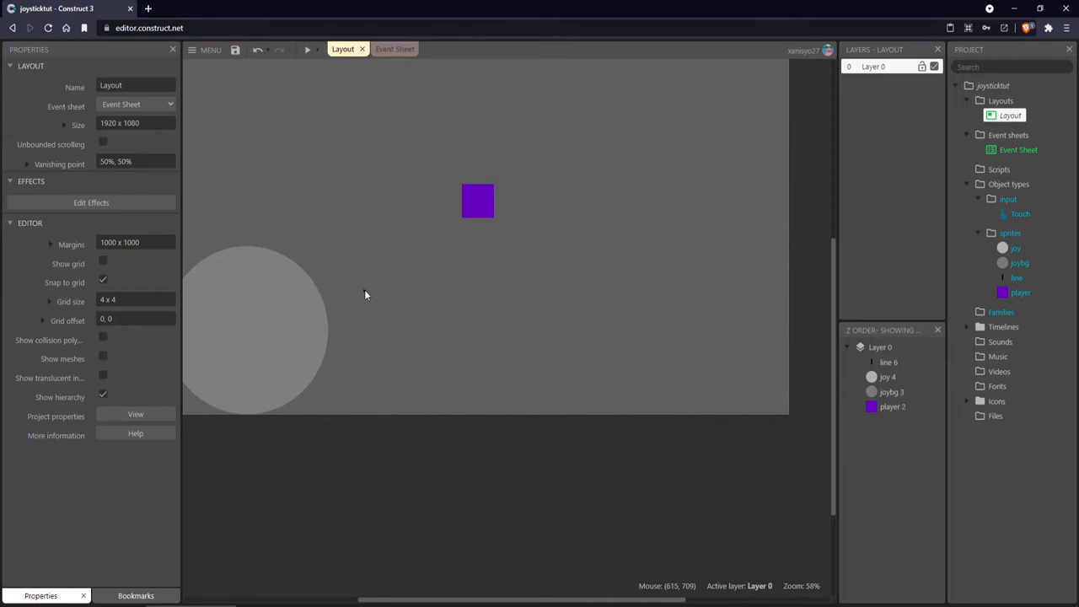
pyautogui.moveTo(364, 295)
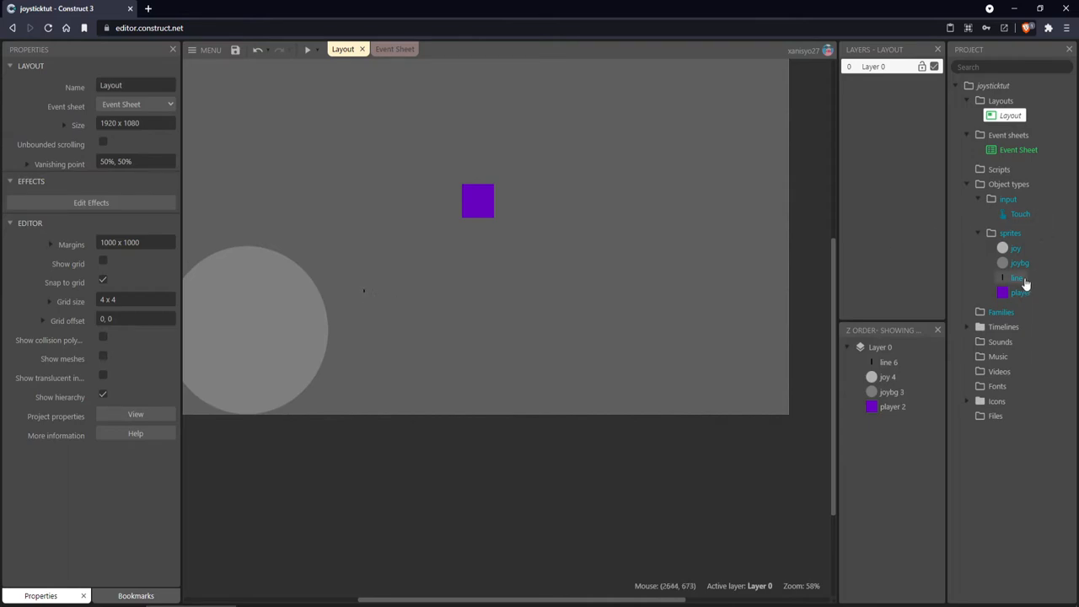
# Inspect the line sprite's Origin at 0, 5 and Image Point 1 at 2, 5, zoomed in.
pyautogui.doubleClick(1017, 277)
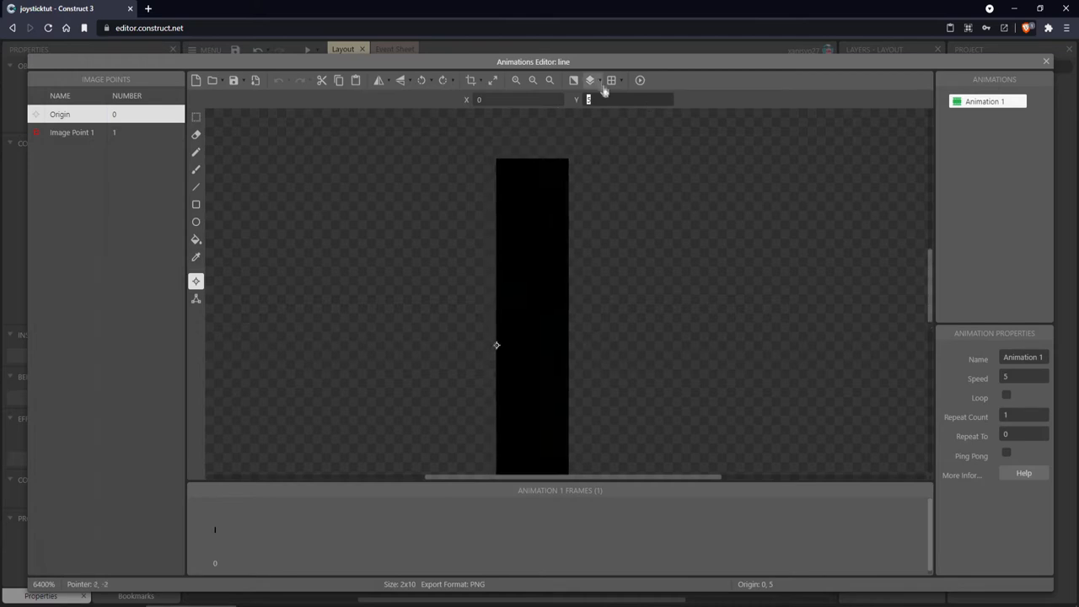
pyautogui.moveTo(601, 88)
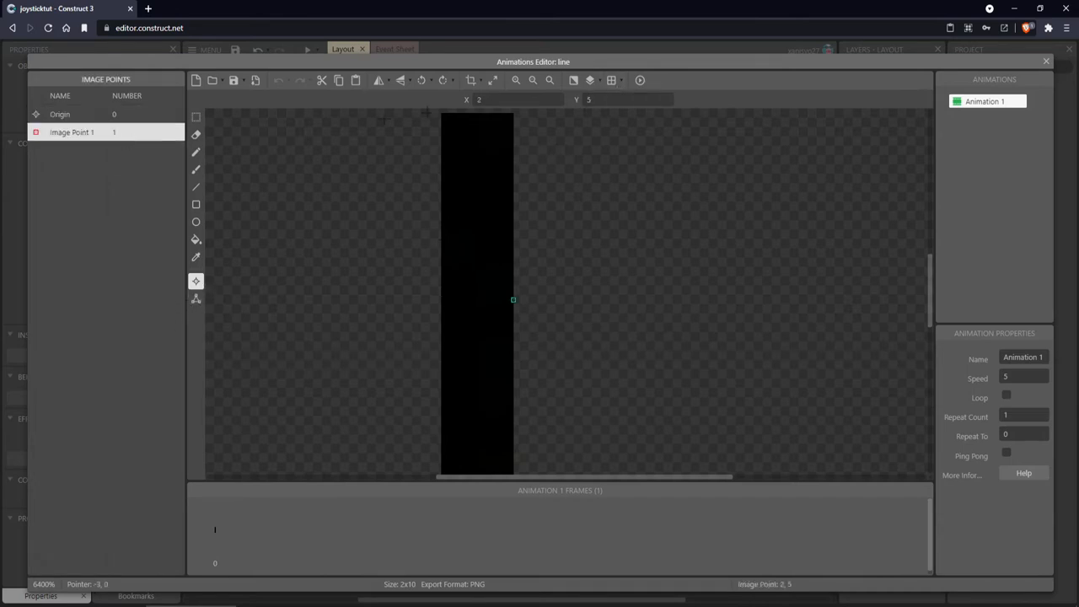
pyautogui.click(60, 114)
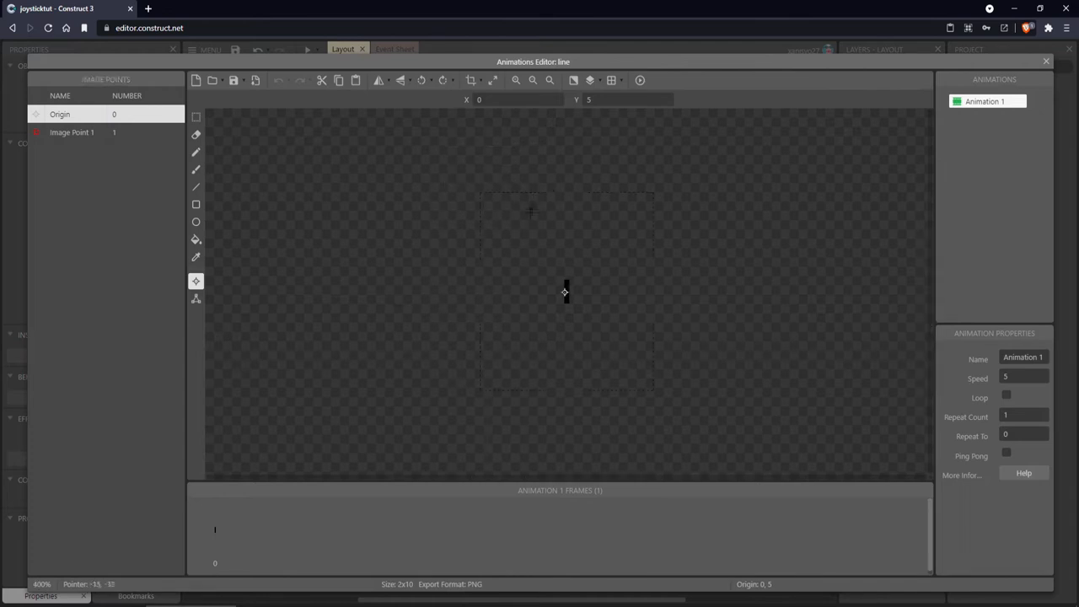
pyautogui.click(515, 80)
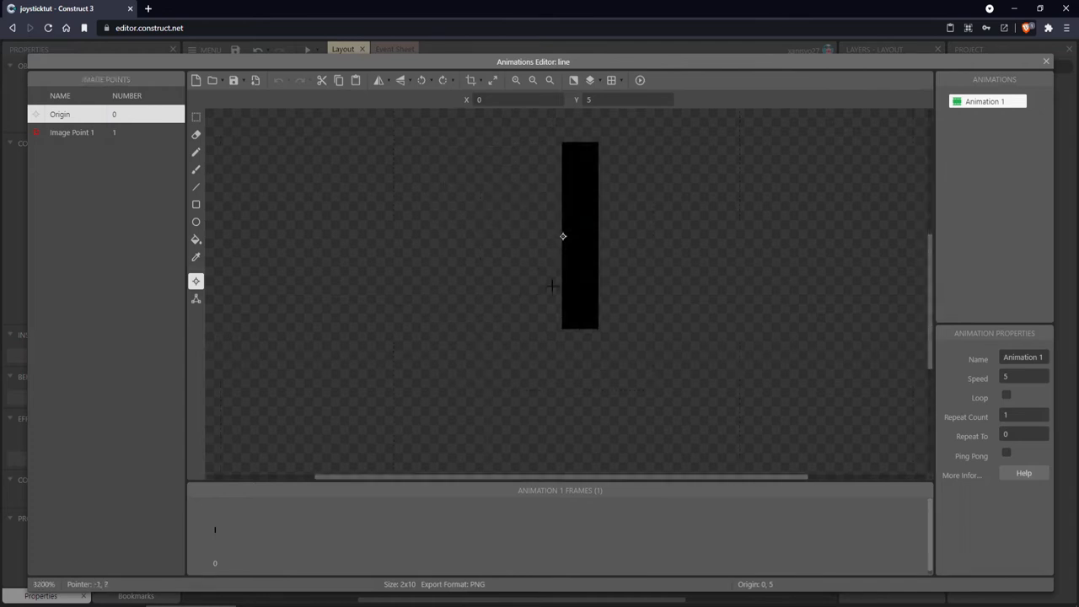
pyautogui.click(515, 80)
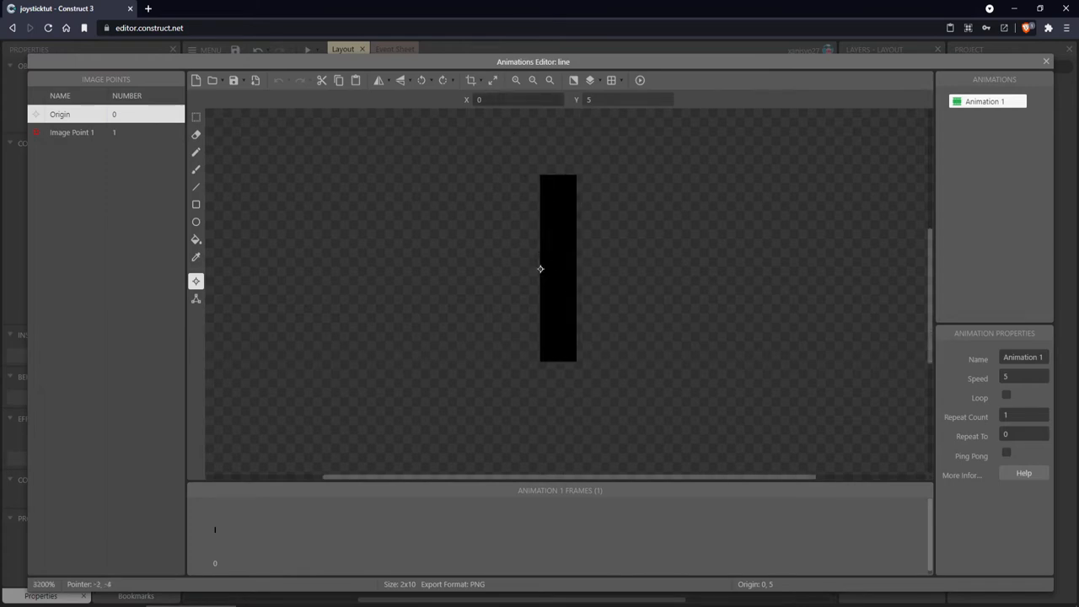
pyautogui.click(72, 131)
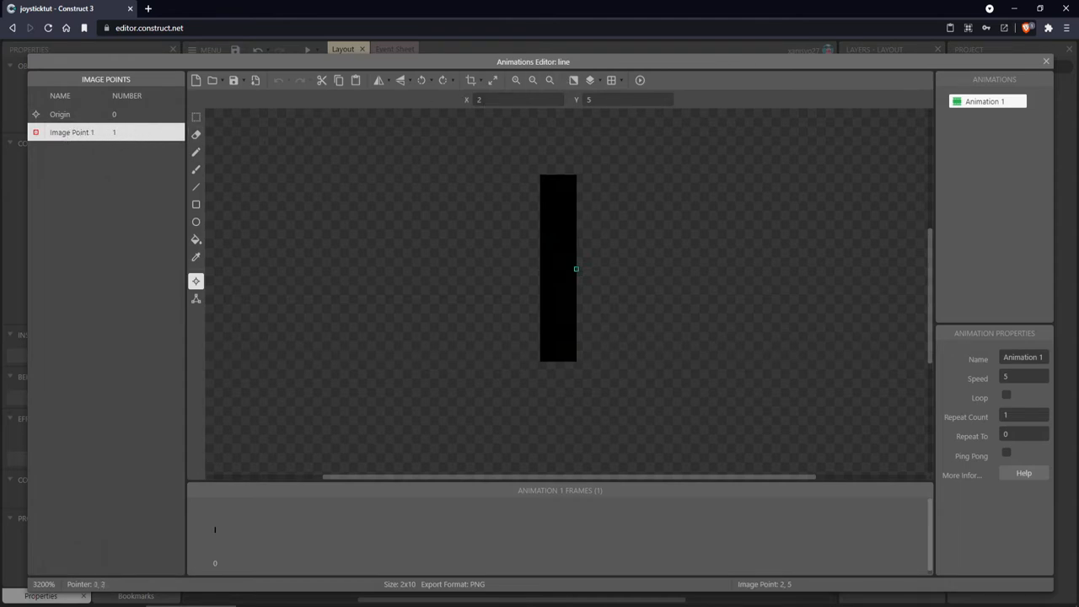
pyautogui.moveTo(573, 127)
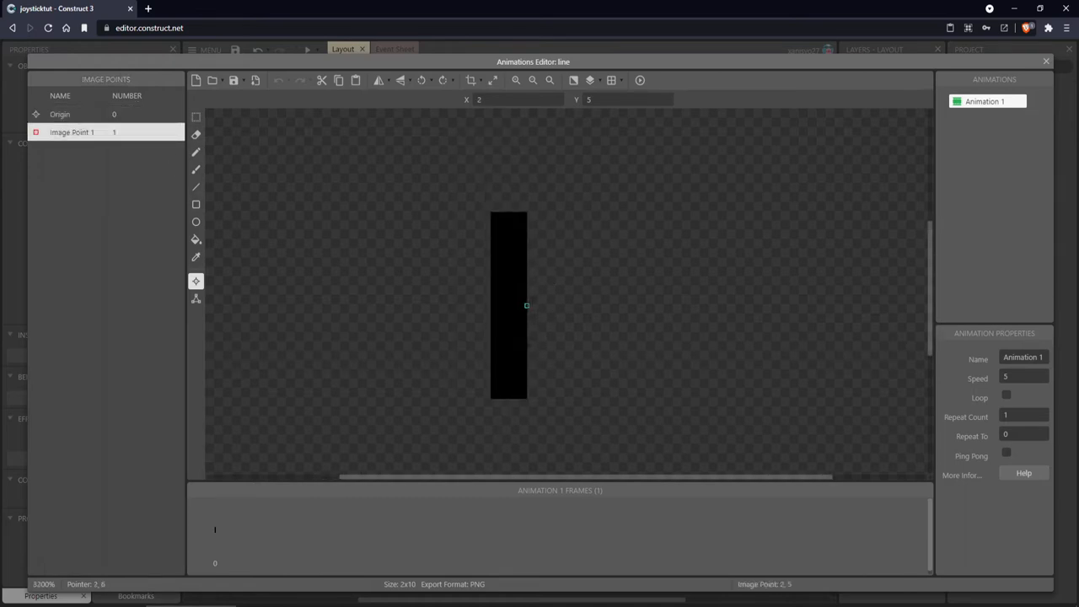
pyautogui.moveTo(722, 129)
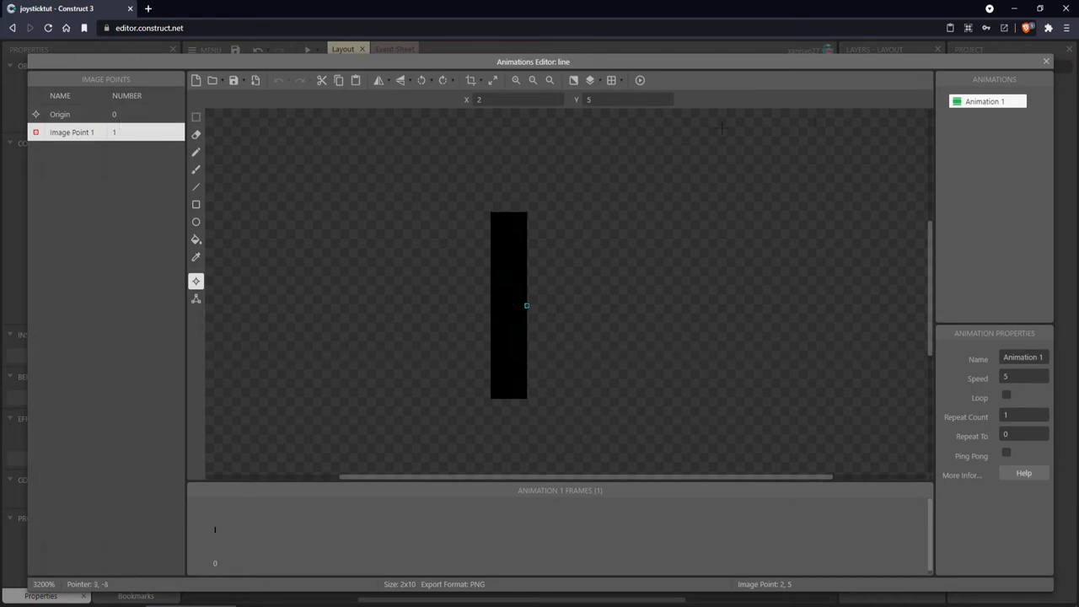
pyautogui.click(1046, 60)
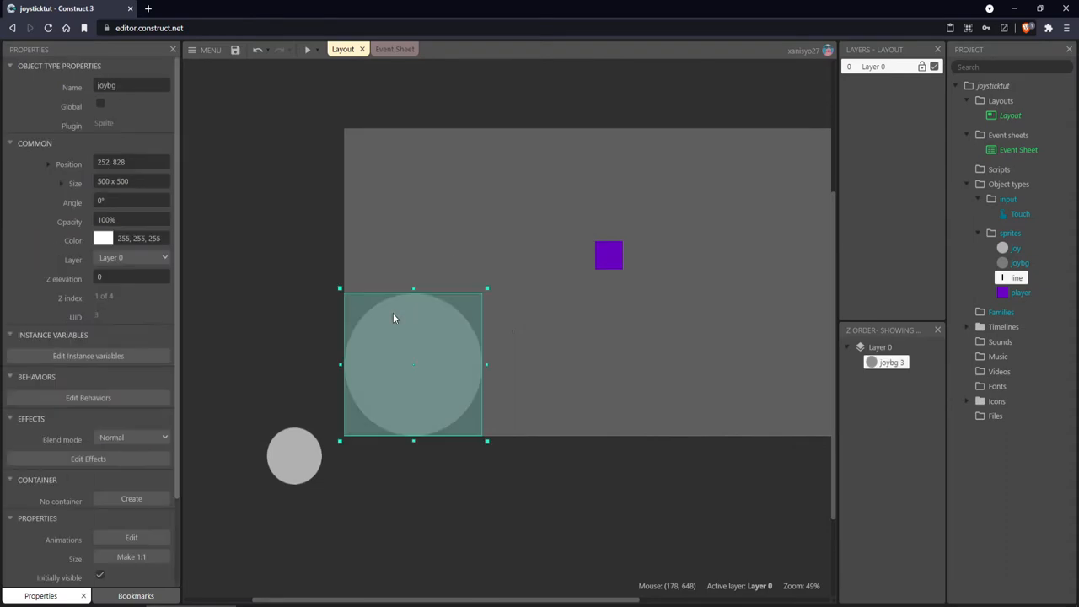
pyautogui.moveTo(392, 221)
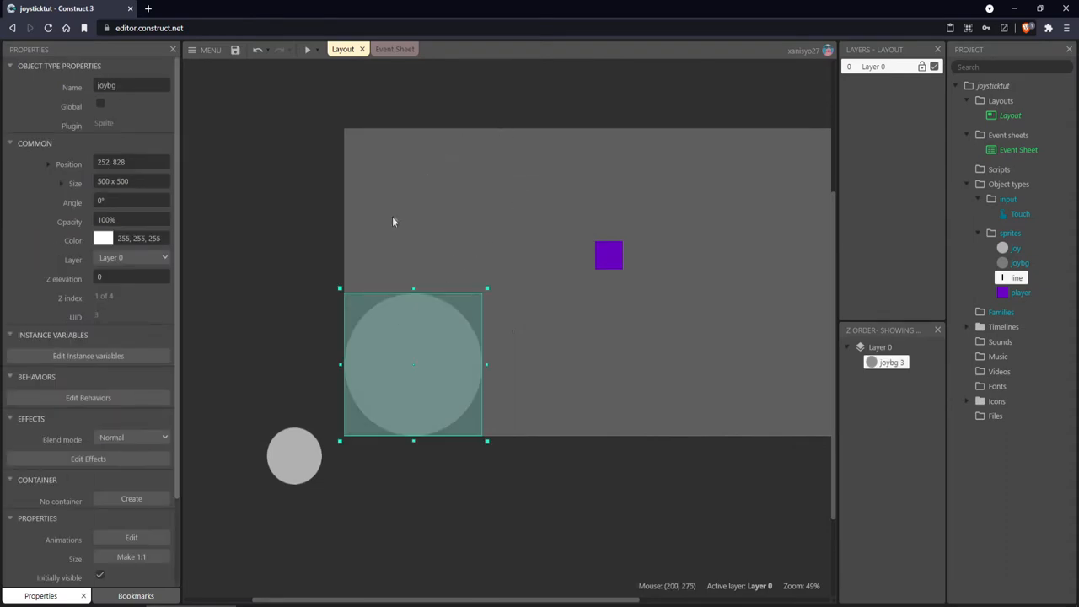
pyautogui.moveTo(493, 261)
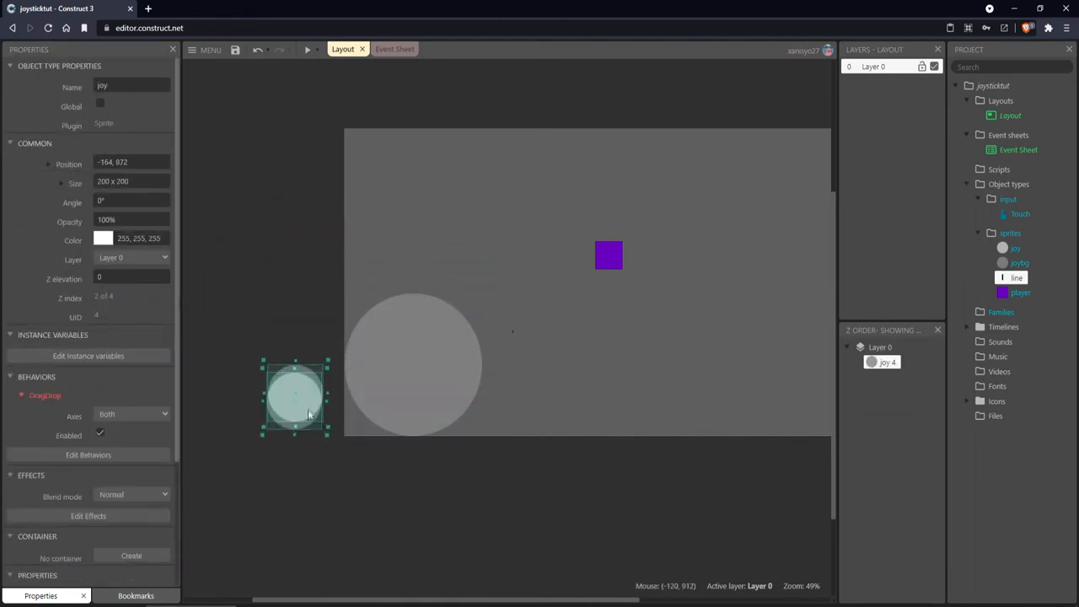
# Drag the joy knob to about -240, 1044 below-left of the base and deselect.
pyautogui.moveTo(295, 396); pyautogui.dragTo(335, 366)
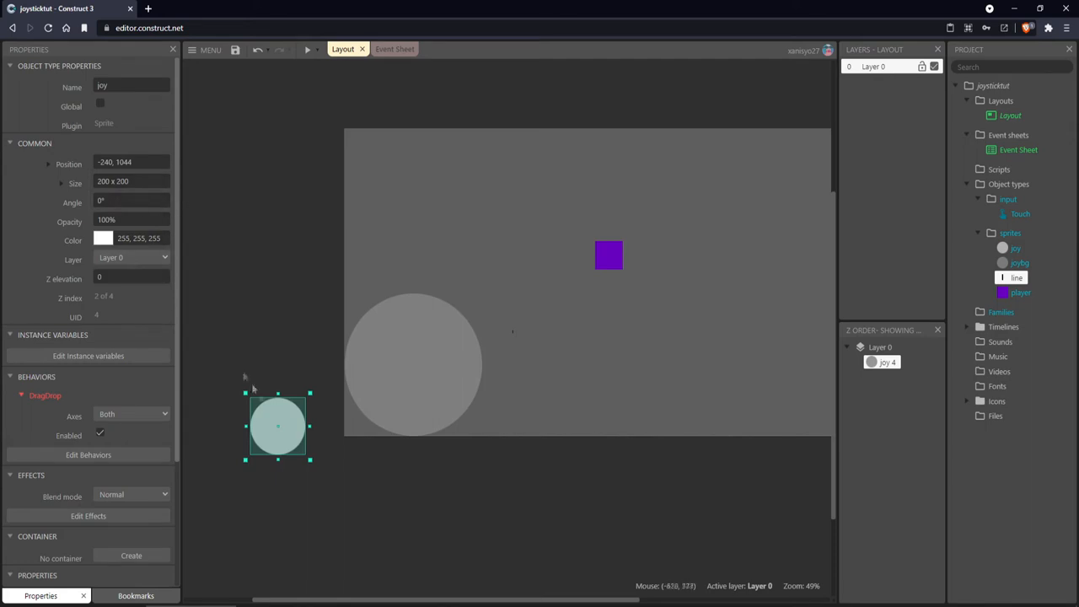
pyautogui.moveTo(313, 403)
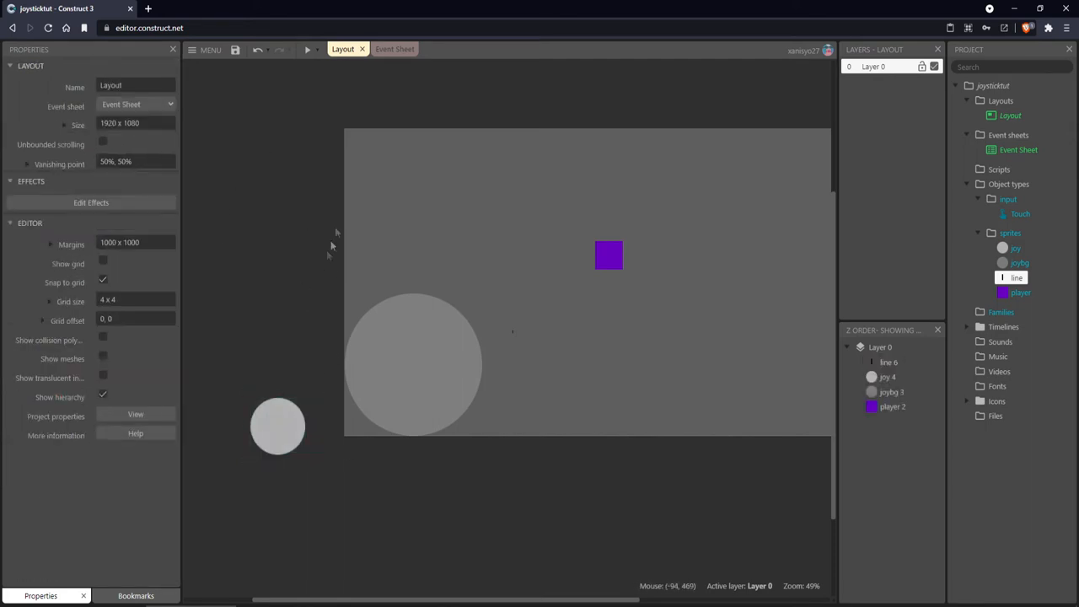
pyautogui.moveTo(301, 386)
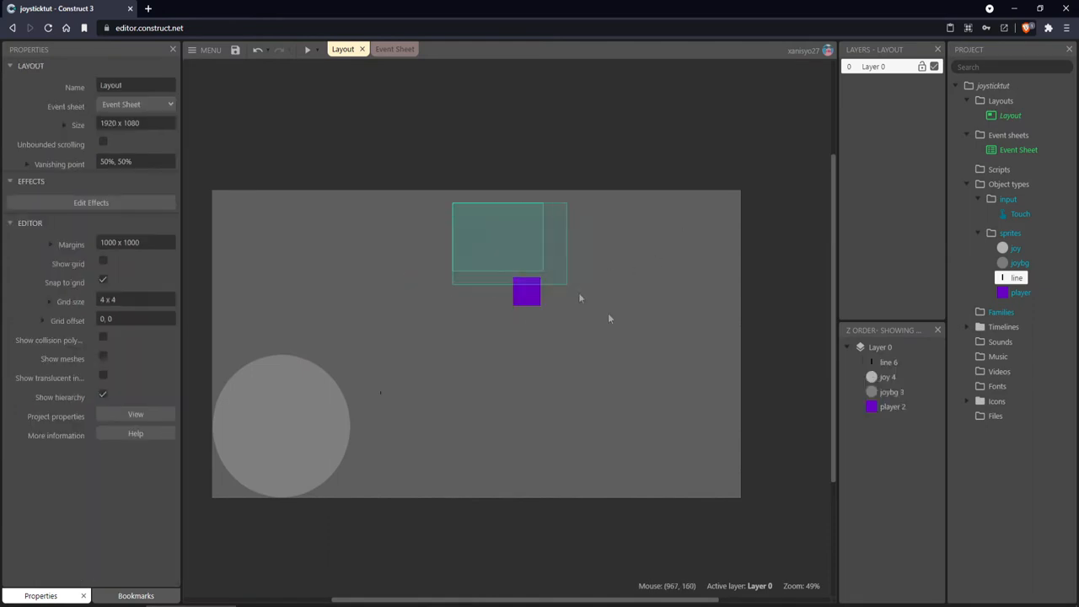
pyautogui.moveTo(567, 283); pyautogui.dragTo(581, 371)
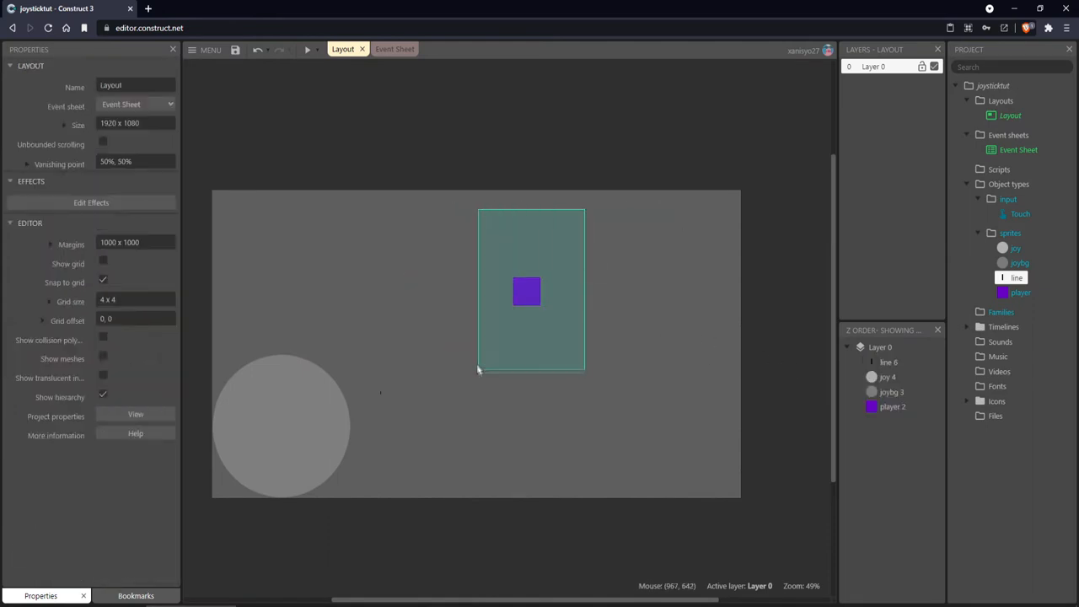
pyautogui.click(531, 189)
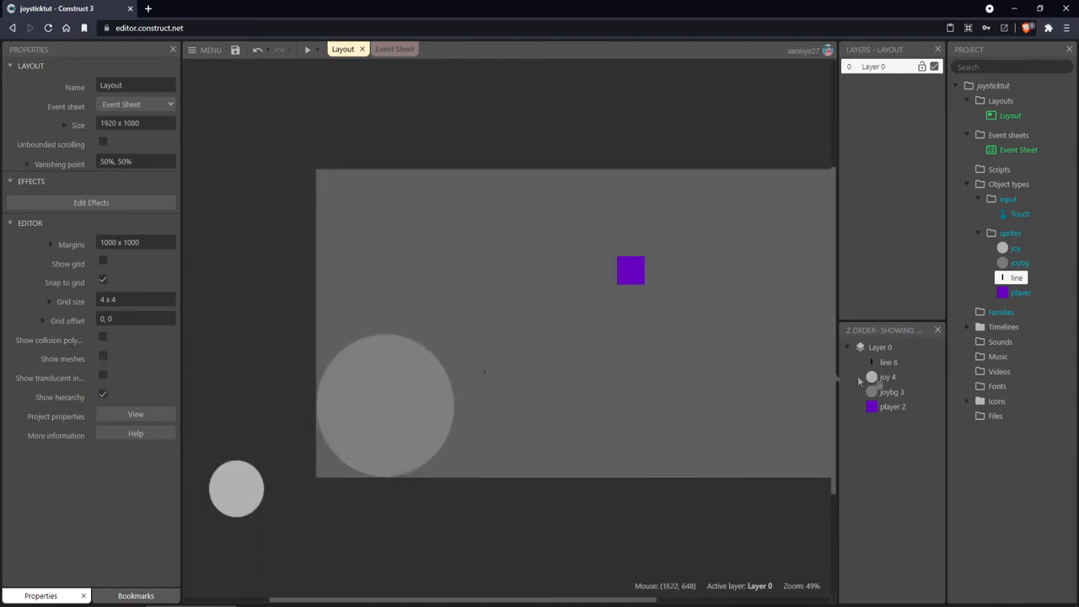
# Collapse the Setup group on the event sheet.
pyautogui.click(388, 49)
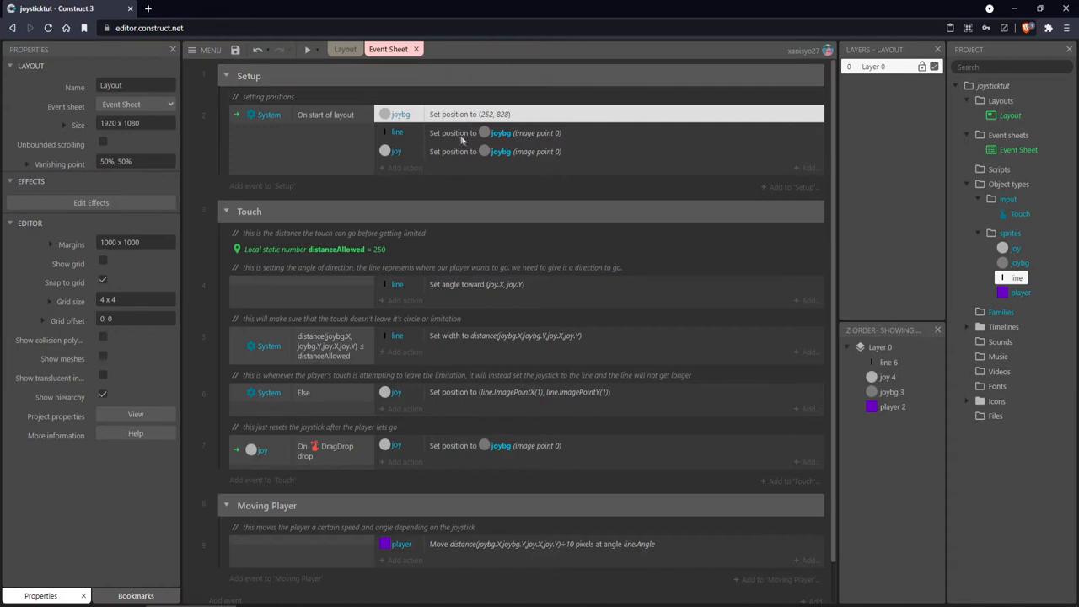
pyautogui.moveTo(403, 152)
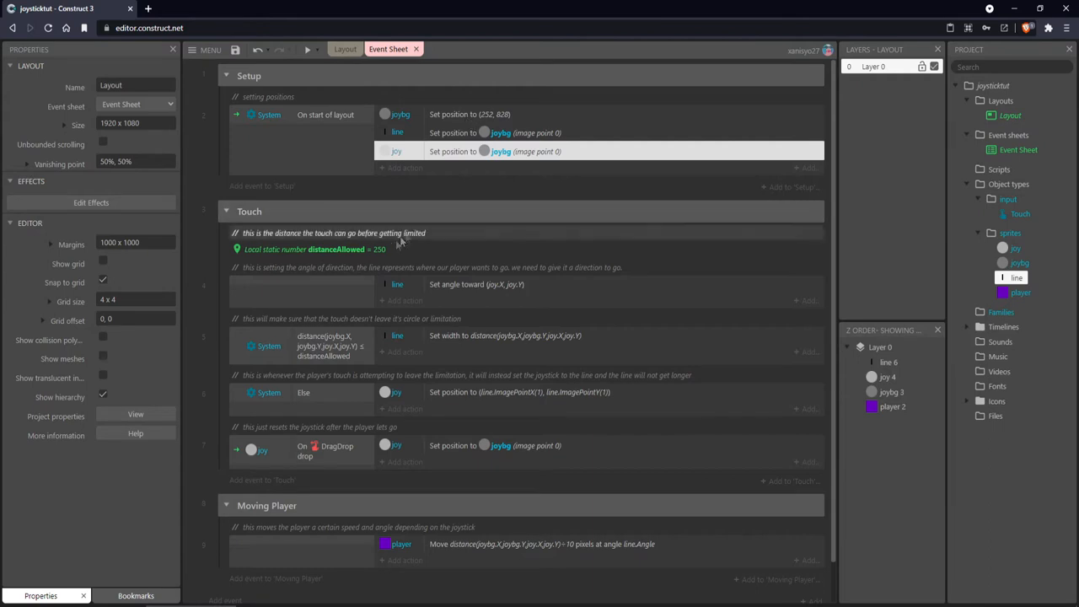
pyautogui.moveTo(268, 234)
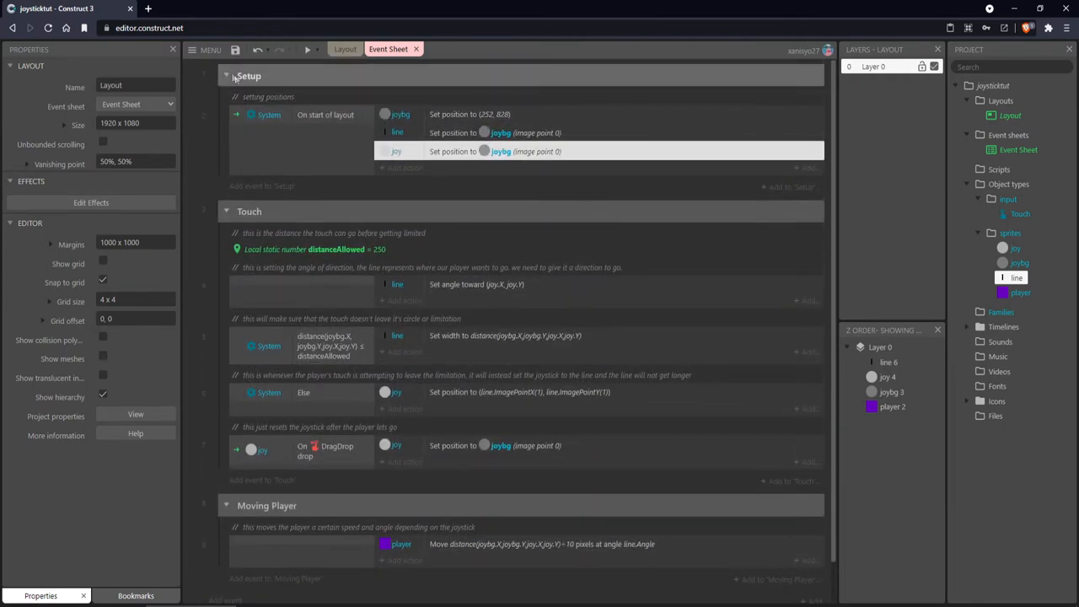
pyautogui.click(226, 76)
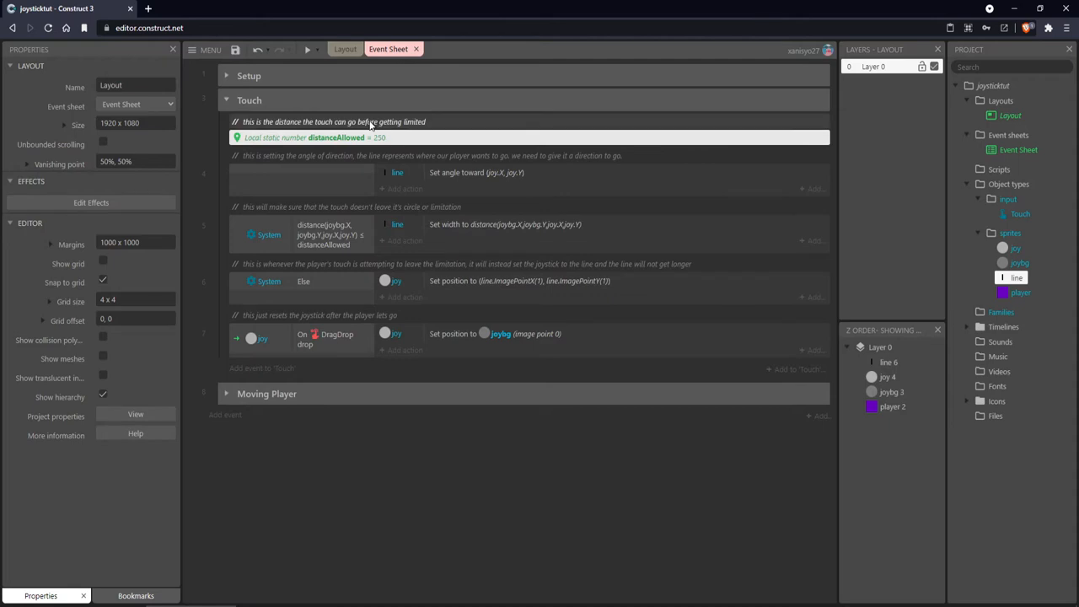
pyautogui.click(343, 48)
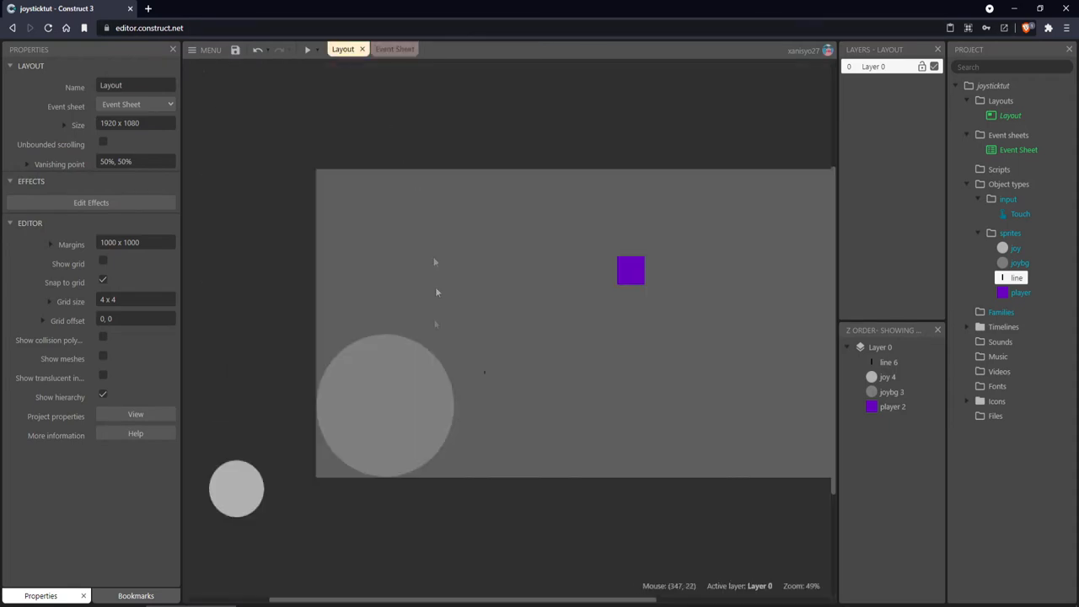
pyautogui.click(385, 404)
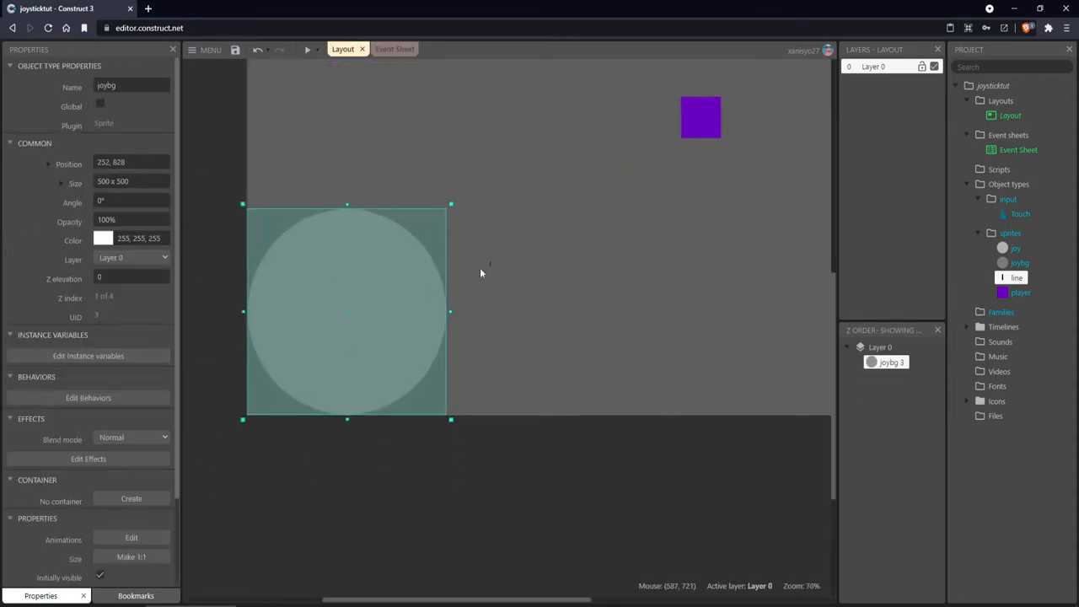
pyautogui.scroll(3)
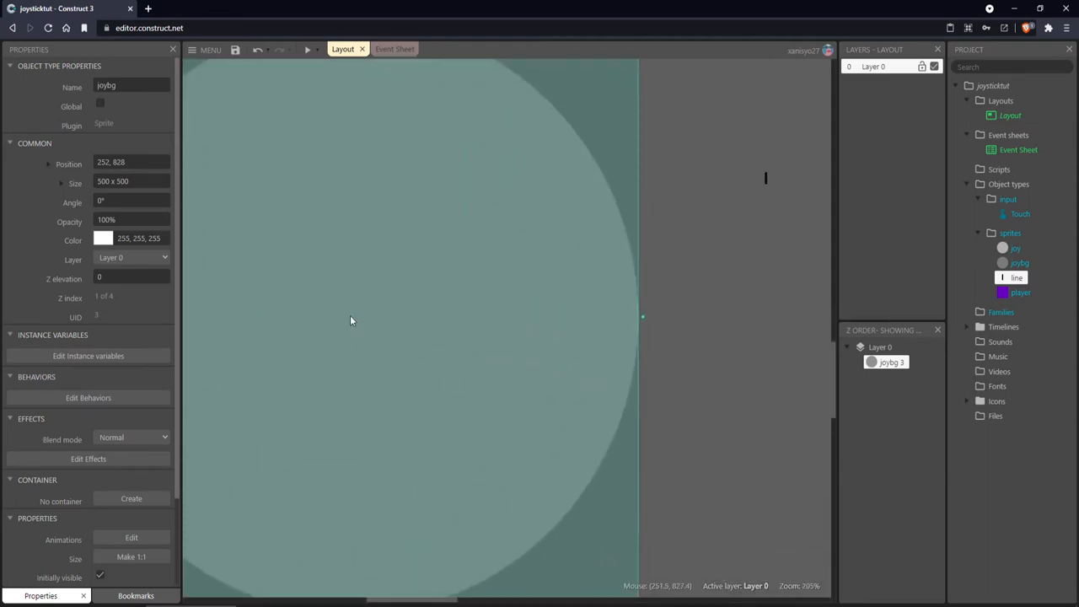
pyautogui.moveTo(351, 326)
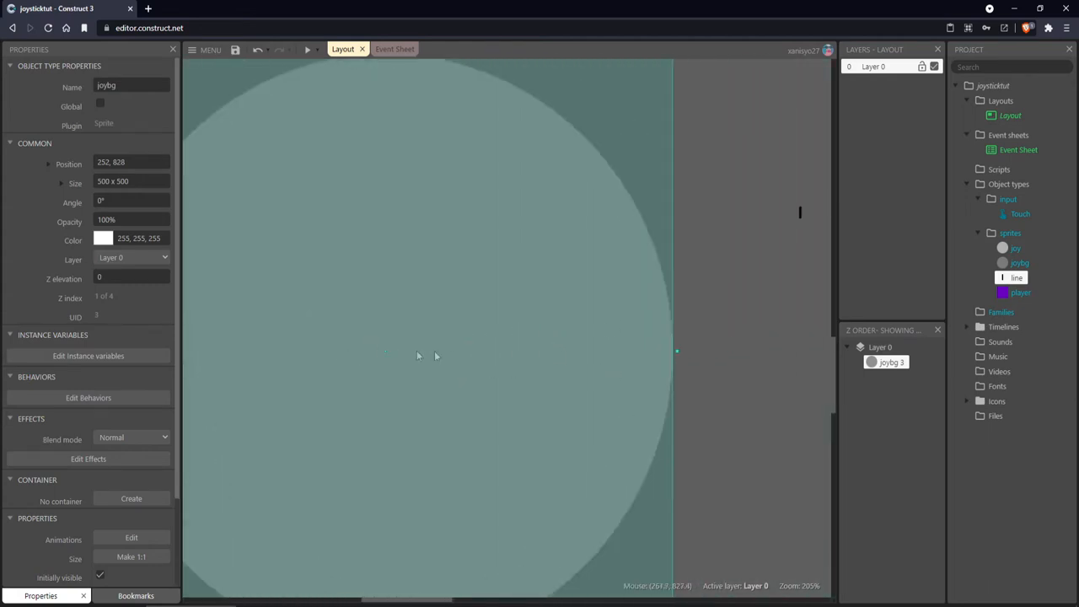
pyautogui.moveTo(389, 361)
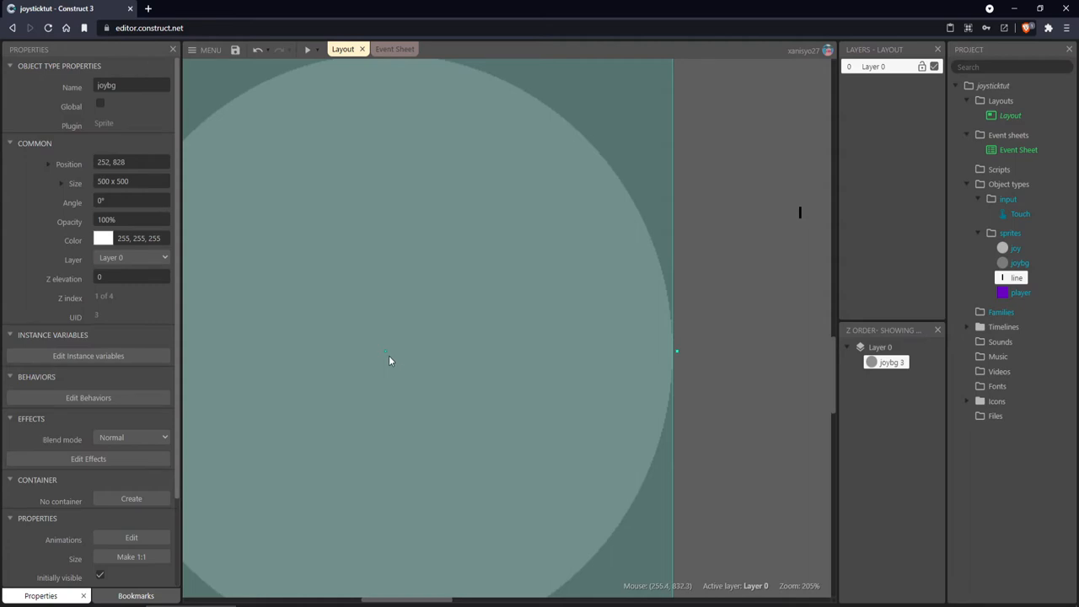
pyautogui.moveTo(389, 365)
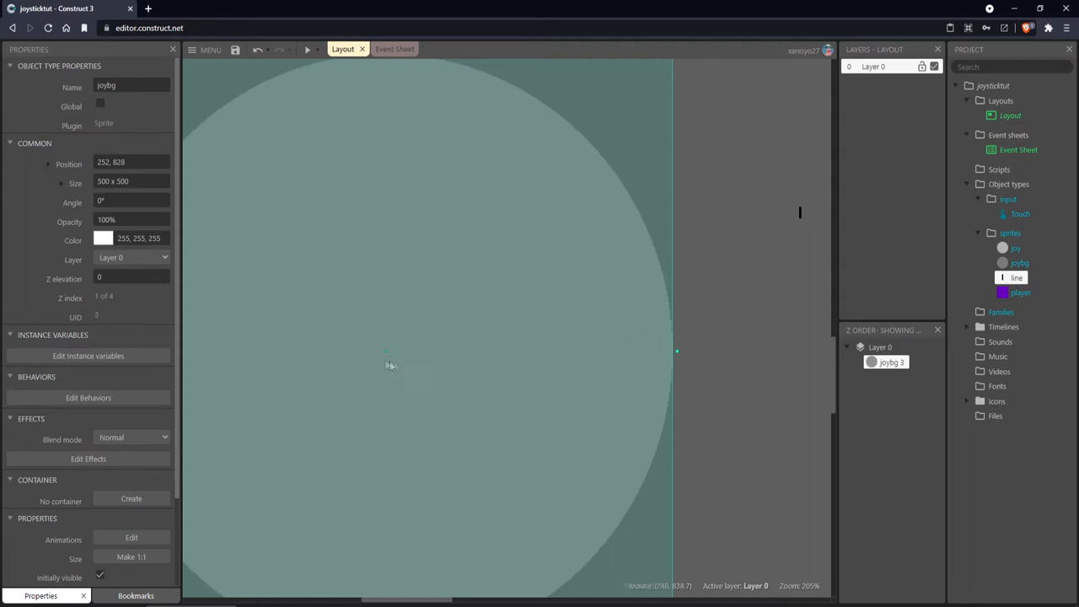
pyautogui.moveTo(352, 366)
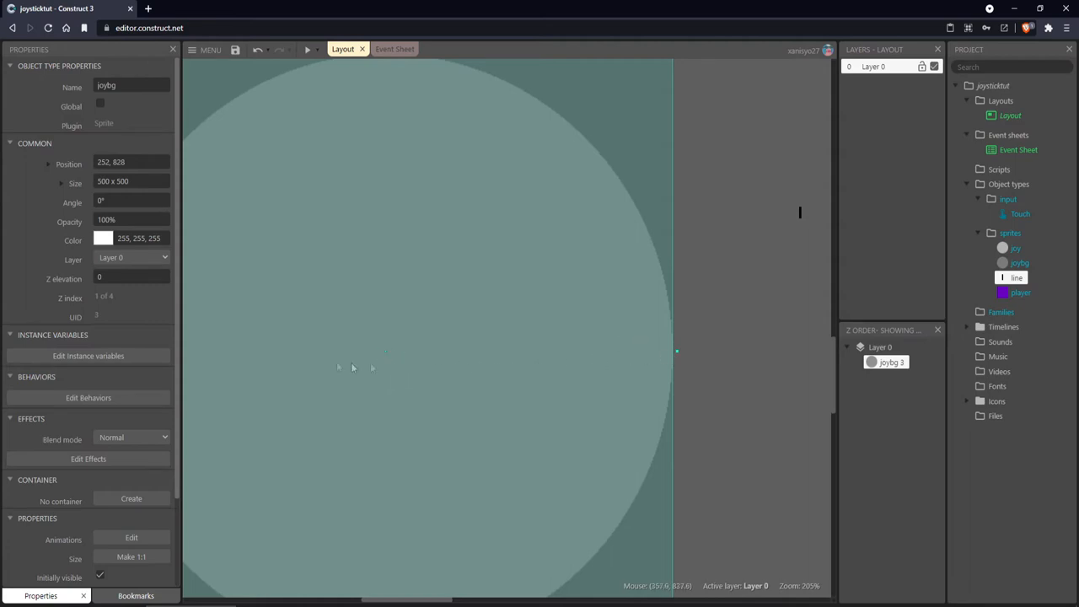
pyautogui.moveTo(479, 306)
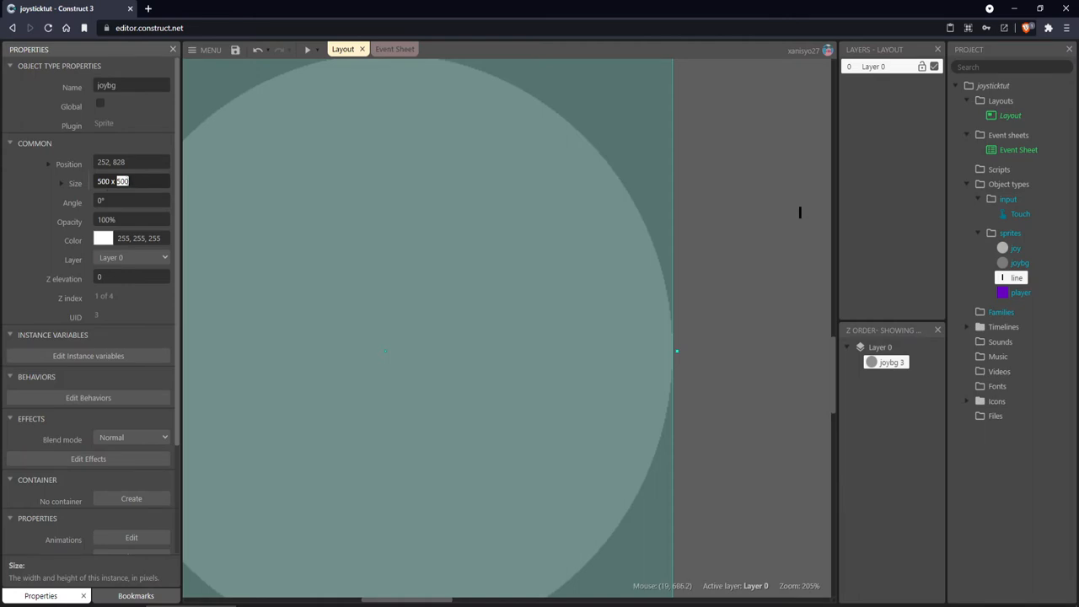
pyautogui.moveTo(297, 253)
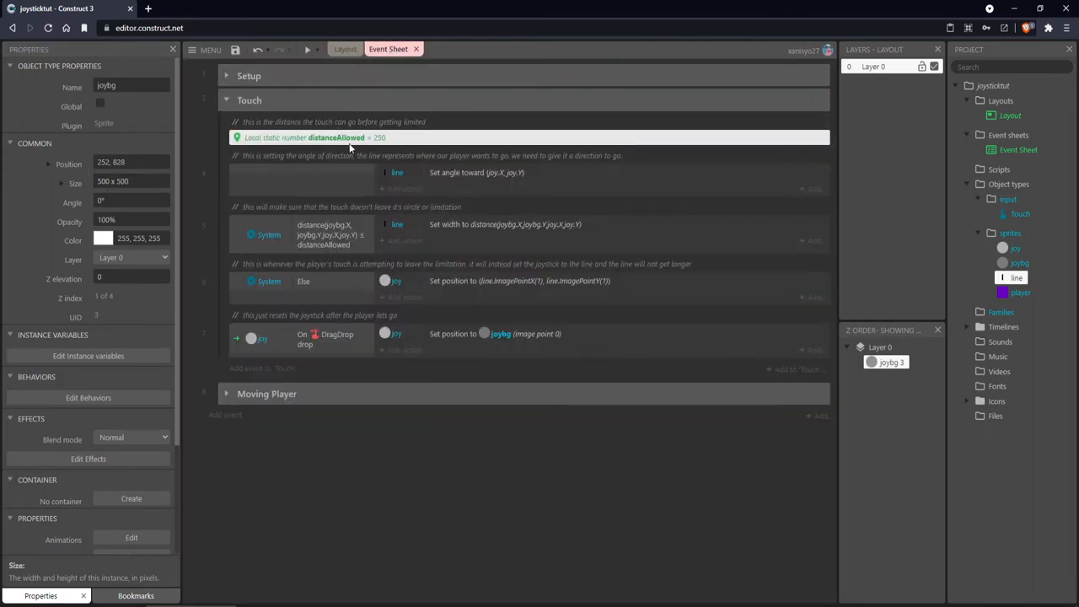
# Confirm the distanceAllowed local variable stays at 250.
pyautogui.doubleClick(312, 137)
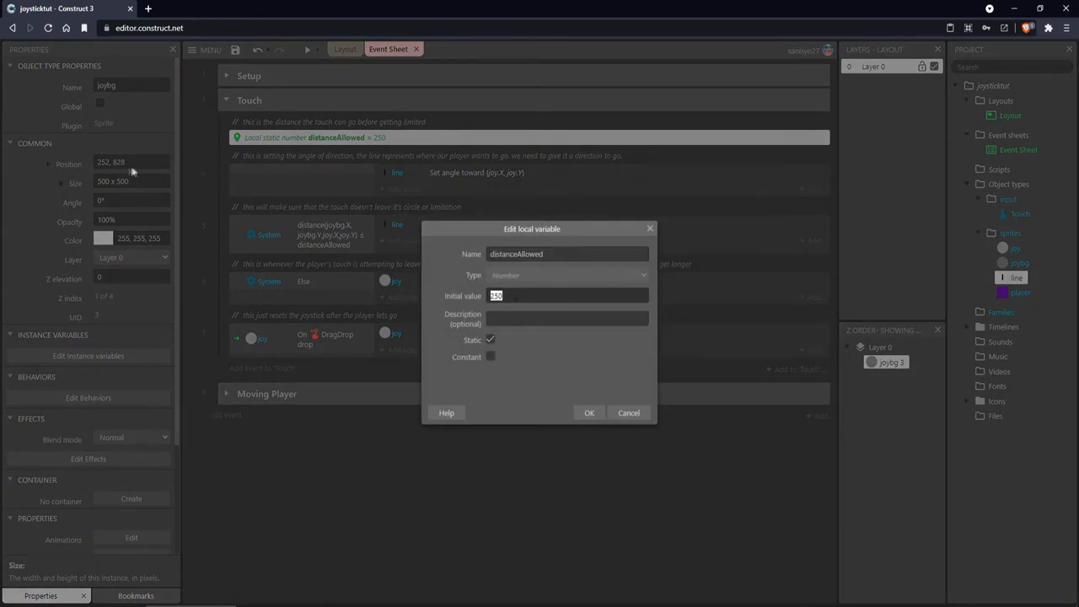
pyautogui.click(589, 412)
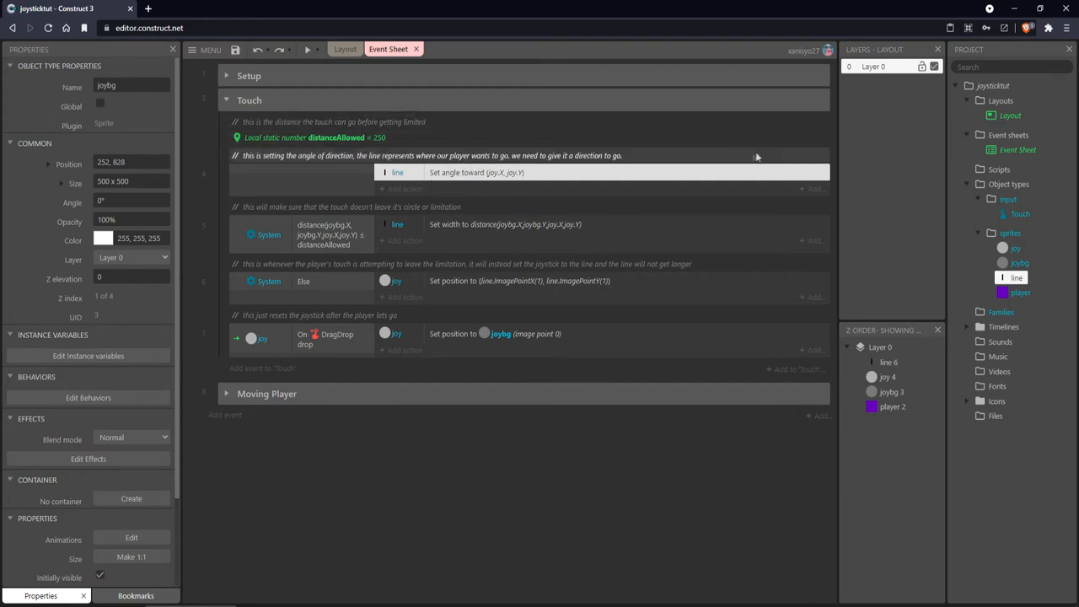
pyautogui.moveTo(520, 141)
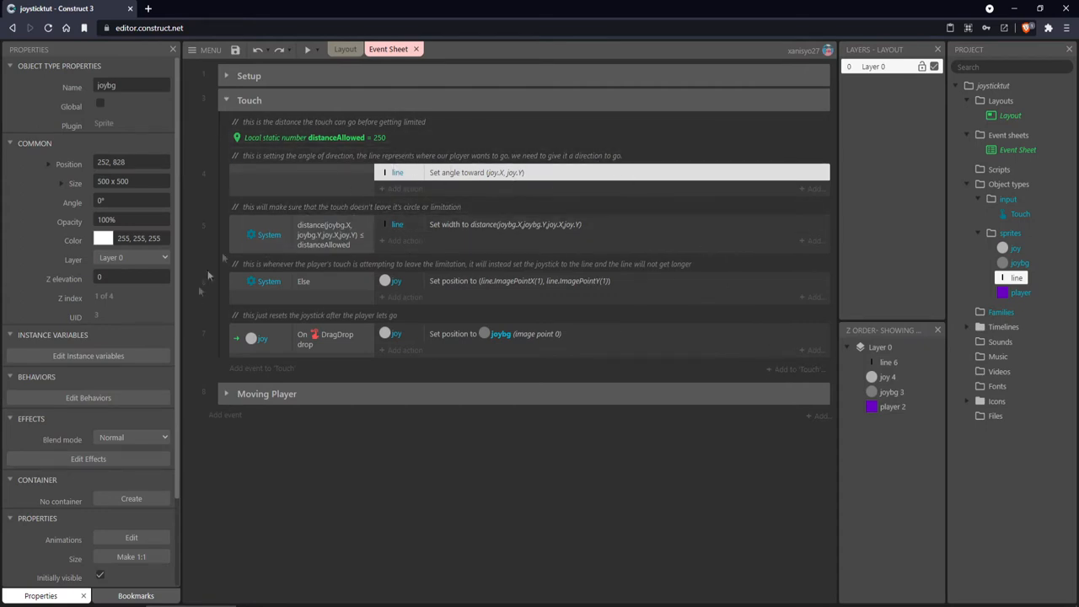
pyautogui.moveTo(405, 230)
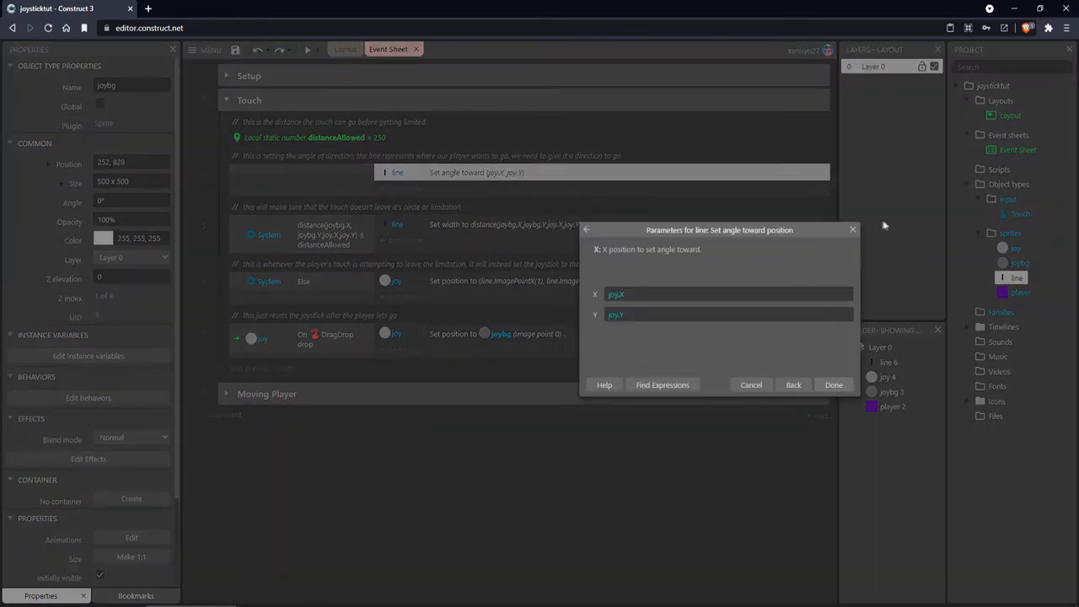
pyautogui.click(833, 385)
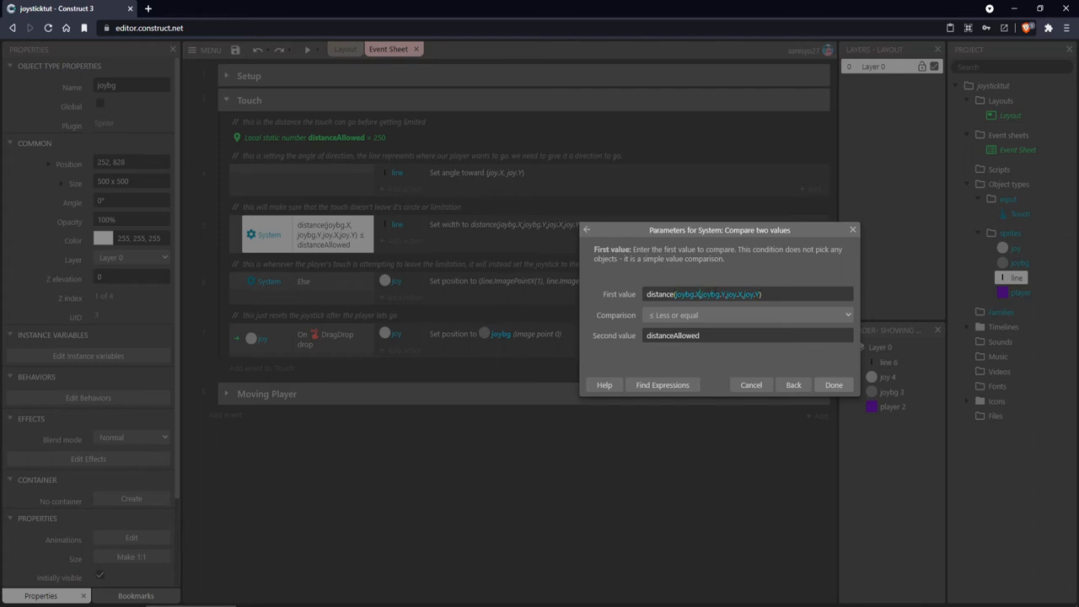
pyautogui.doubleClick(710, 294)
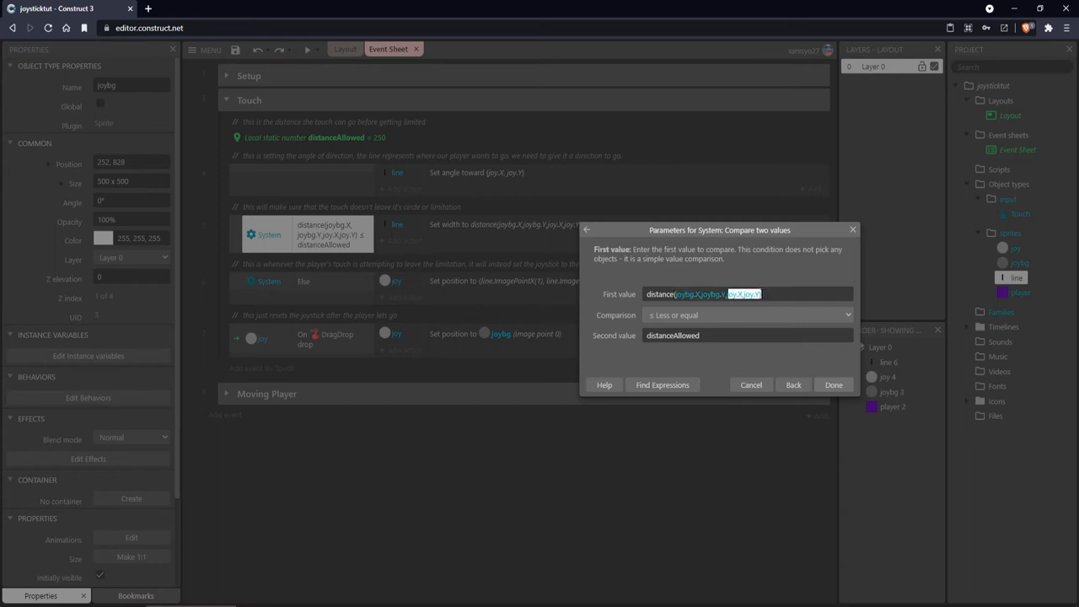
pyautogui.click(833, 384)
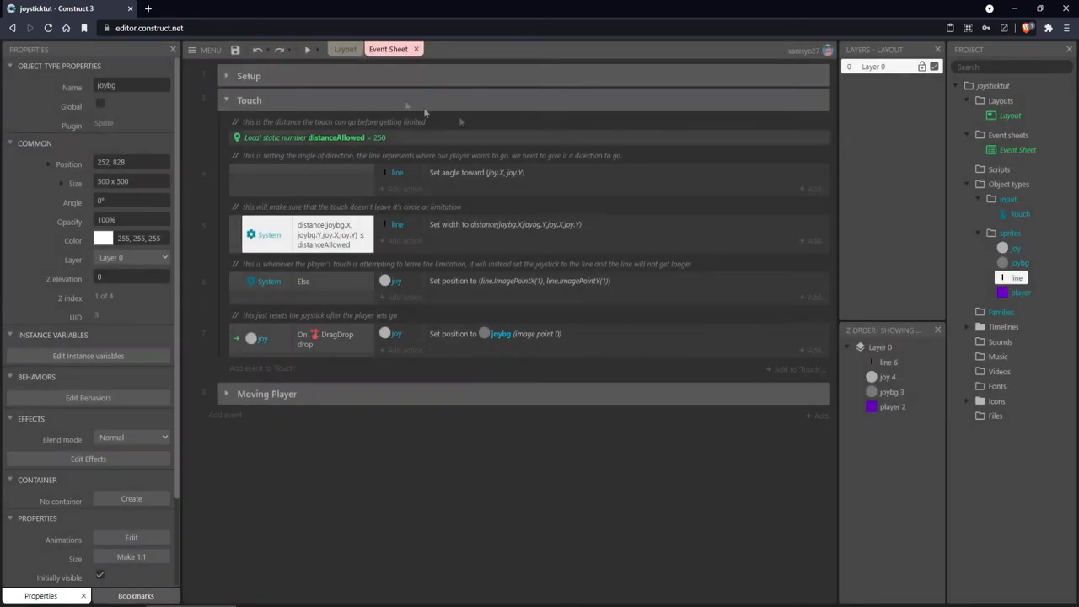
pyautogui.click(343, 49)
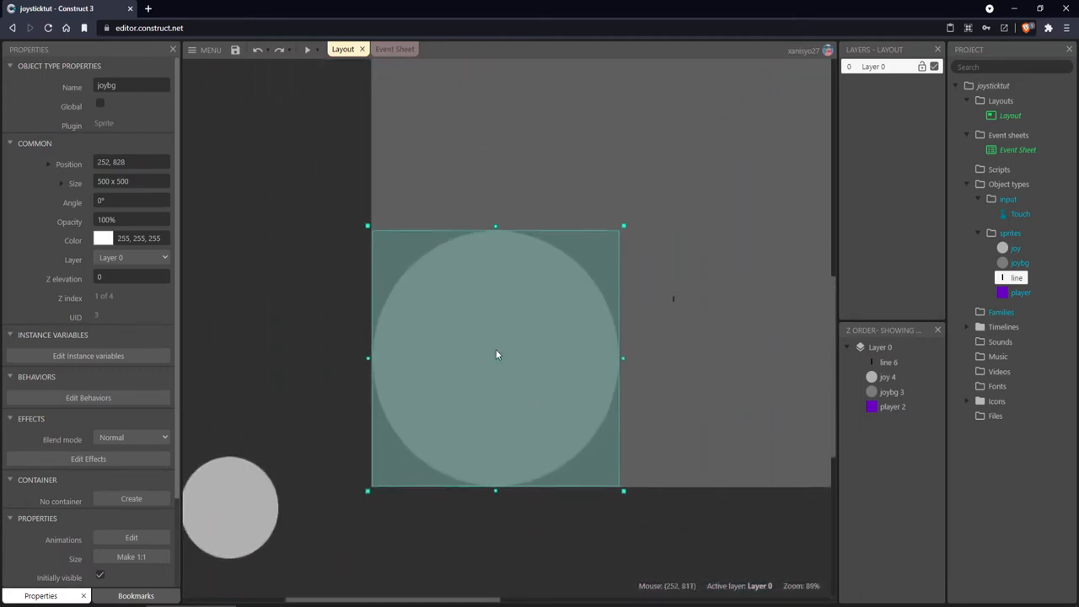
# Check the base circle's position, then drag the joy knob to 500, 820 on its right edge.
pyautogui.click(510, 286)
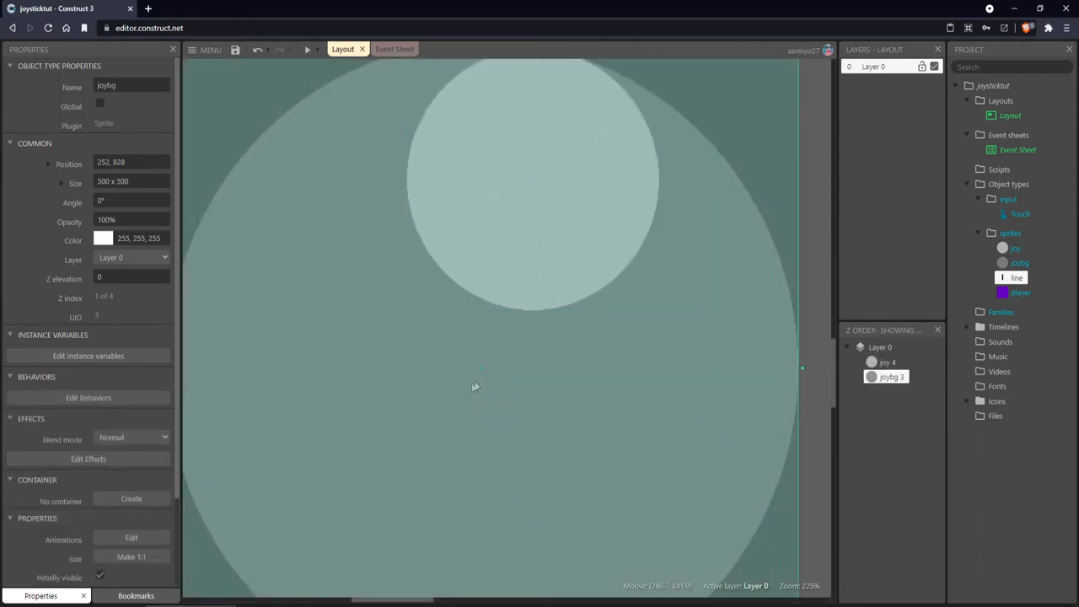
pyautogui.click(531, 185)
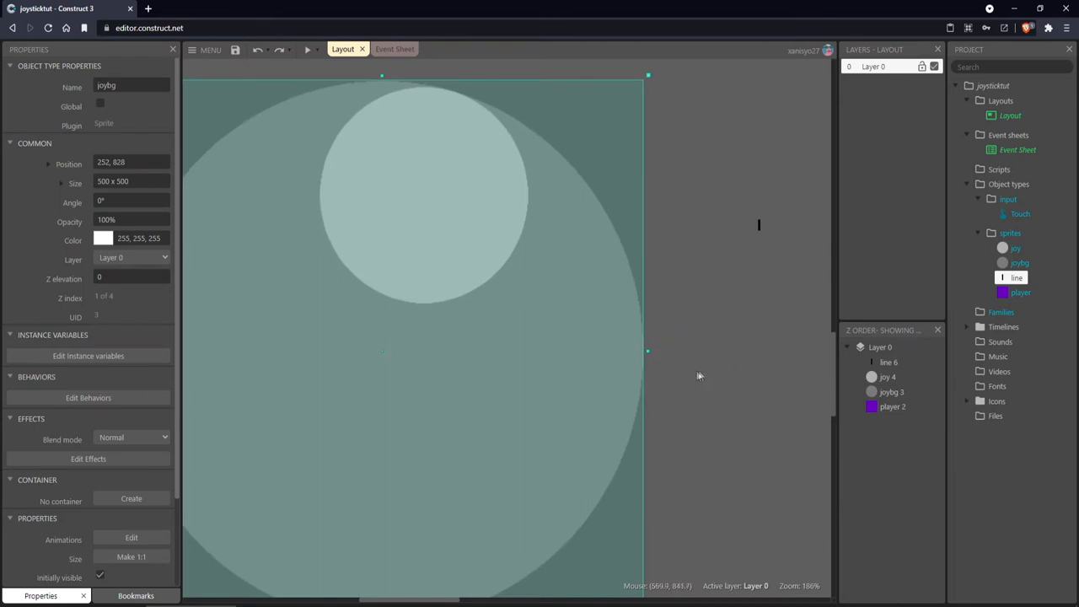
pyautogui.click(413, 358)
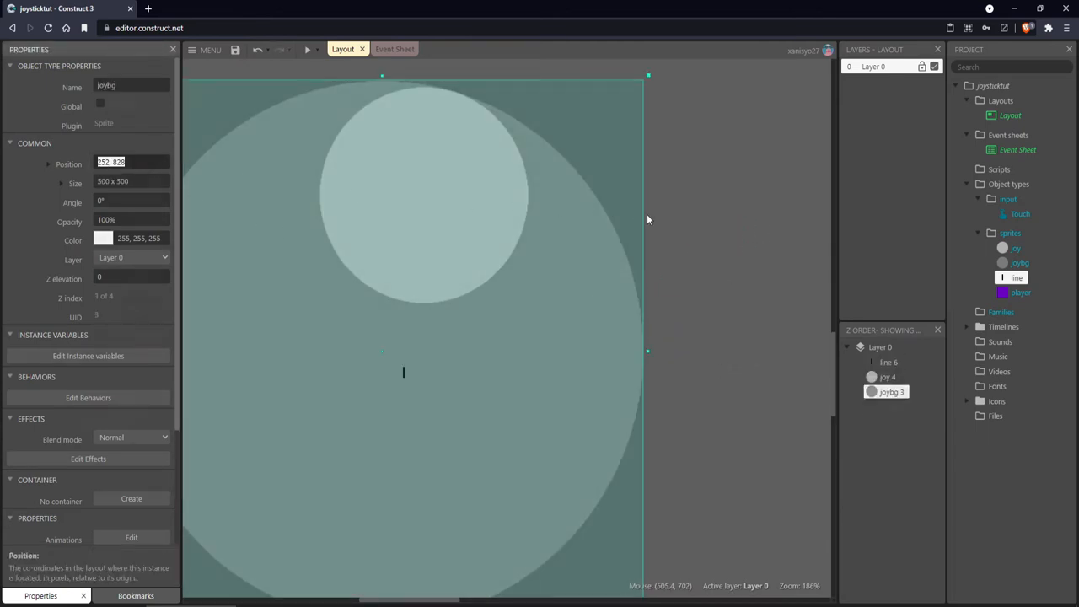
pyautogui.click(403, 372)
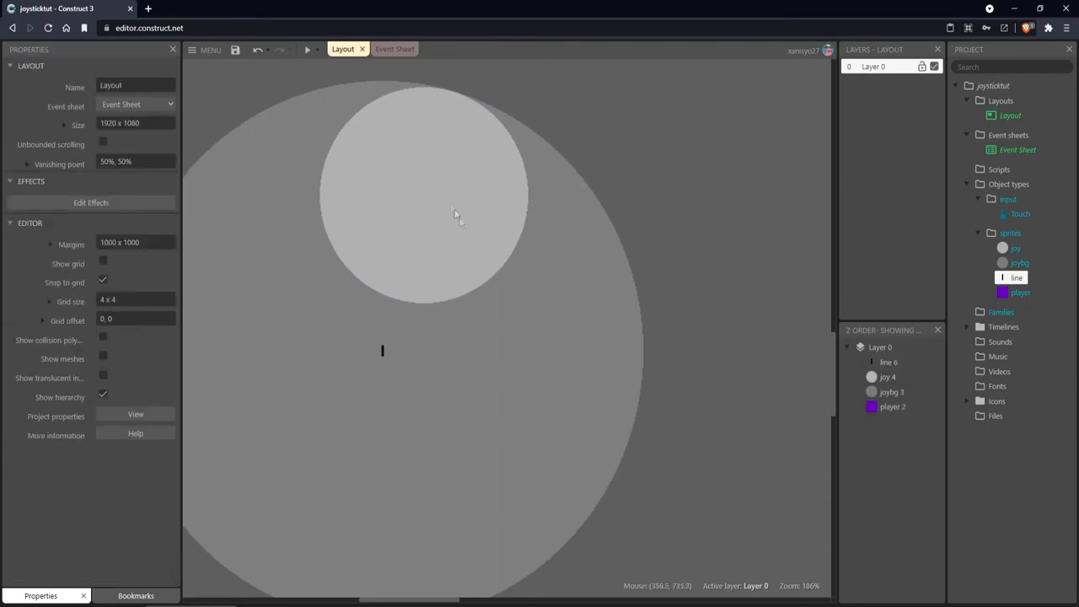
pyautogui.click(455, 211)
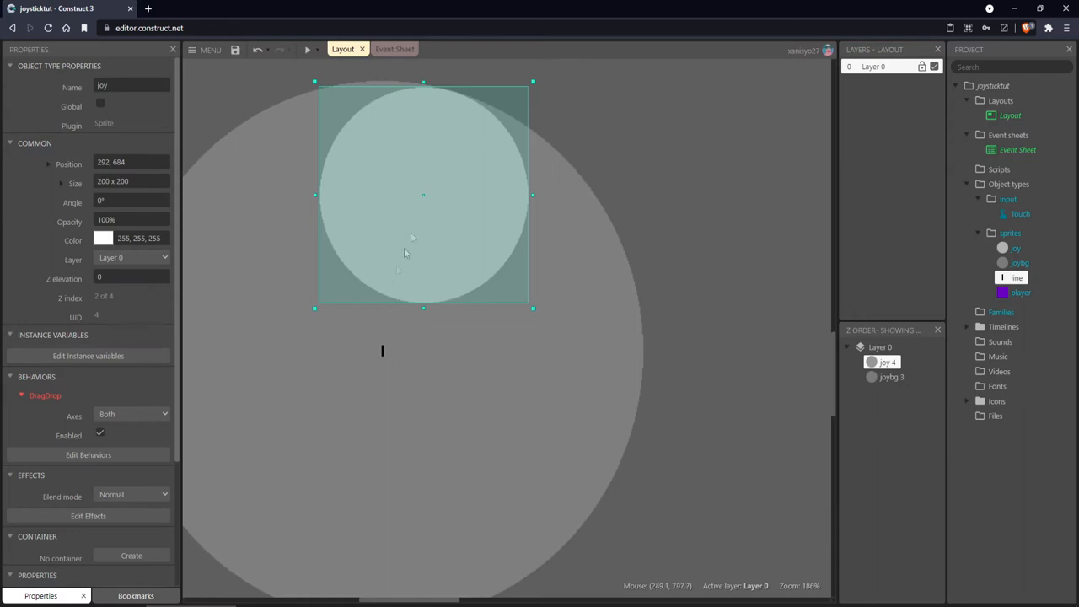
pyautogui.moveTo(381, 364)
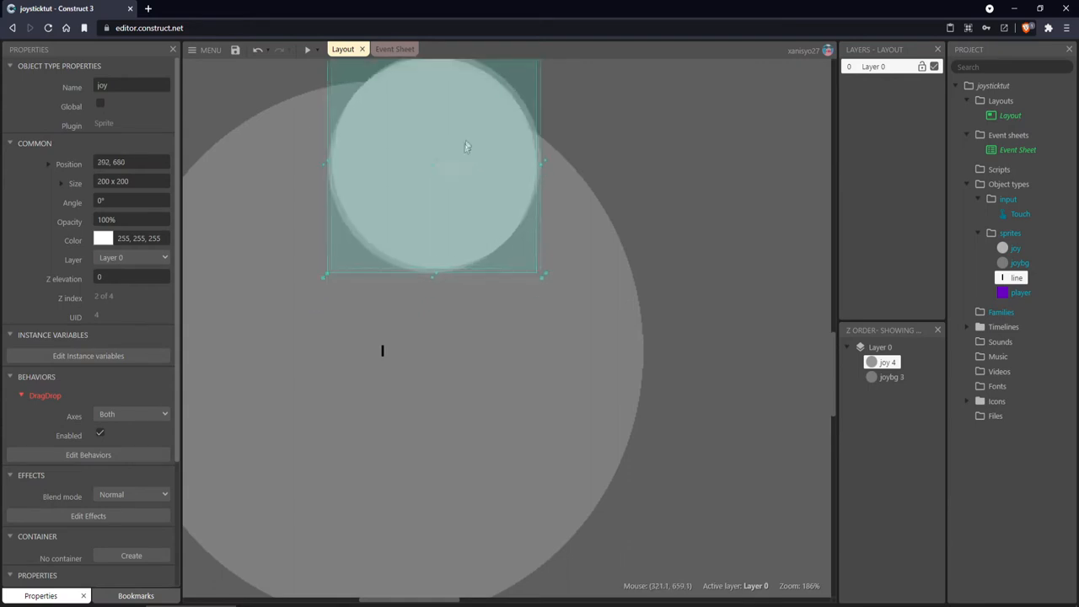
pyautogui.moveTo(434, 164); pyautogui.dragTo(653, 362)
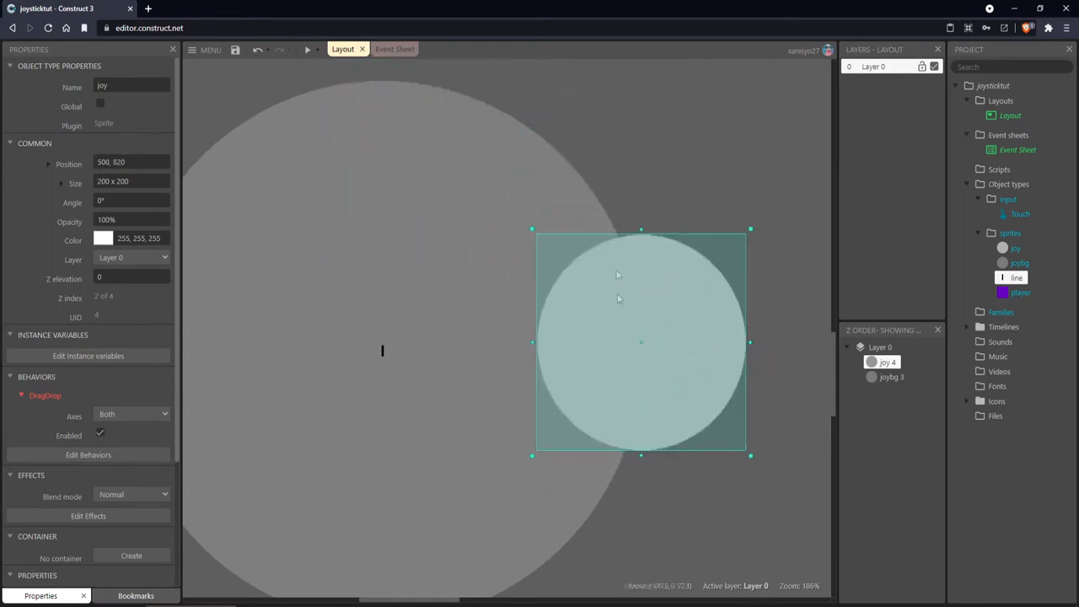
pyautogui.click(389, 49)
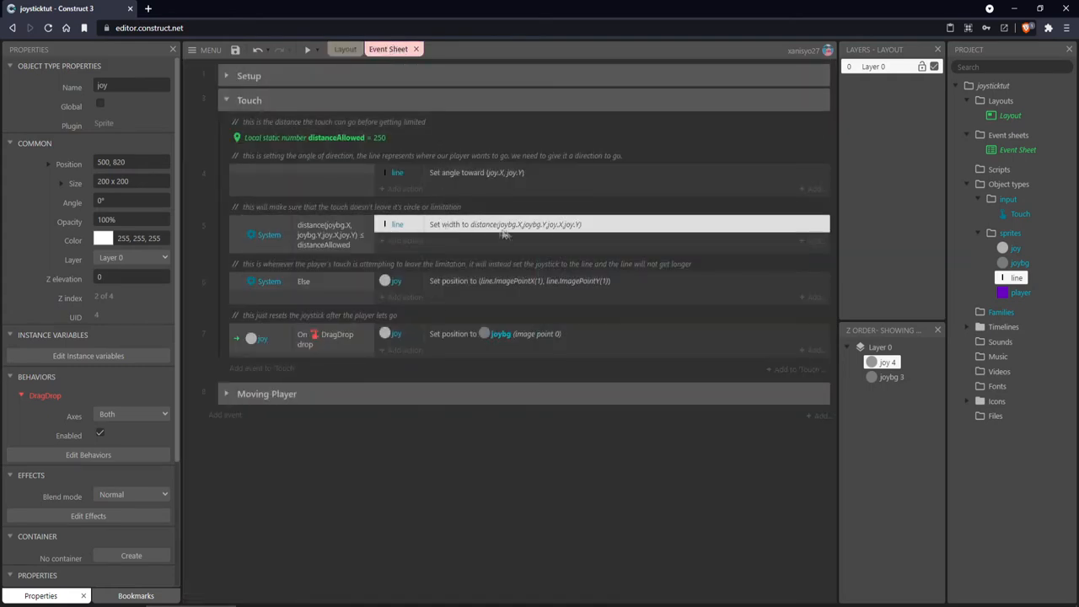
pyautogui.moveTo(563, 220)
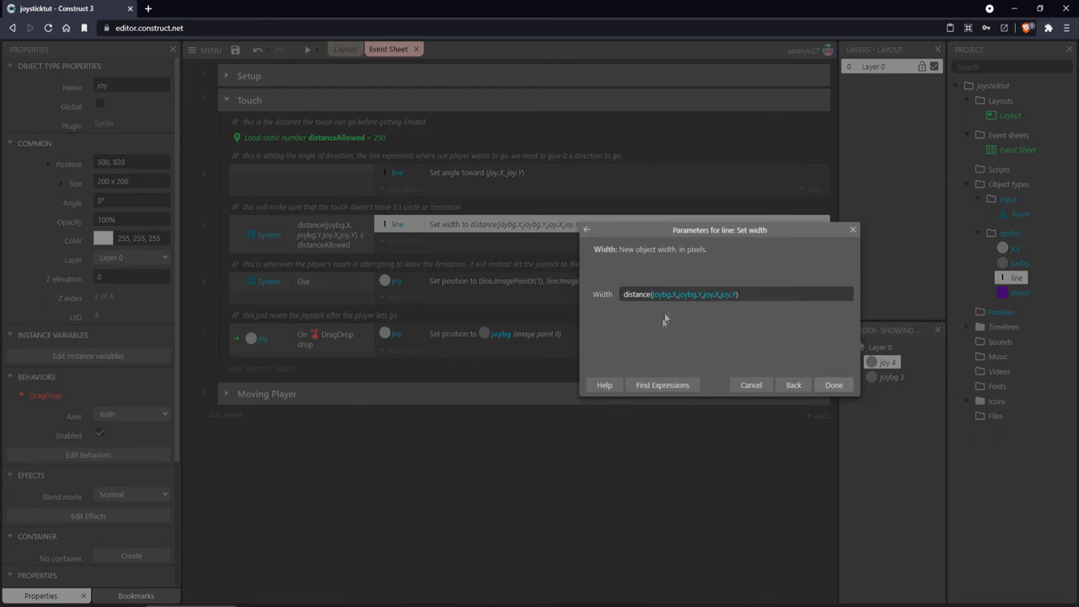
pyautogui.moveTo(529, 388)
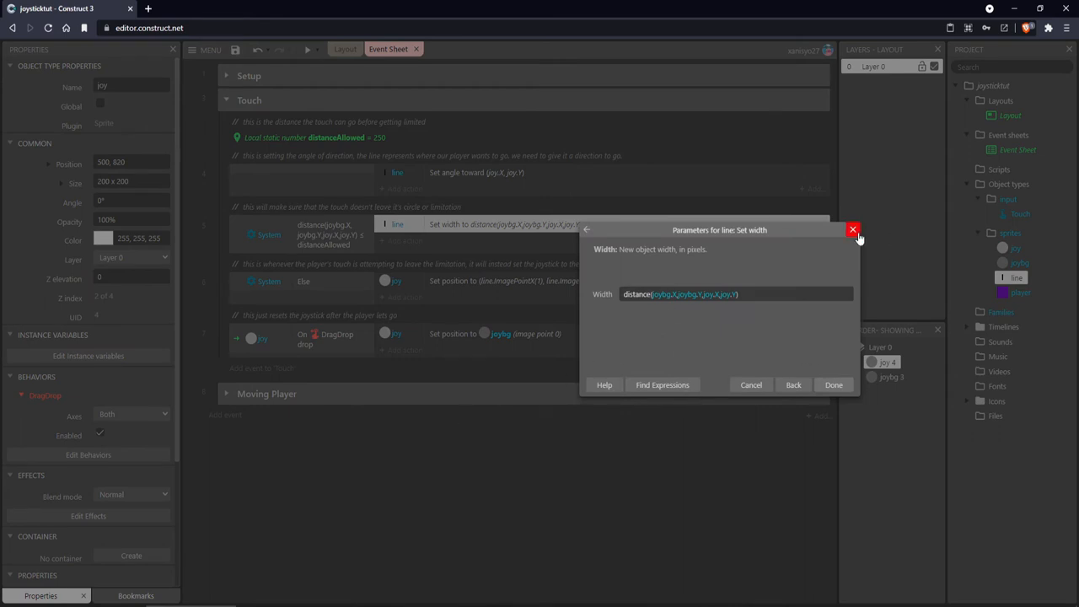
pyautogui.click(852, 229)
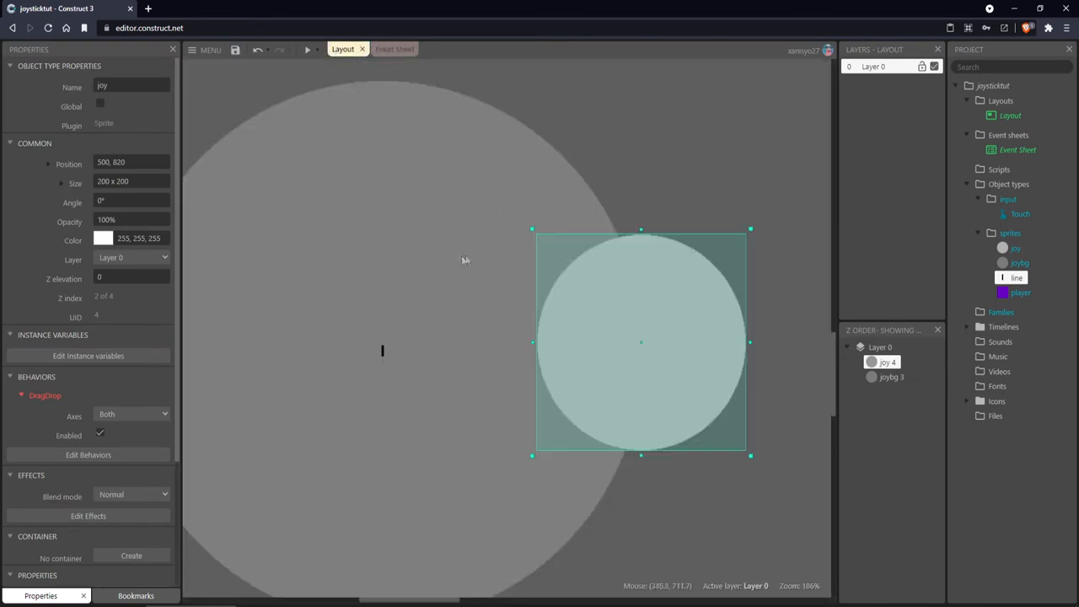
# Move the joy knob back to the top, rotate the direction line and delete it.
pyautogui.moveTo(640, 342); pyautogui.dragTo(407, 165)
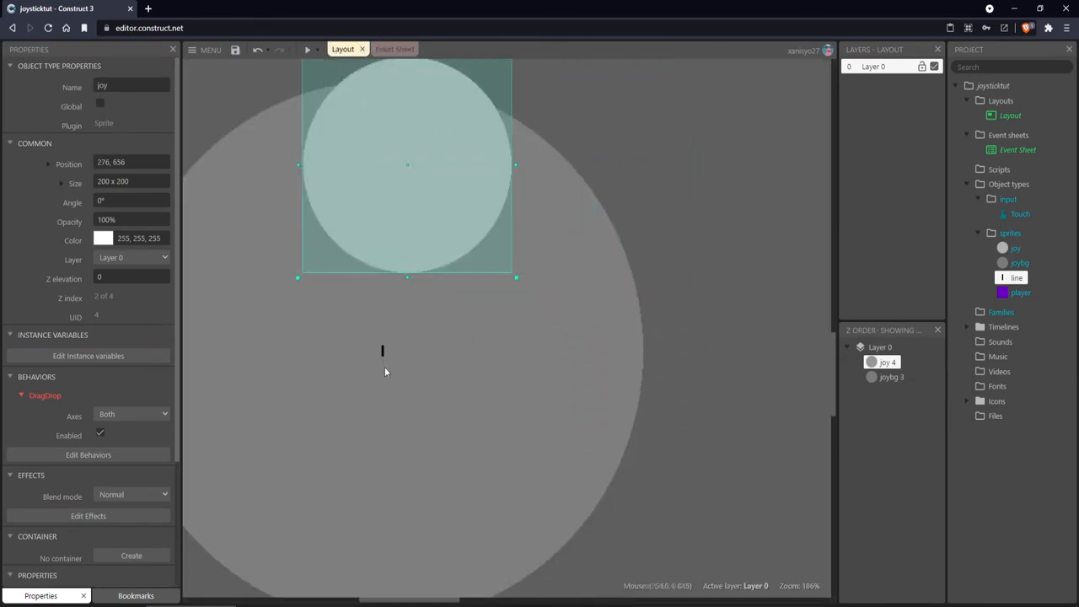
pyautogui.click(514, 351)
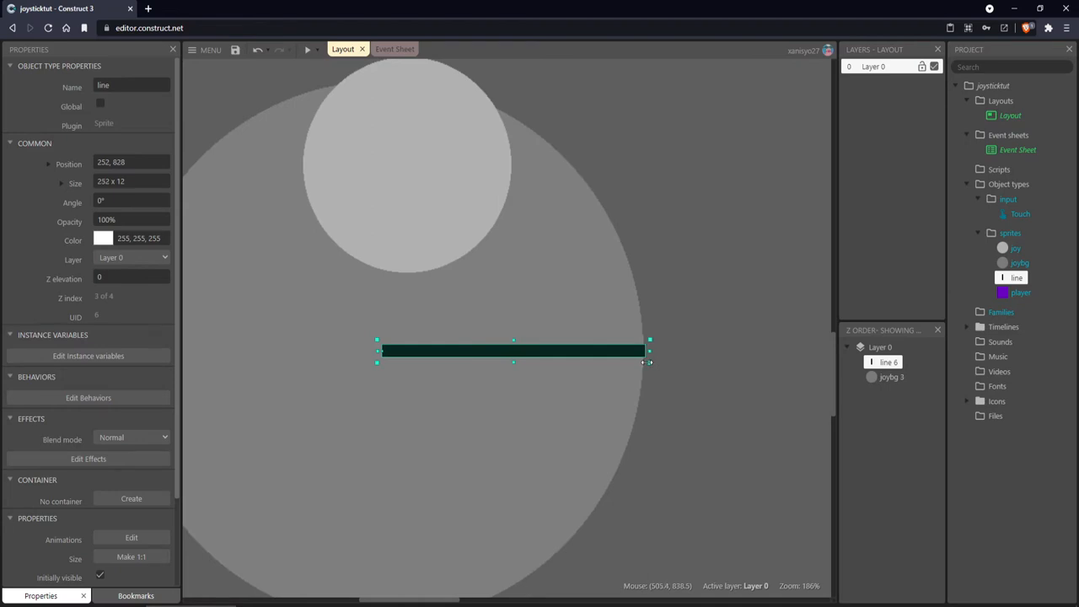
pyautogui.moveTo(662, 345)
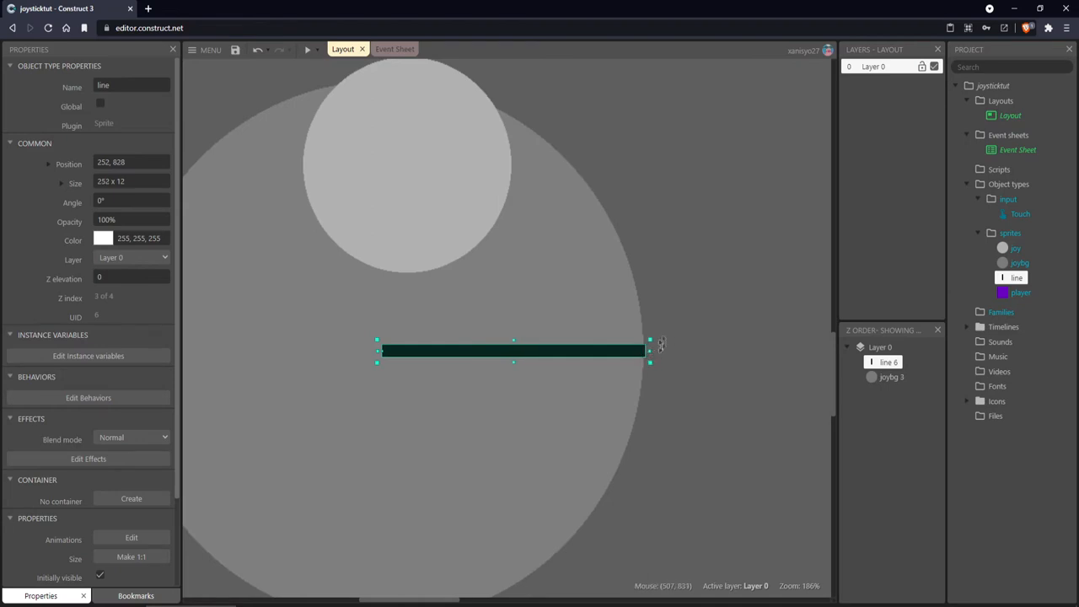
pyautogui.moveTo(649, 339); pyautogui.dragTo(615, 208)
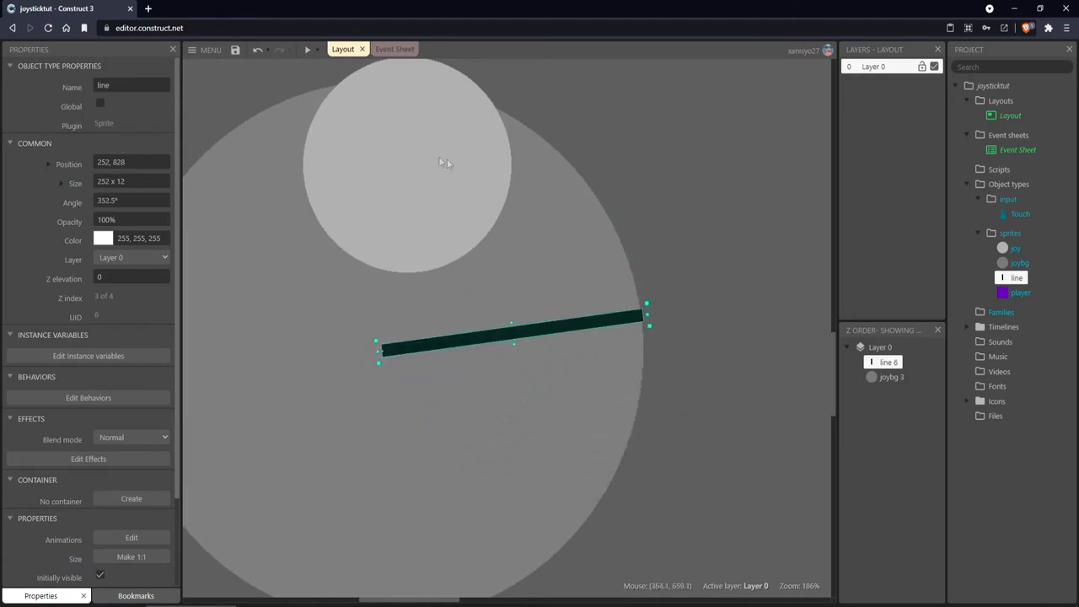
pyautogui.press('Delete')
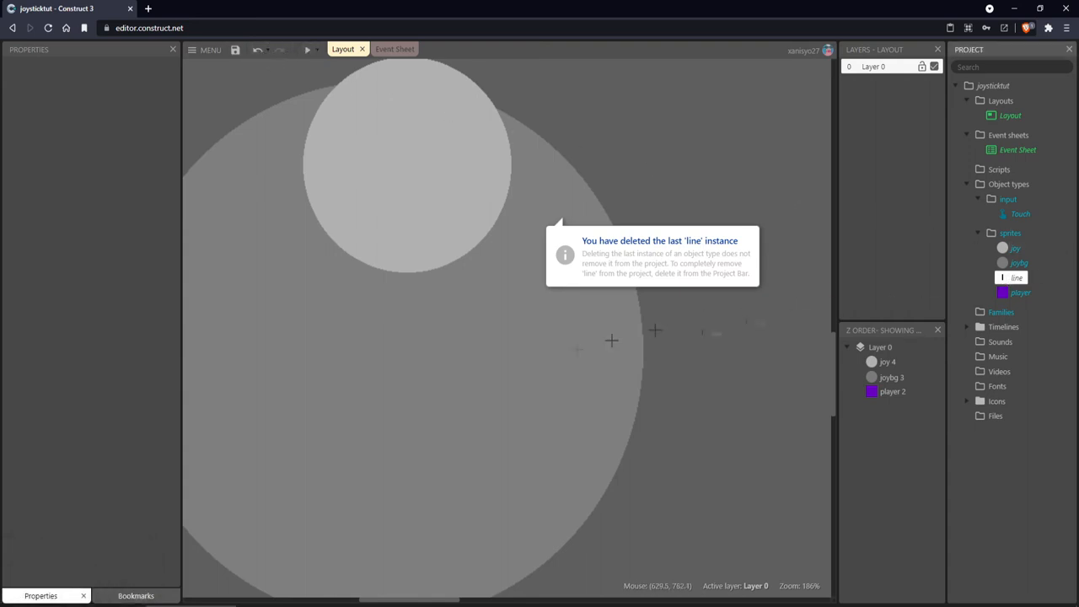
pyautogui.click(388, 49)
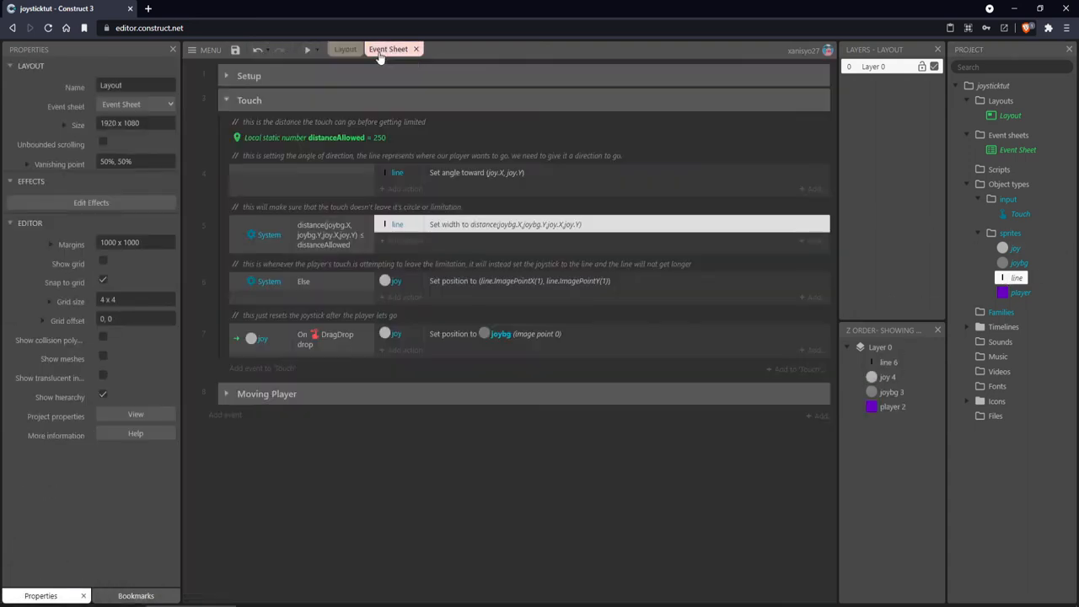
# Select the line object to reach its image points.
pyautogui.click(442, 281)
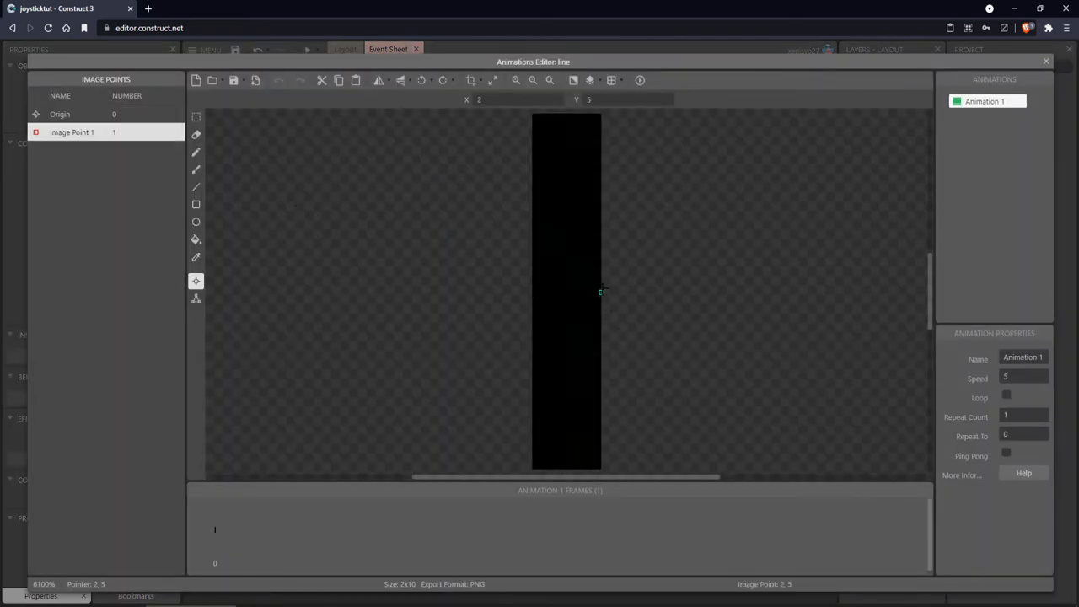
pyautogui.moveTo(600, 293)
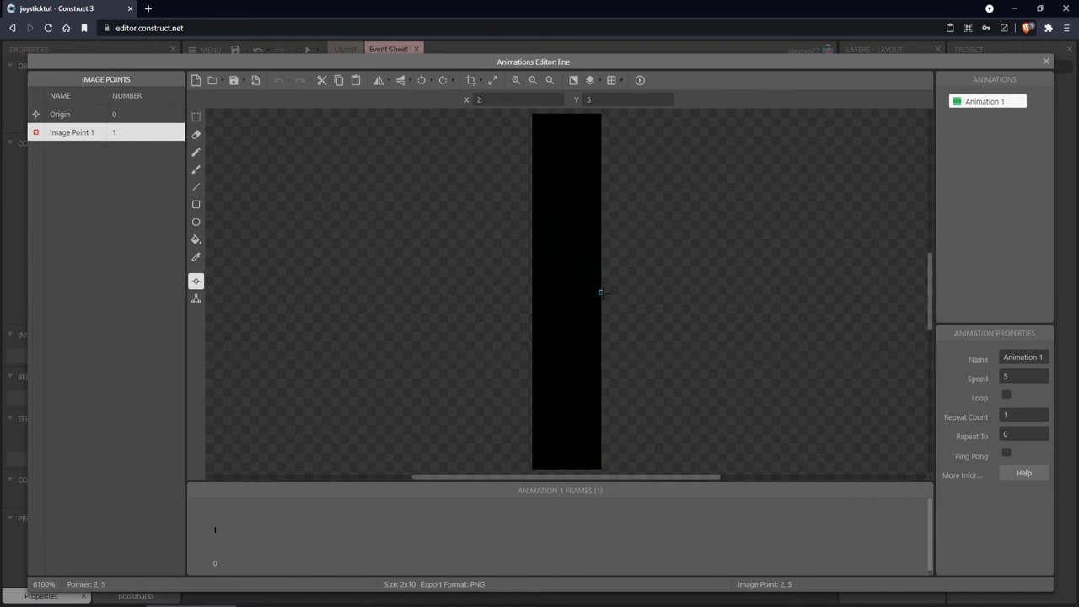
pyautogui.moveTo(995, 61)
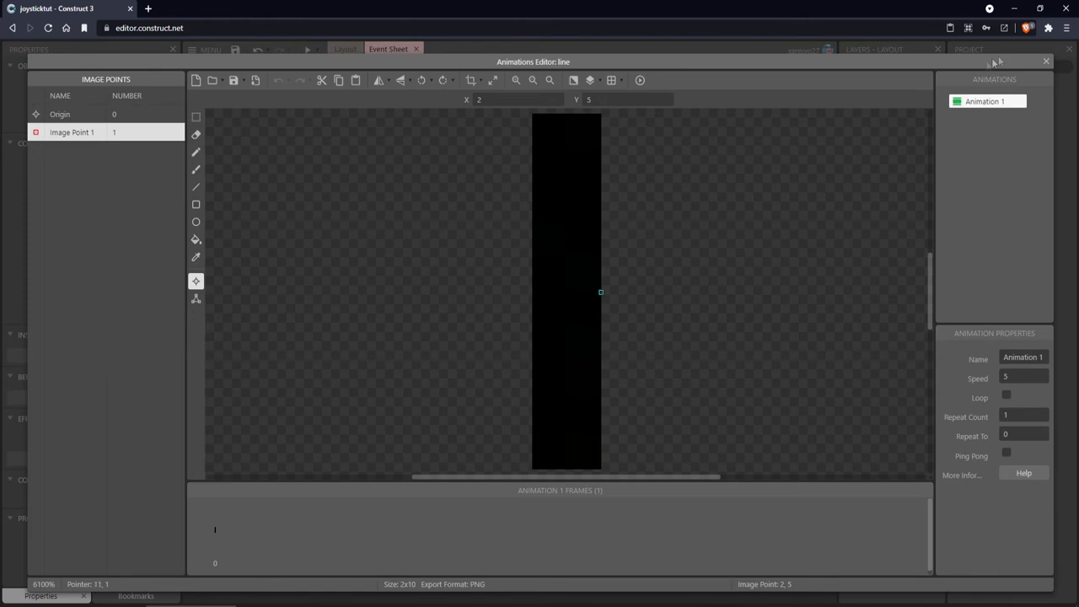
# Close the line's Animations Editor, returning to the event sheet.
pyautogui.click(1046, 61)
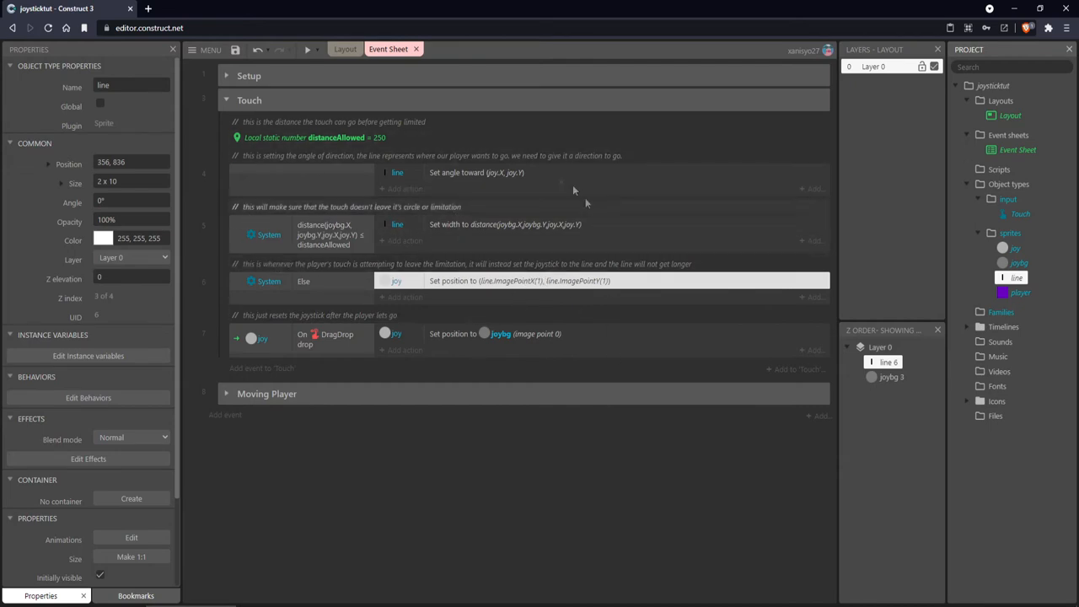
pyautogui.moveTo(617, 357)
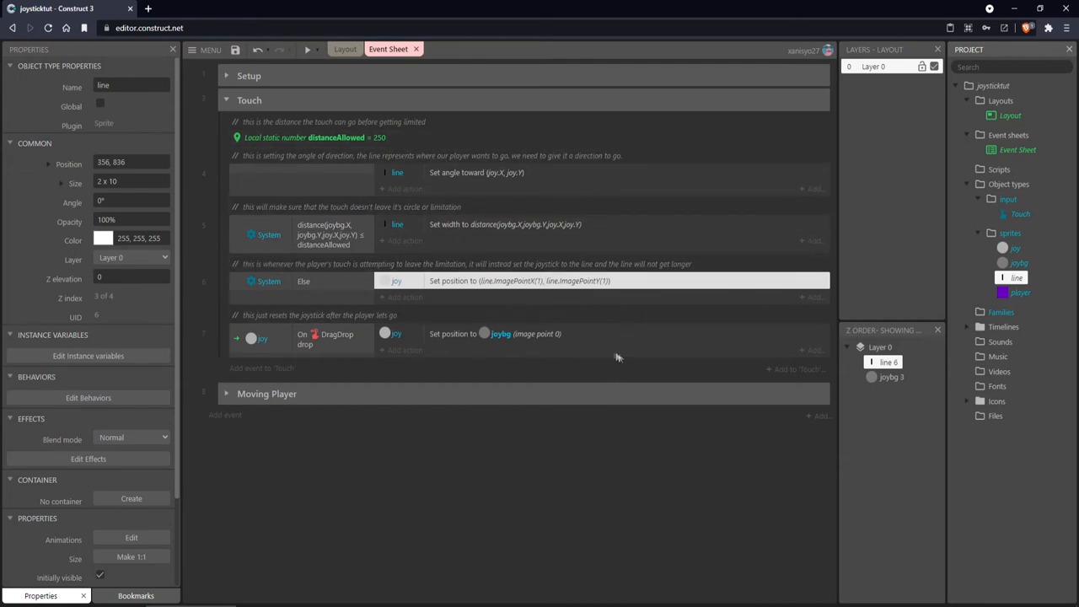
# Review the joy On drop event and leave its set-position parameters unchanged.
pyautogui.click(320, 315)
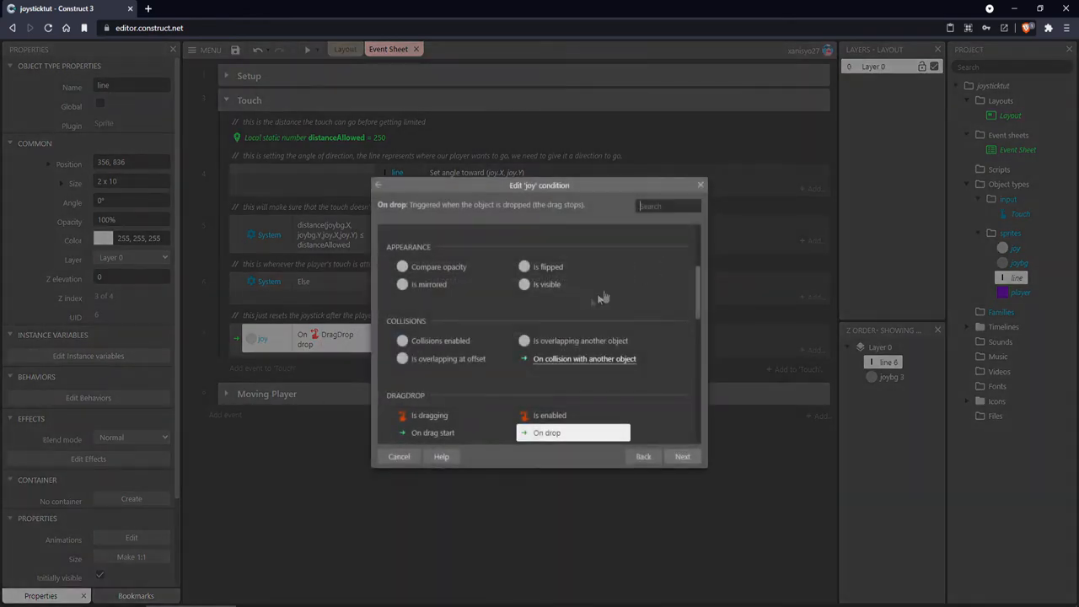
pyautogui.click(682, 456)
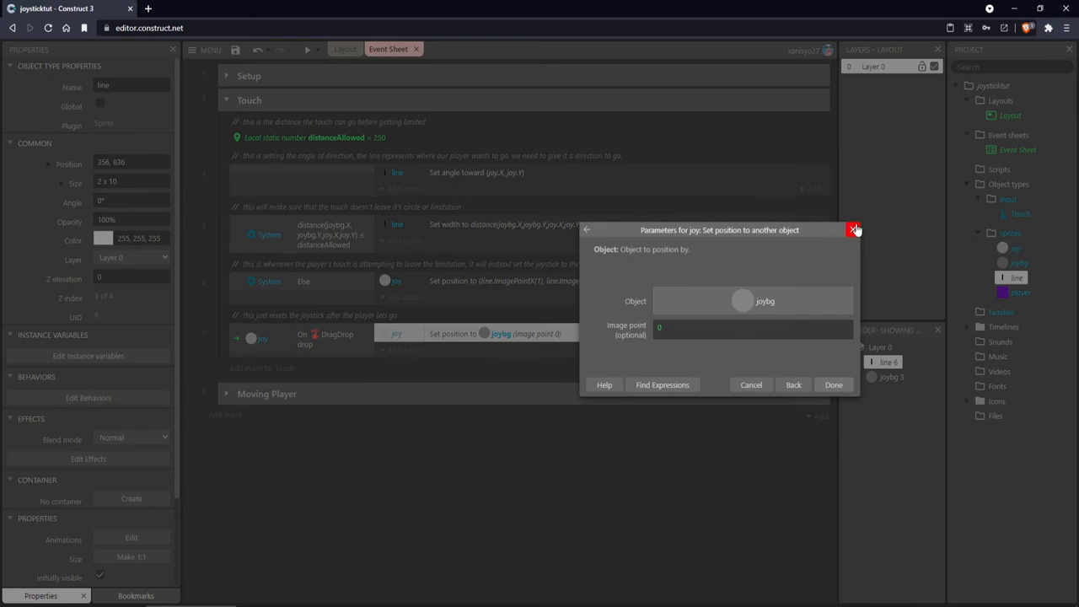
pyautogui.click(854, 230)
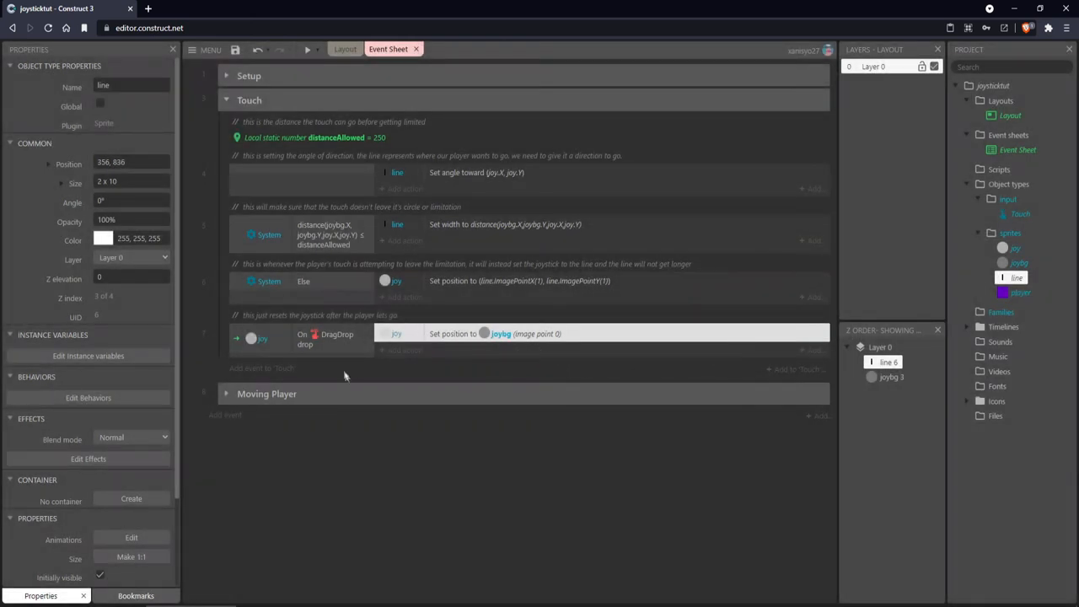
# Collapse the Touch group, expand Moving Player and reopen the player's move-at-angle parameters (distance/10 at line.Angle).
pyautogui.click(226, 100)
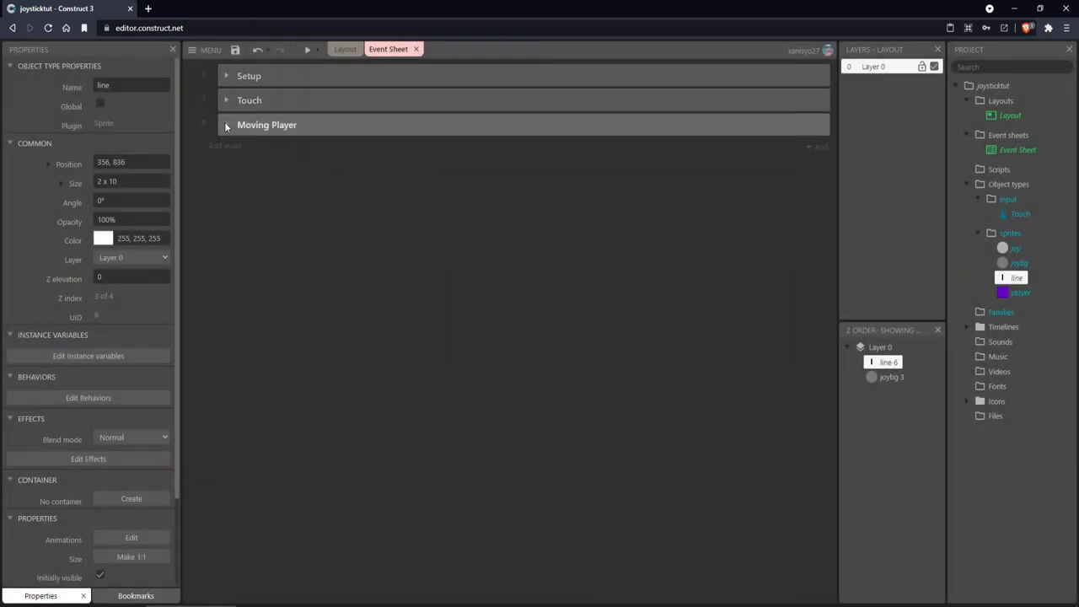
pyautogui.click(226, 125)
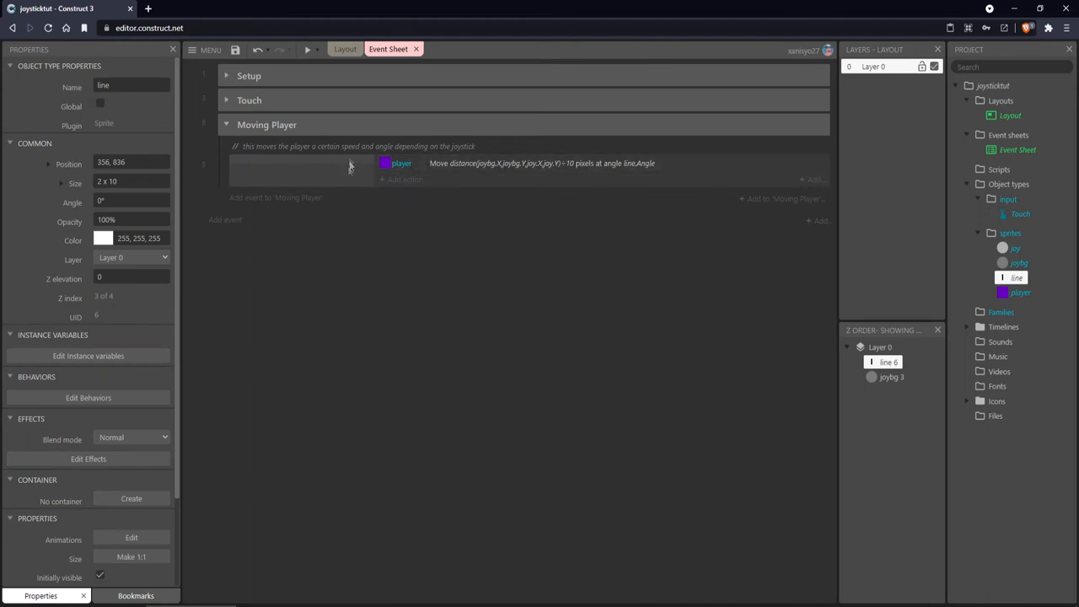
pyautogui.doubleClick(539, 163)
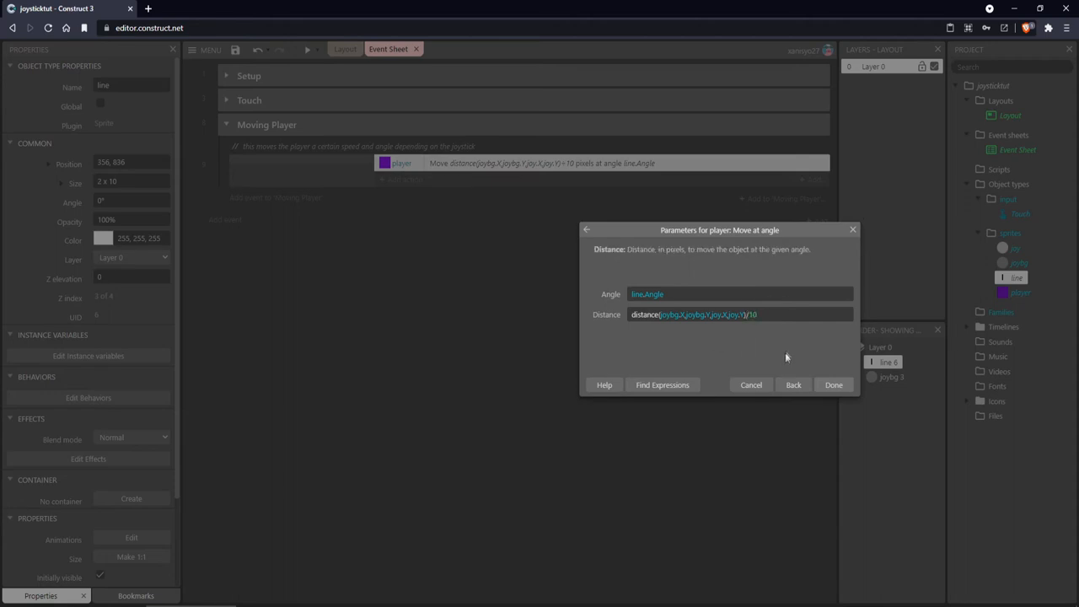
pyautogui.doubleClick(751, 315)
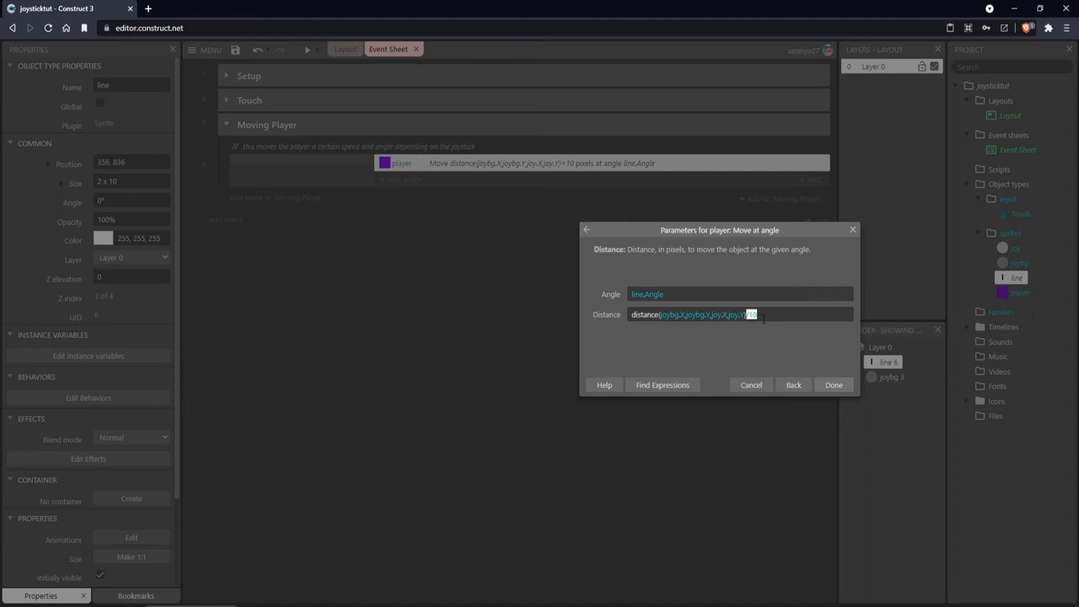
pyautogui.moveTo(769, 308)
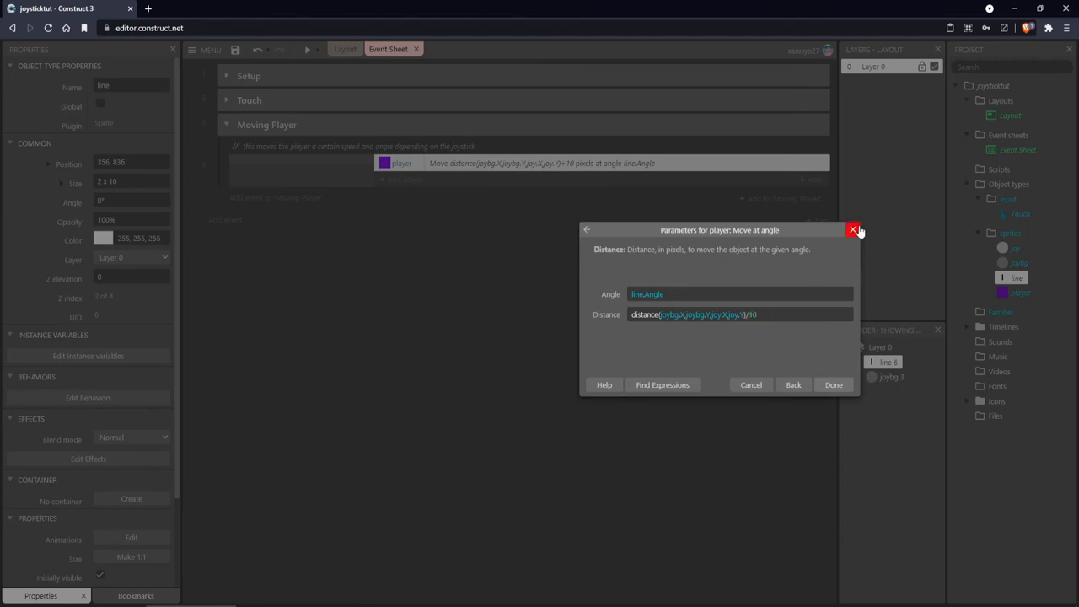
pyautogui.click(853, 229)
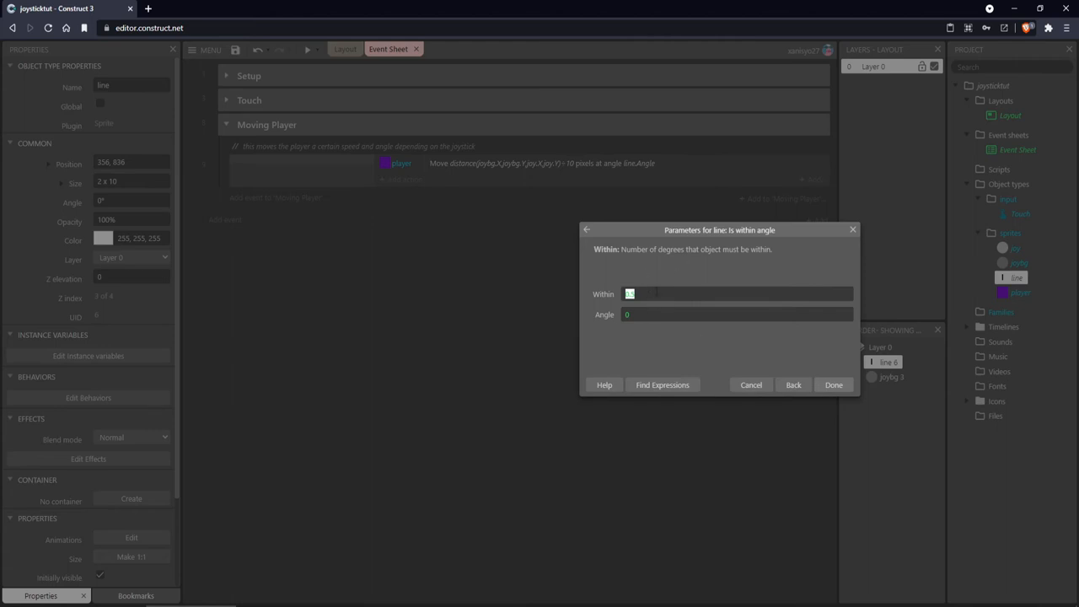
# Add the line 'Is within angle' checks and widen their Within ranges to 60 degrees.
pyautogui.click(833, 385)
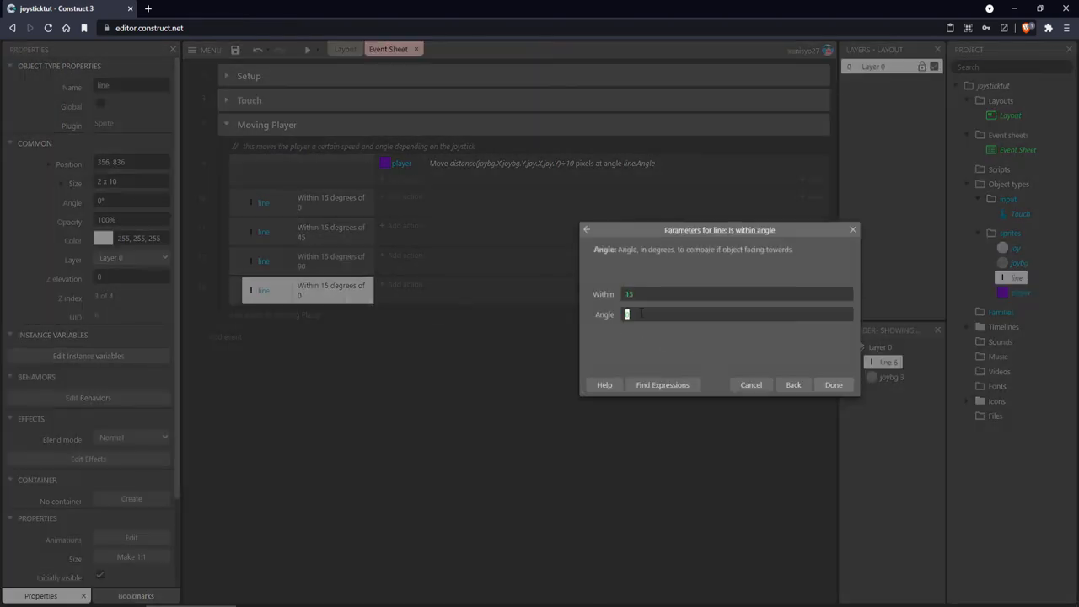
pyautogui.write('1')
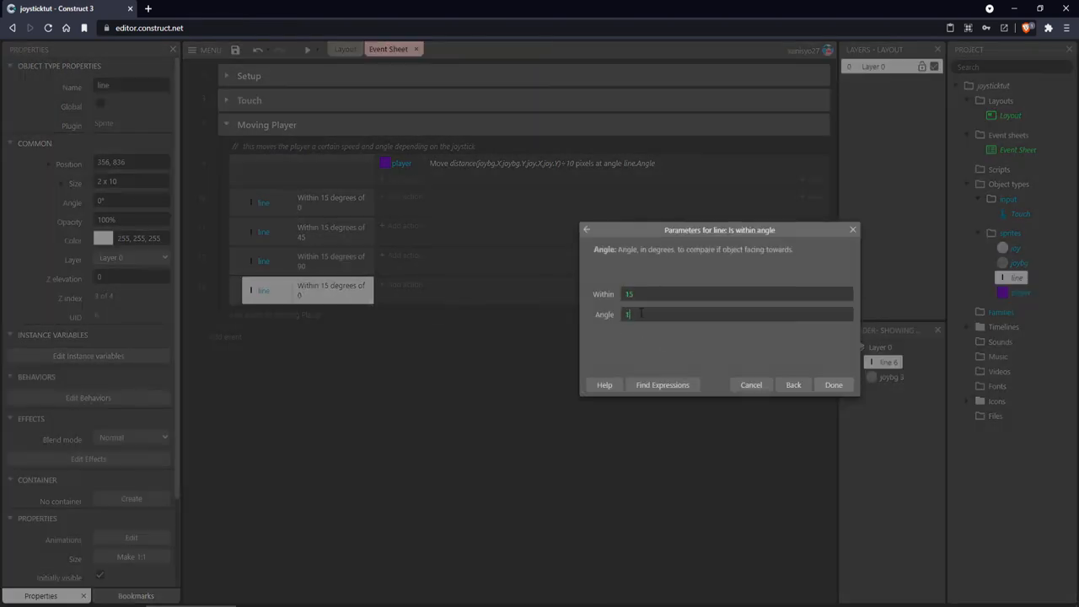
pyautogui.click(832, 384)
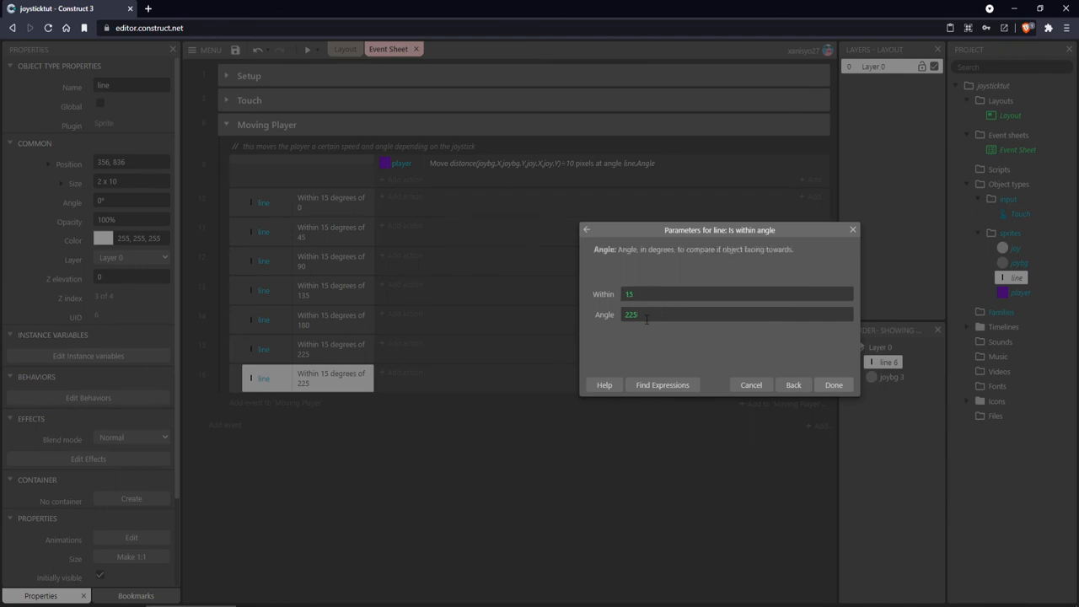
pyautogui.click(833, 384)
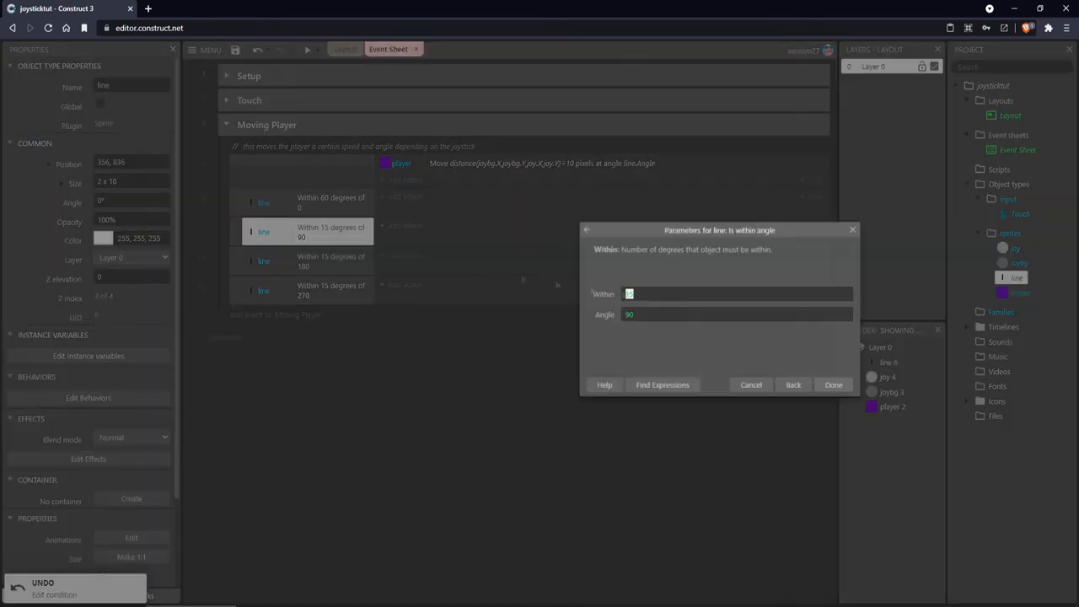
pyautogui.click(833, 385)
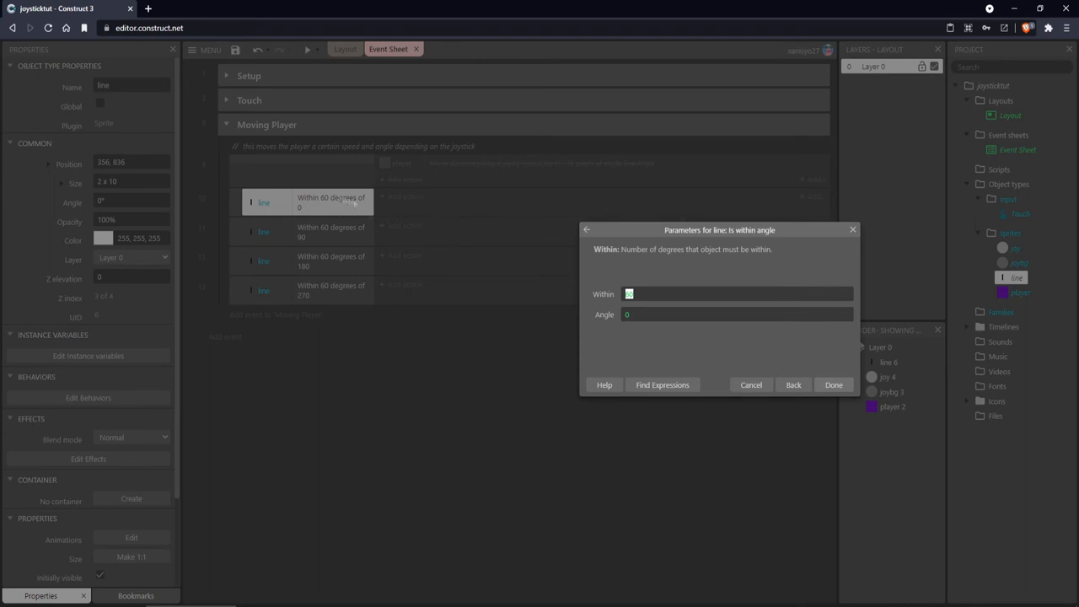
pyautogui.moveTo(325, 258)
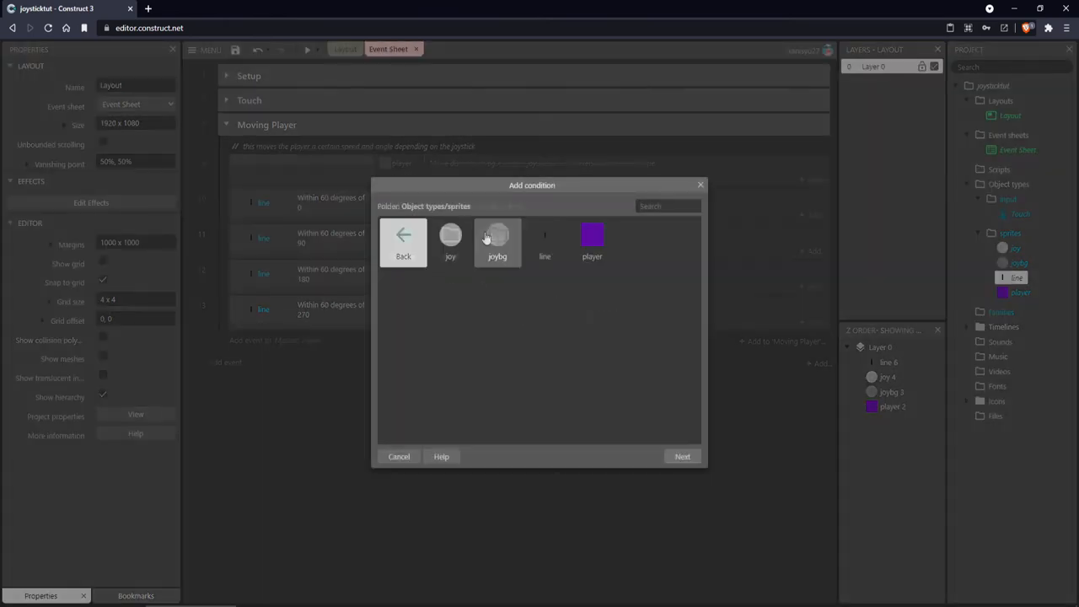
# Pick the joy sprite for the new 'Is dragging' parent condition.
pyautogui.click(399, 456)
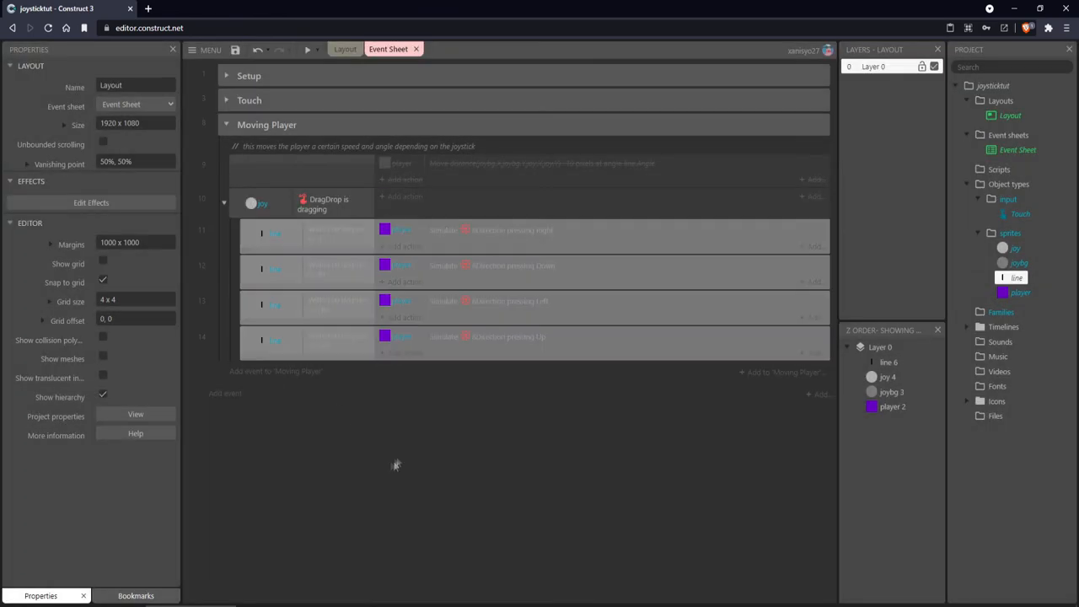
# Edit the player's 8Direction max speed expression from the joystick distance, then return to the layout.
pyautogui.click(306, 49)
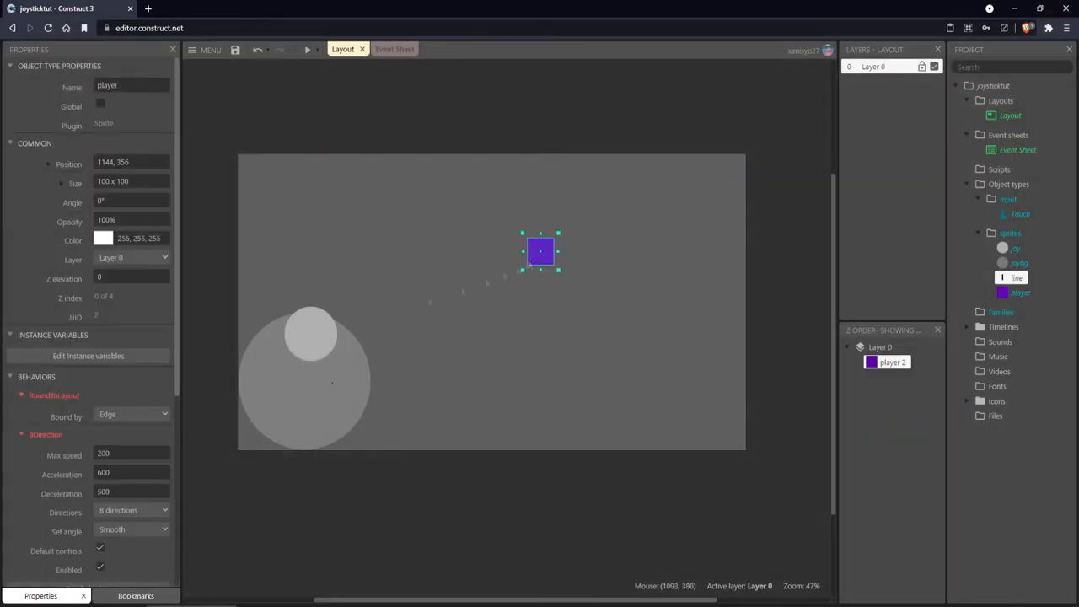
pyautogui.click(426, 522)
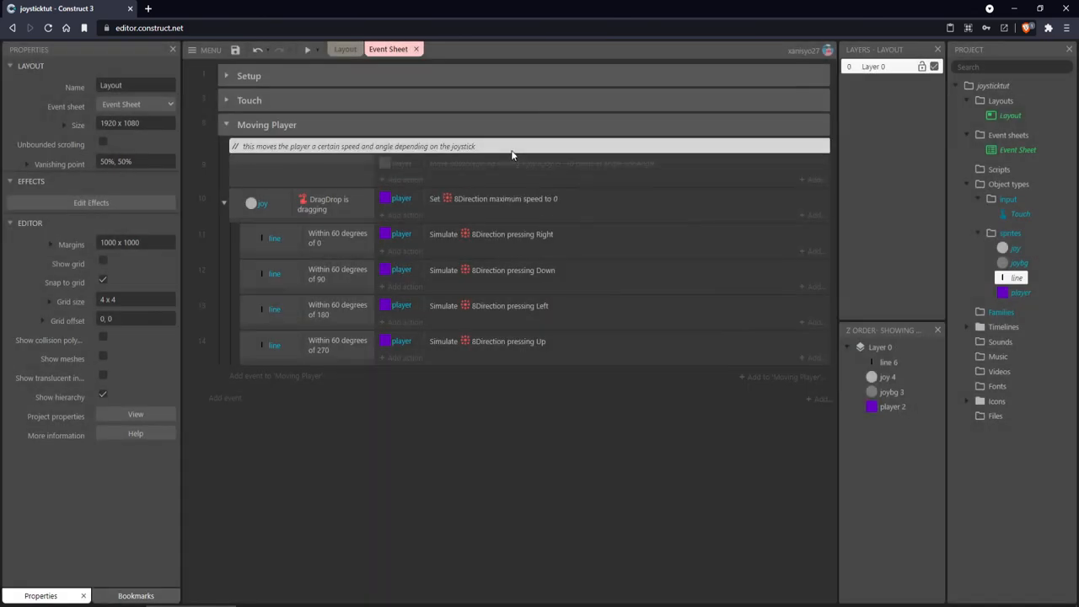
pyautogui.click(343, 49)
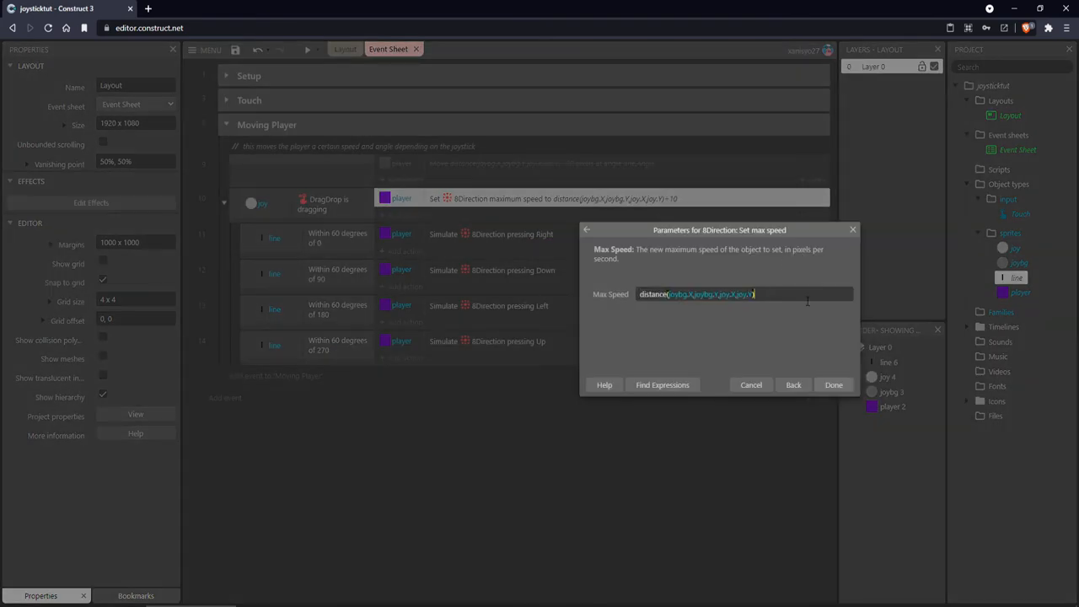
pyautogui.rightClick(590, 198)
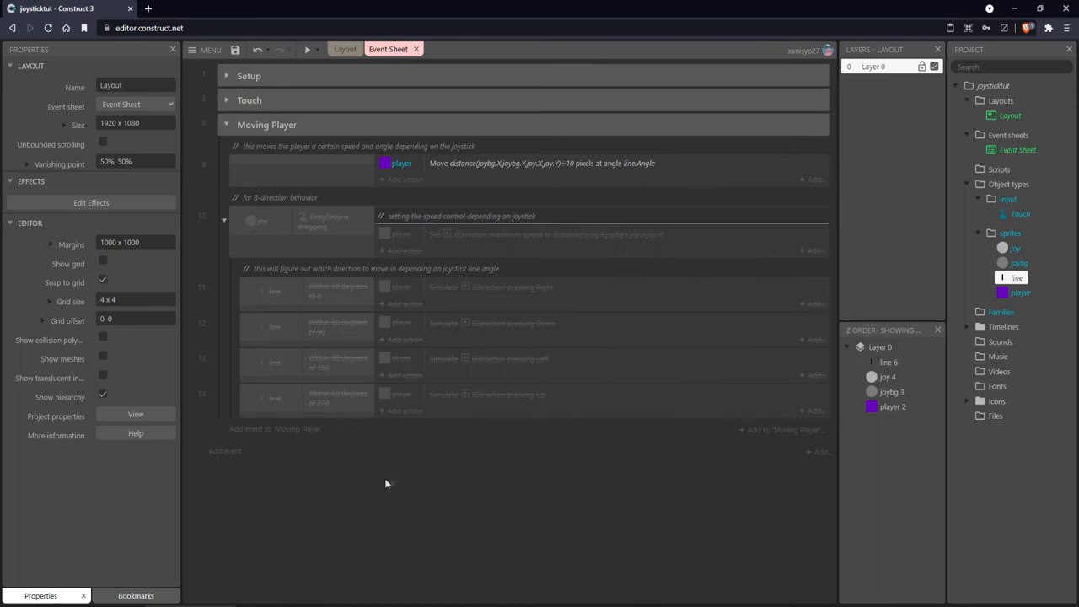
pyautogui.click(345, 48)
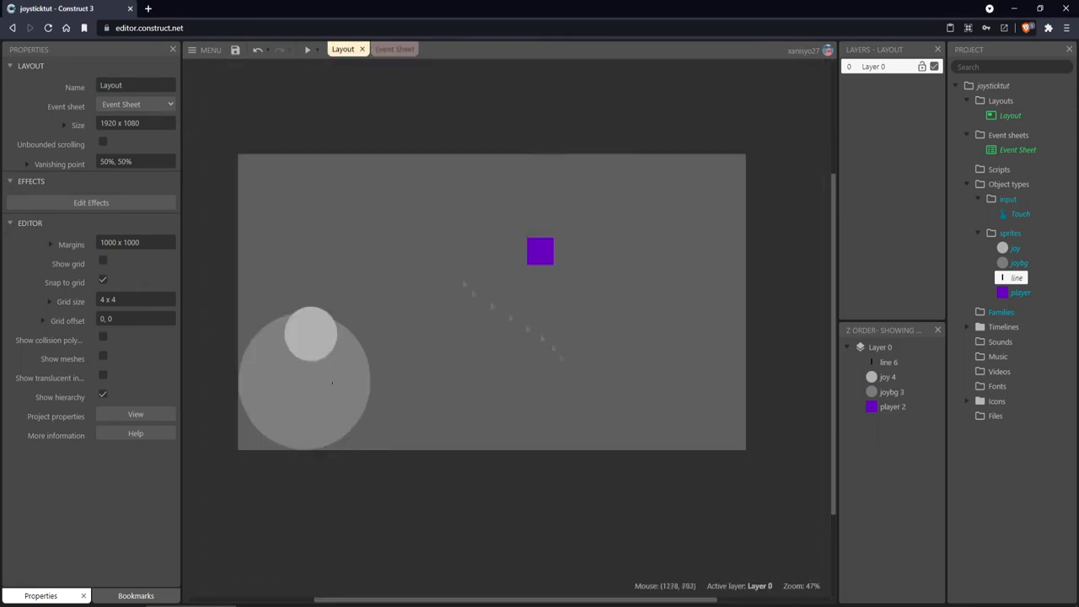
pyautogui.moveTo(464, 155)
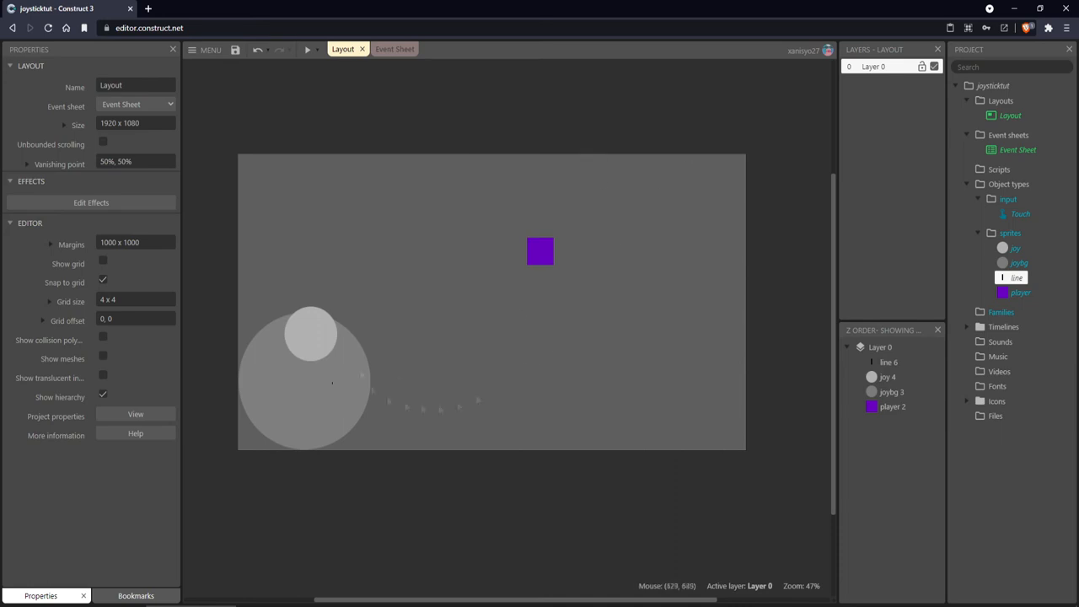
pyautogui.moveTo(349, 294)
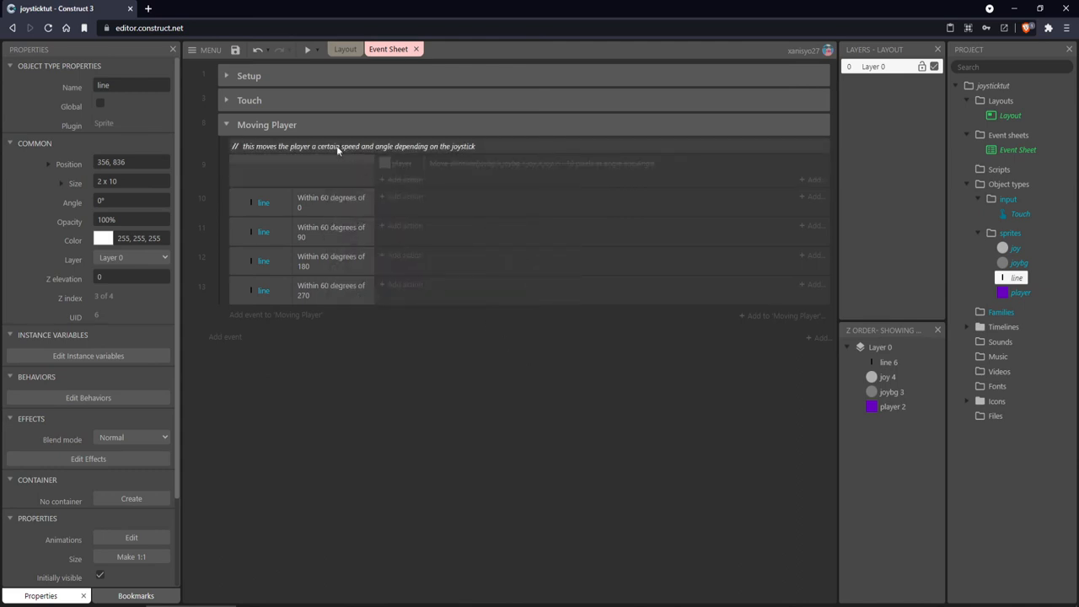
# Bring up options on the Moving Player comment in the event sheet.
pyautogui.rightClick(358, 146)
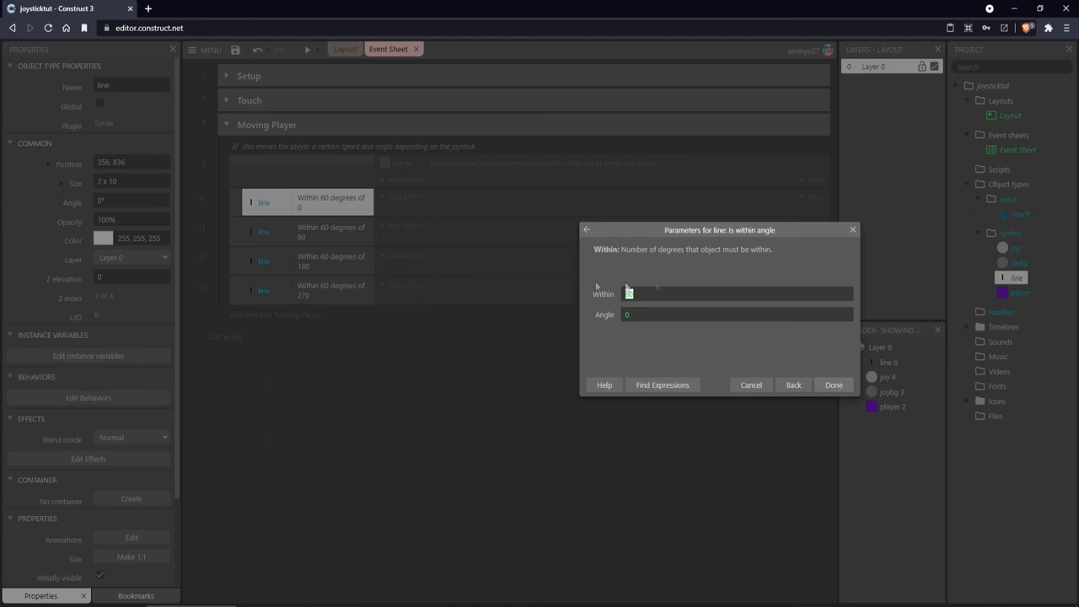
pyautogui.moveTo(352, 204)
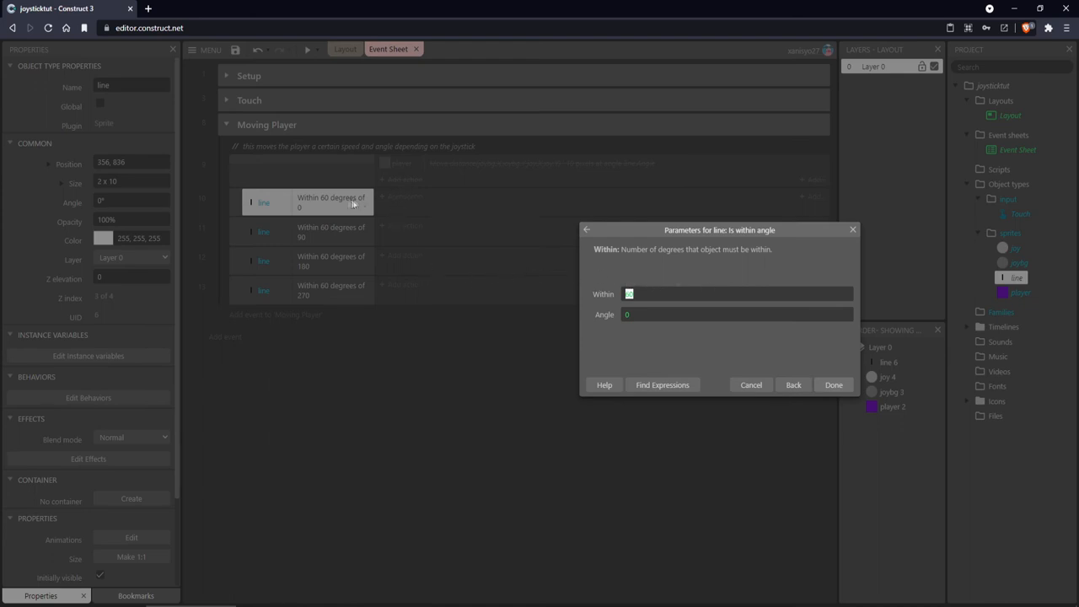
pyautogui.moveTo(410, 217)
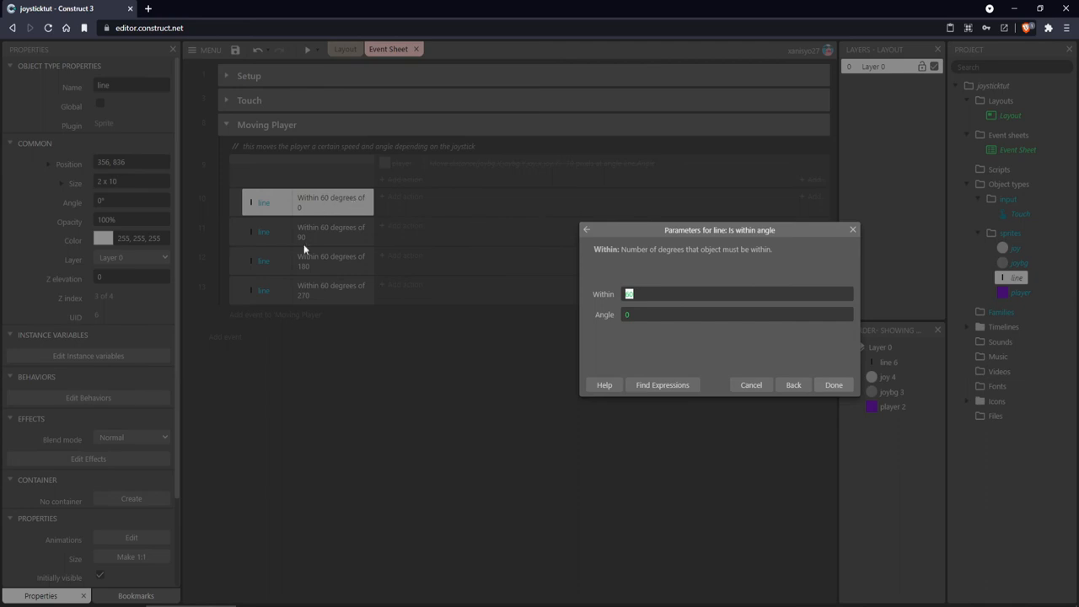
pyautogui.moveTo(368, 263)
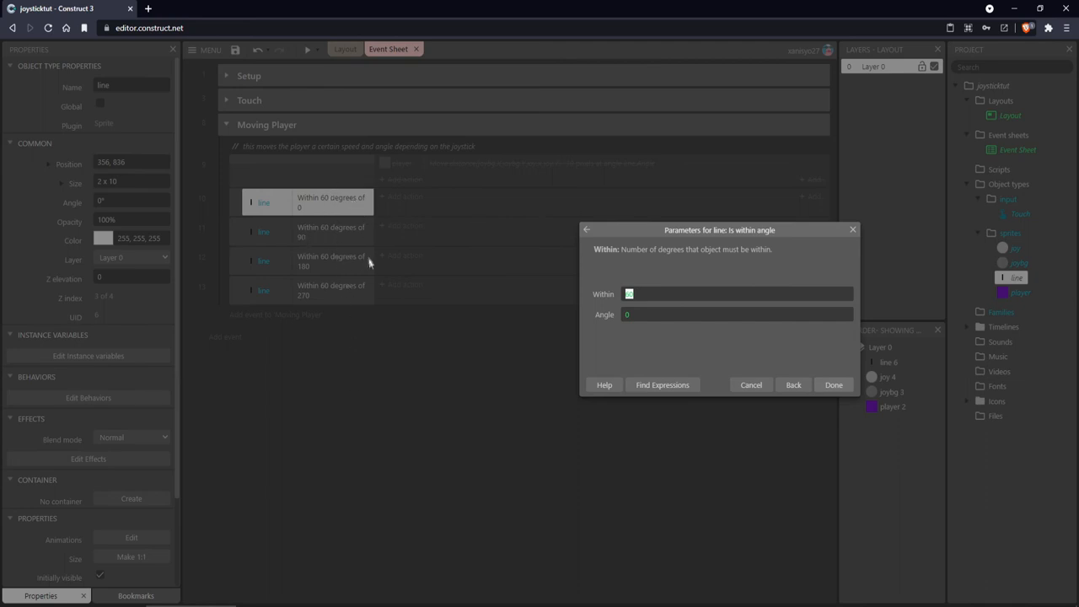
pyautogui.moveTo(329, 304)
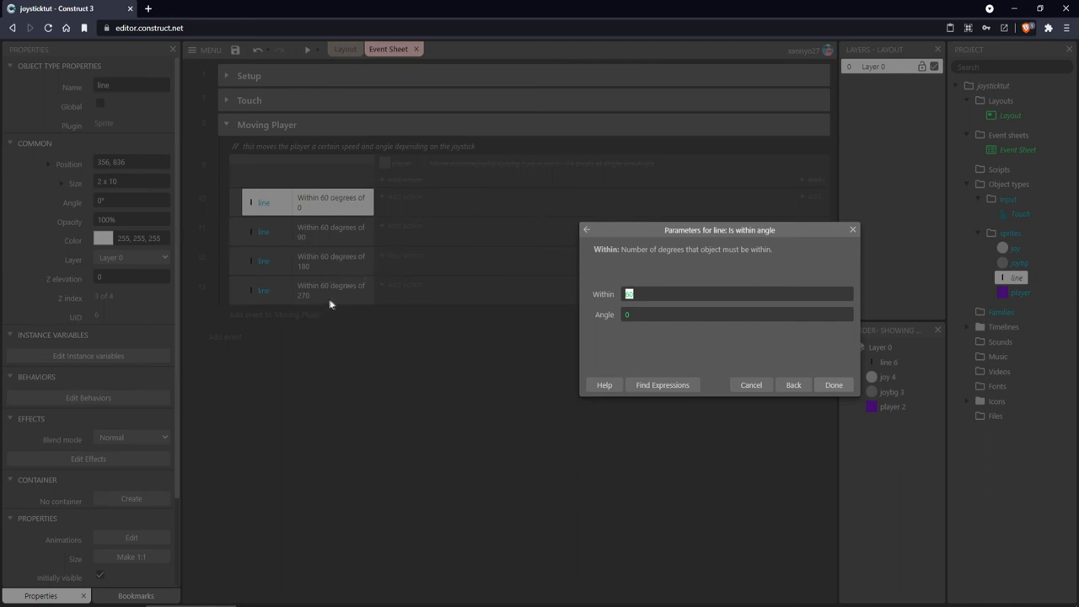
pyautogui.moveTo(336, 220)
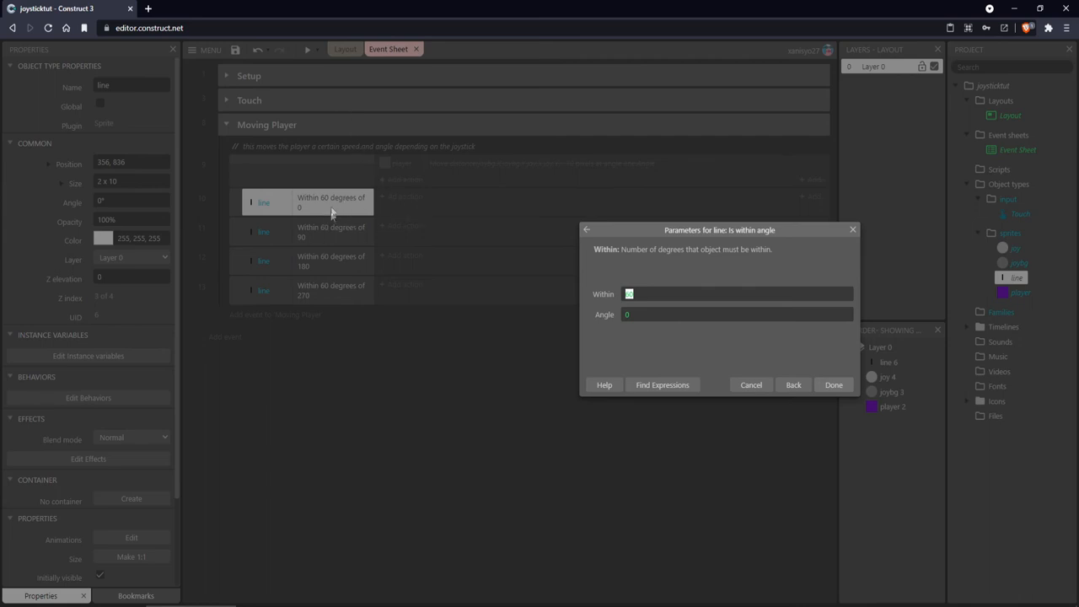
pyautogui.moveTo(388, 225)
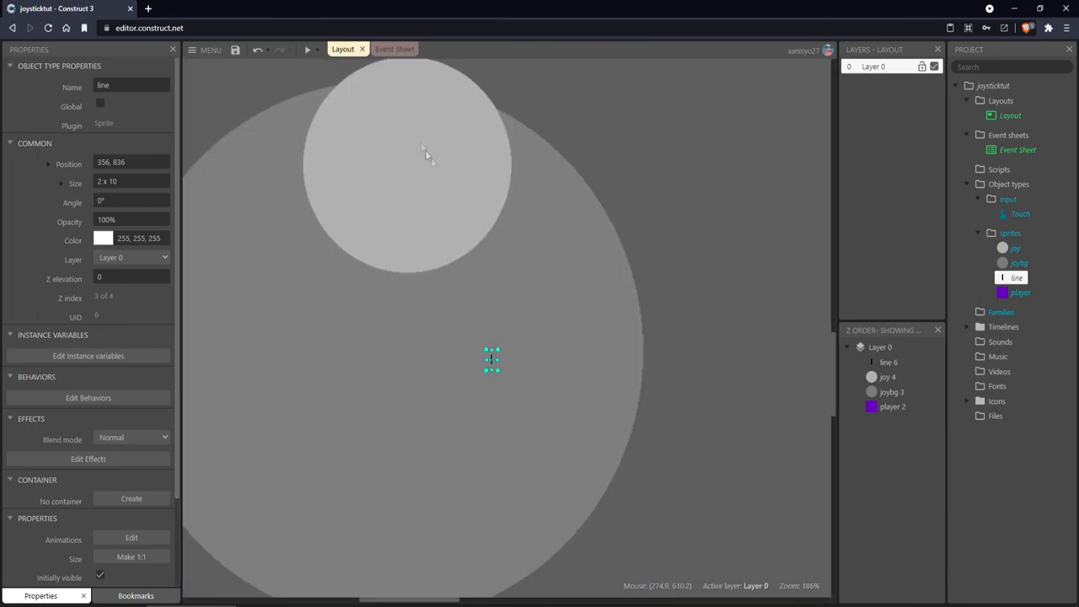
# Zoom the layout back out to show the whole scene.
pyautogui.scroll(-3)
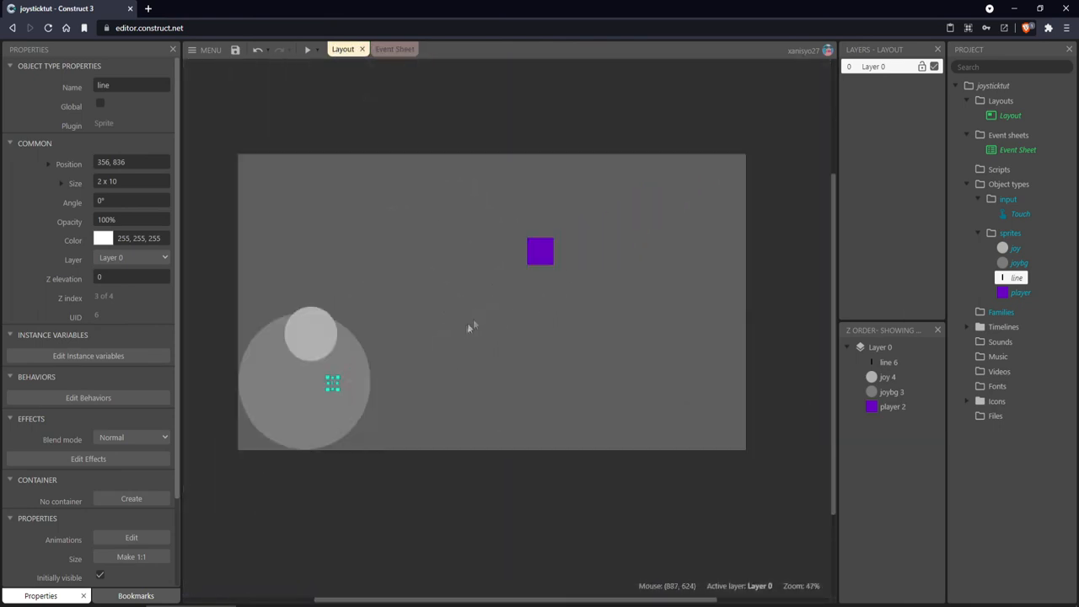
# Give the player the 8Direction behavior, then start choosing the object for a new action.
pyautogui.click(540, 250)
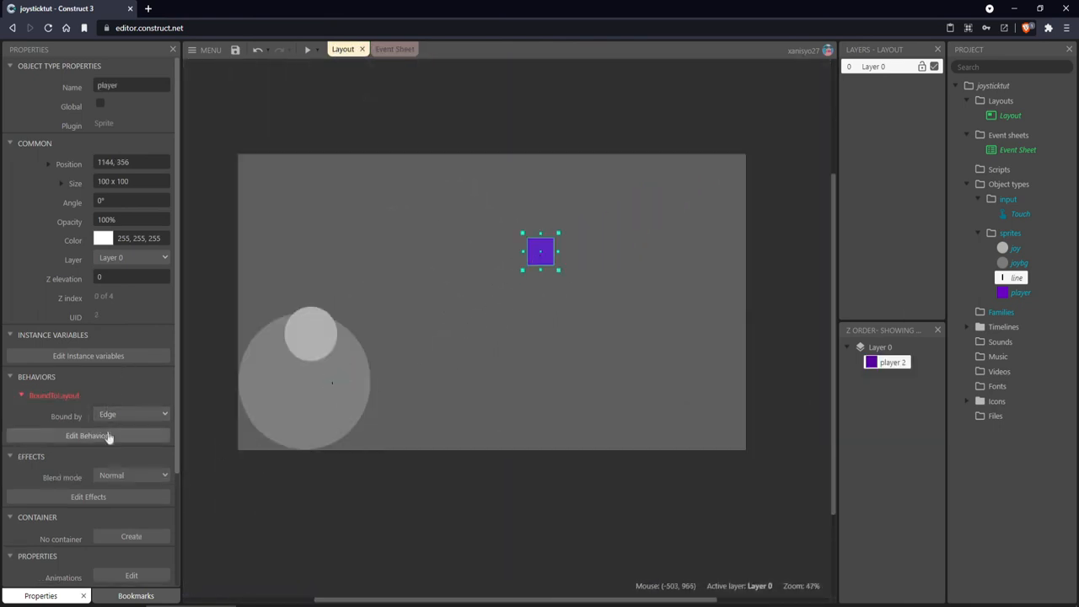
pyautogui.click(88, 436)
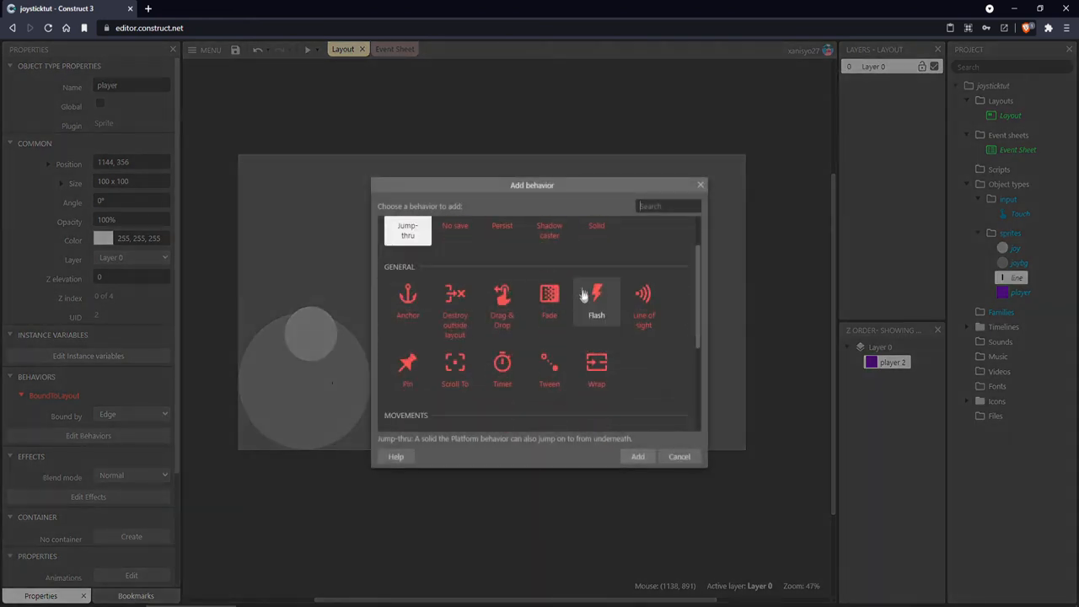
pyautogui.click(637, 456)
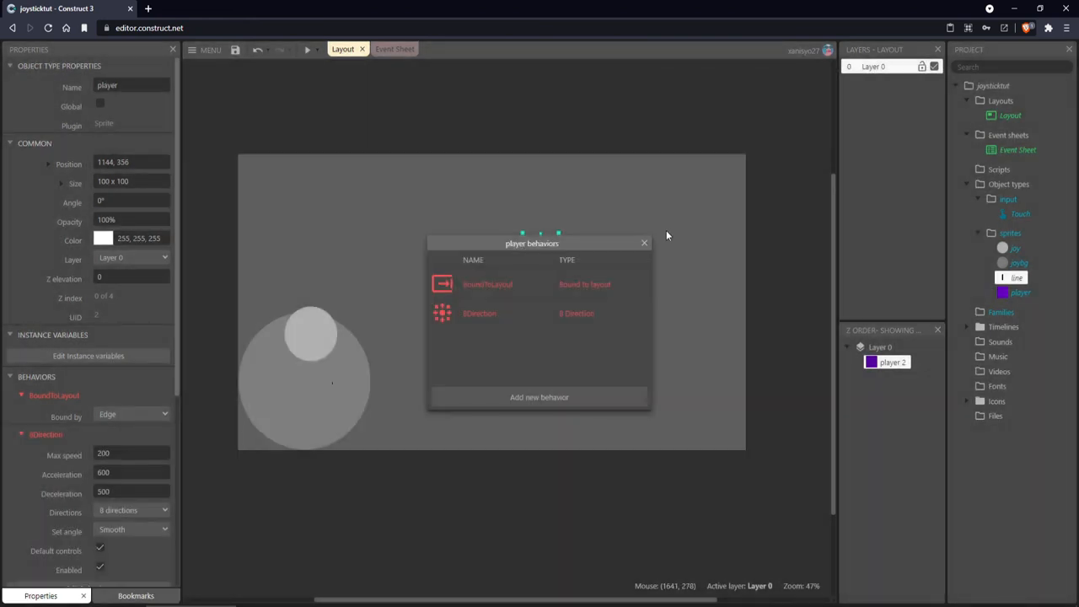
pyautogui.click(388, 49)
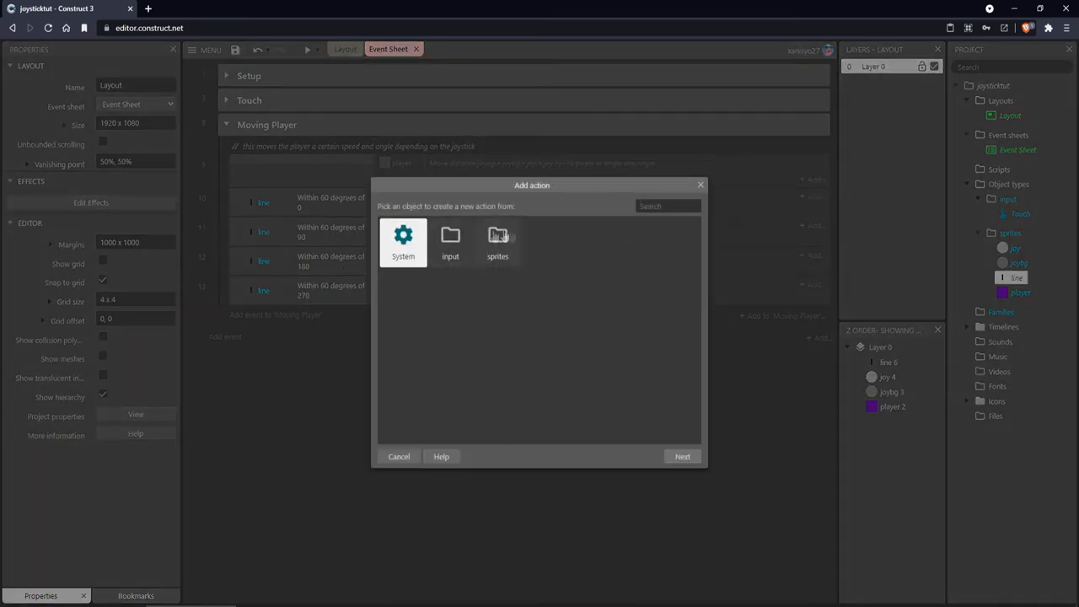
pyautogui.click(497, 242)
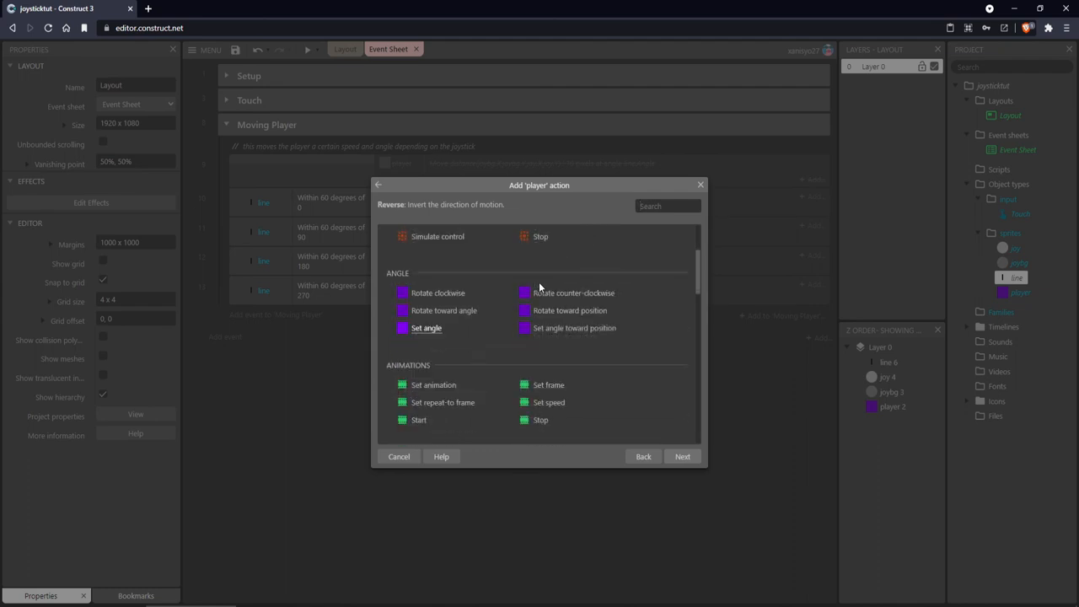
# Add player Simulate control actions (Right, Down, Left, Up) to the angle events and run a preview.
pyautogui.click(437, 236)
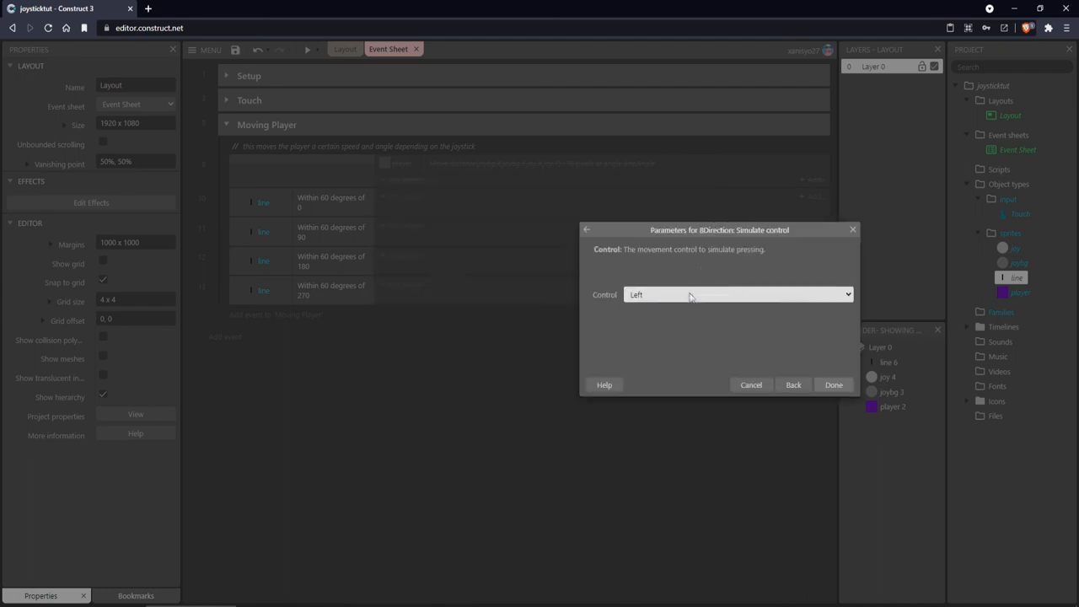
pyautogui.click(832, 385)
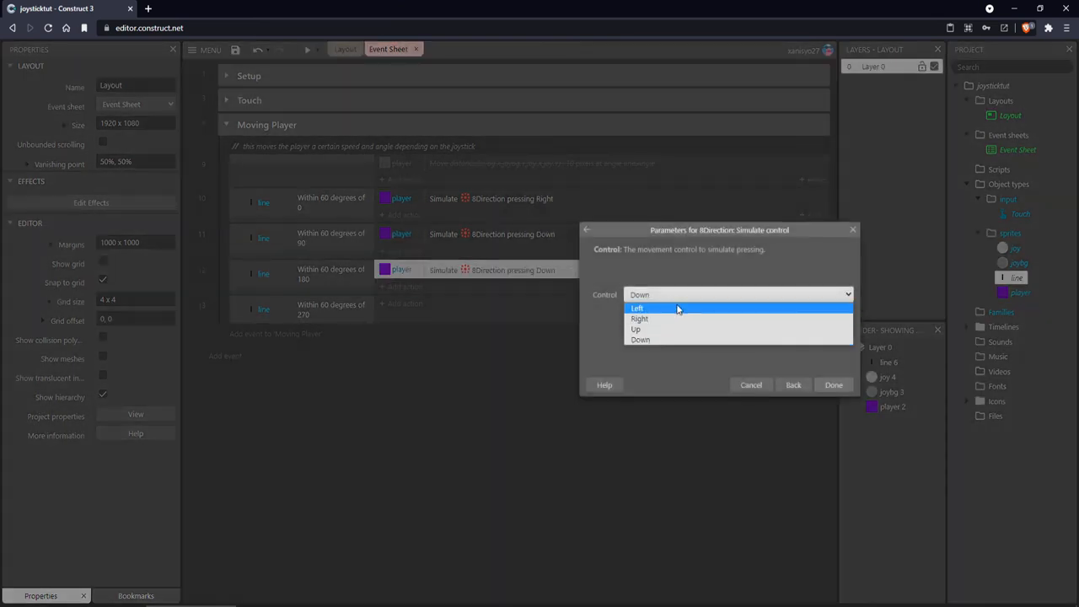
pyautogui.click(637, 307)
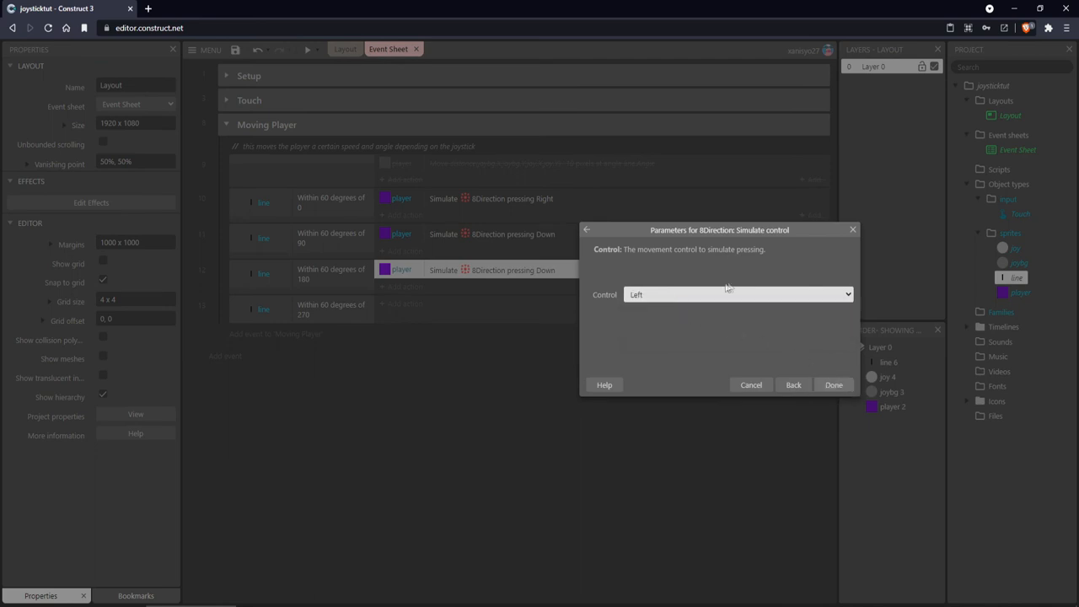
pyautogui.click(833, 384)
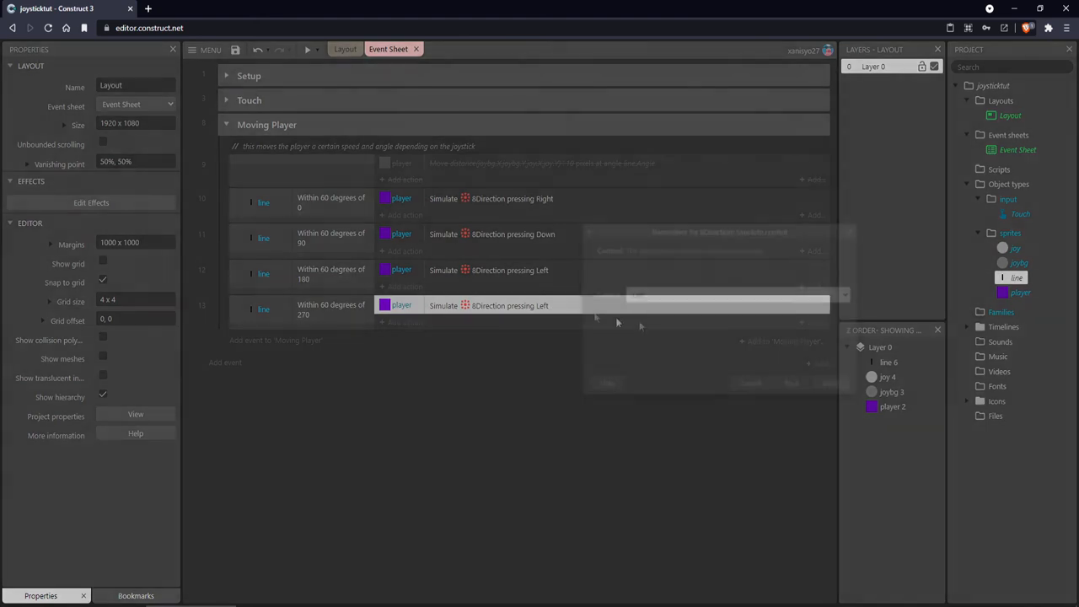
pyautogui.click(607, 383)
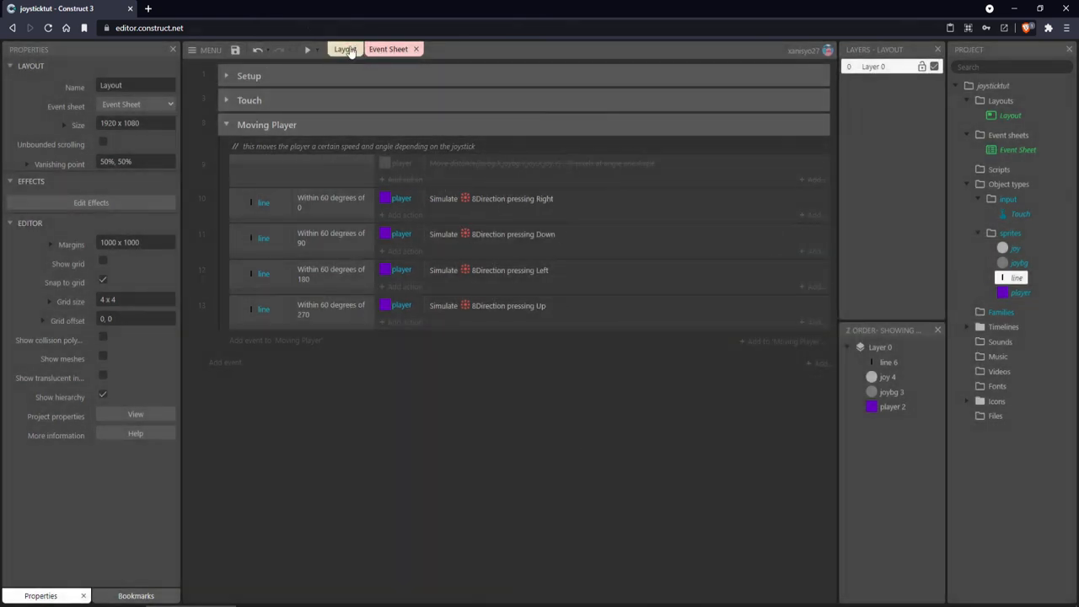
pyautogui.click(307, 49)
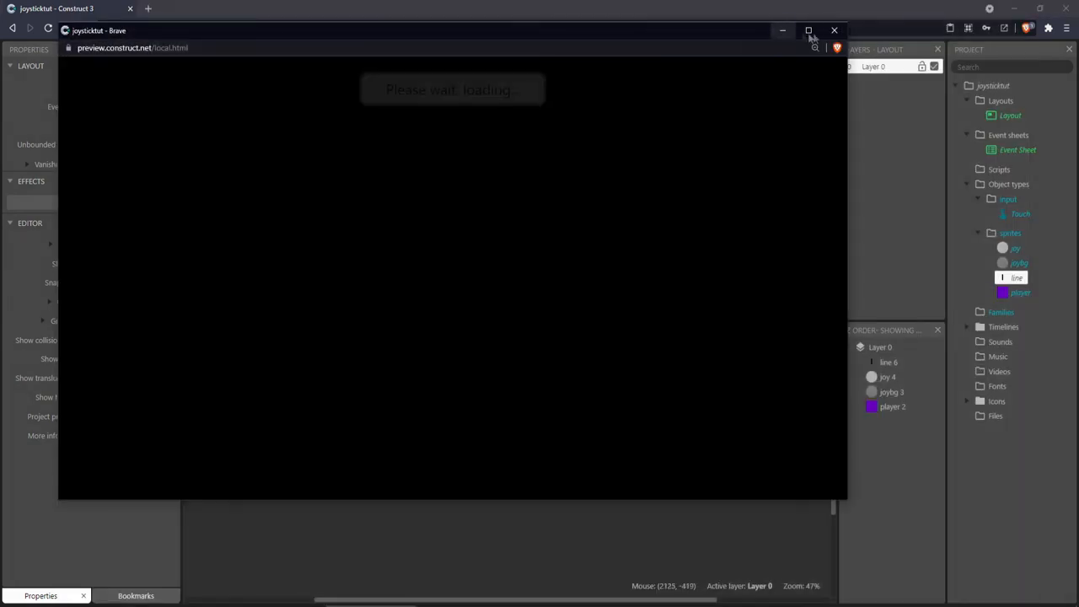
# Enlarge the preview window, then select the purple player square in the layout.
pyautogui.click(834, 30)
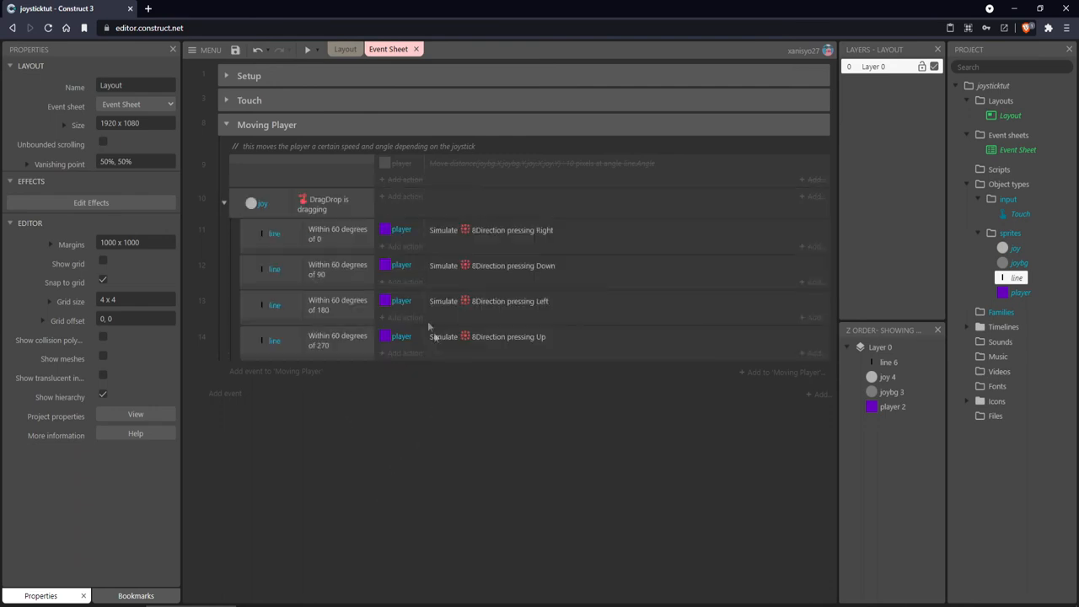
pyautogui.moveTo(474, 236)
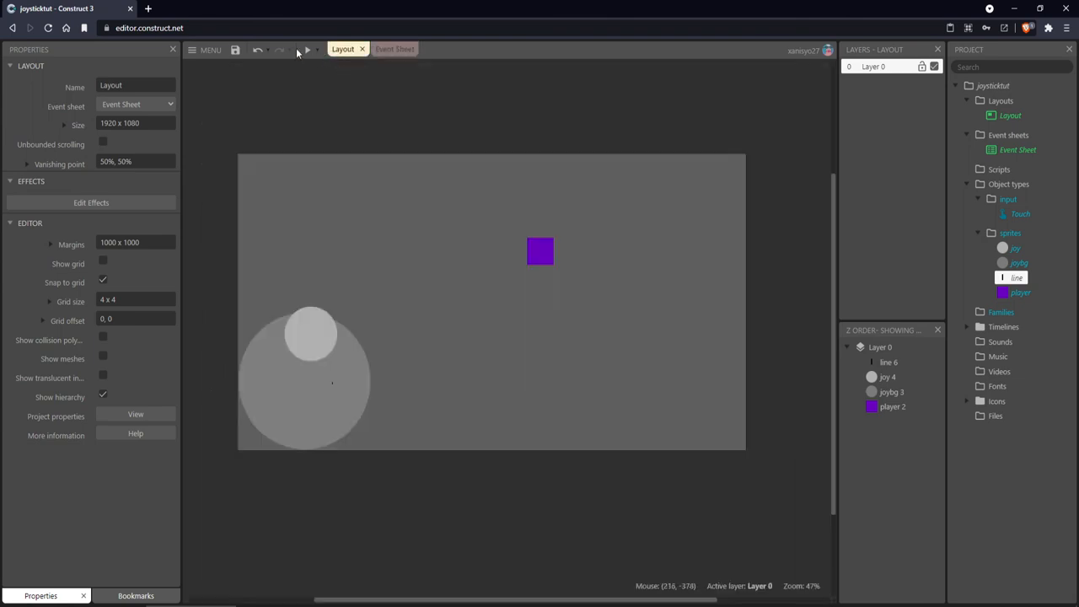
pyautogui.click(307, 49)
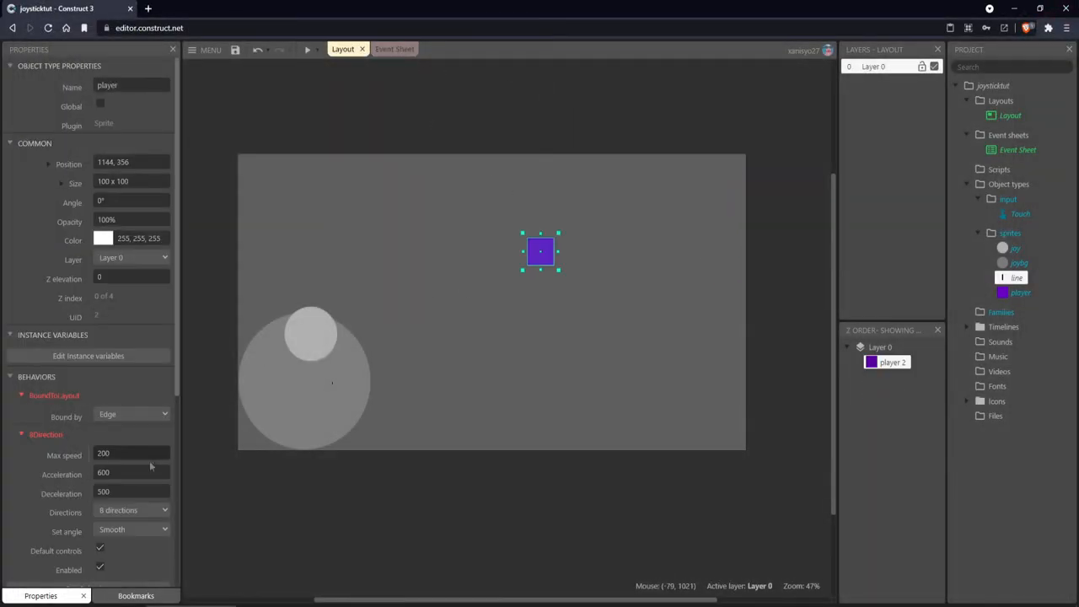
# Set the player's 8Direction Set angle to No so it no longer rotates, then go back to the event sheet.
pyautogui.scroll(-3)
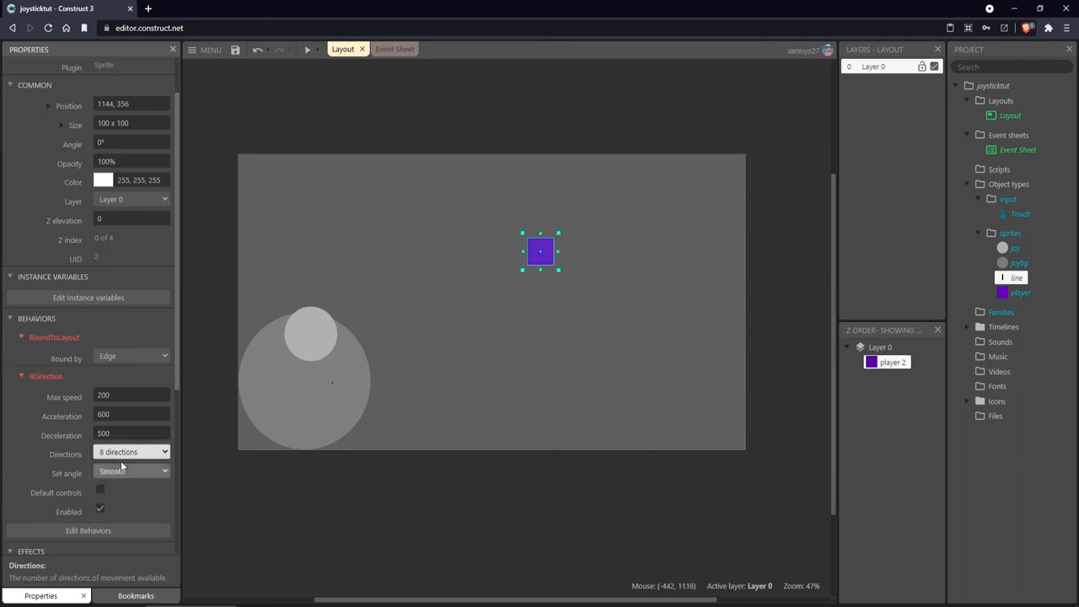
pyautogui.click(131, 471)
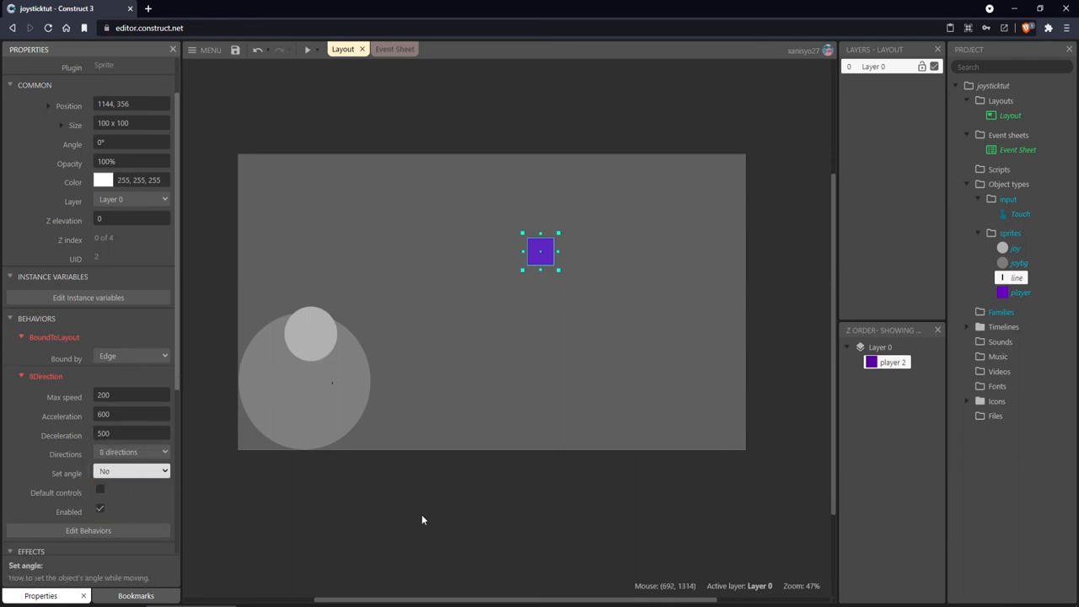
pyautogui.click(426, 523)
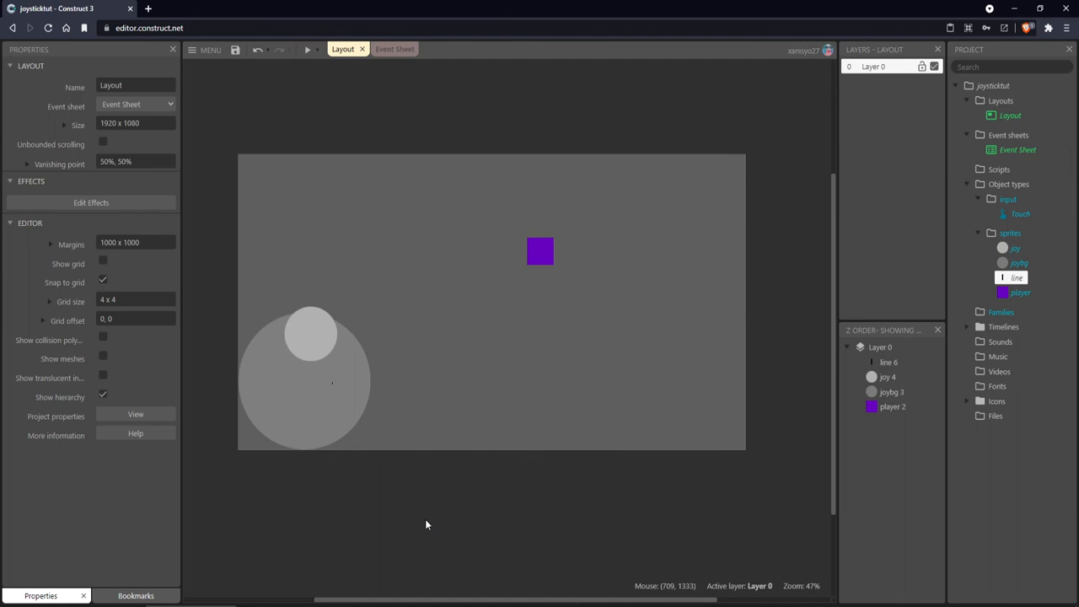
pyautogui.moveTo(376, 77)
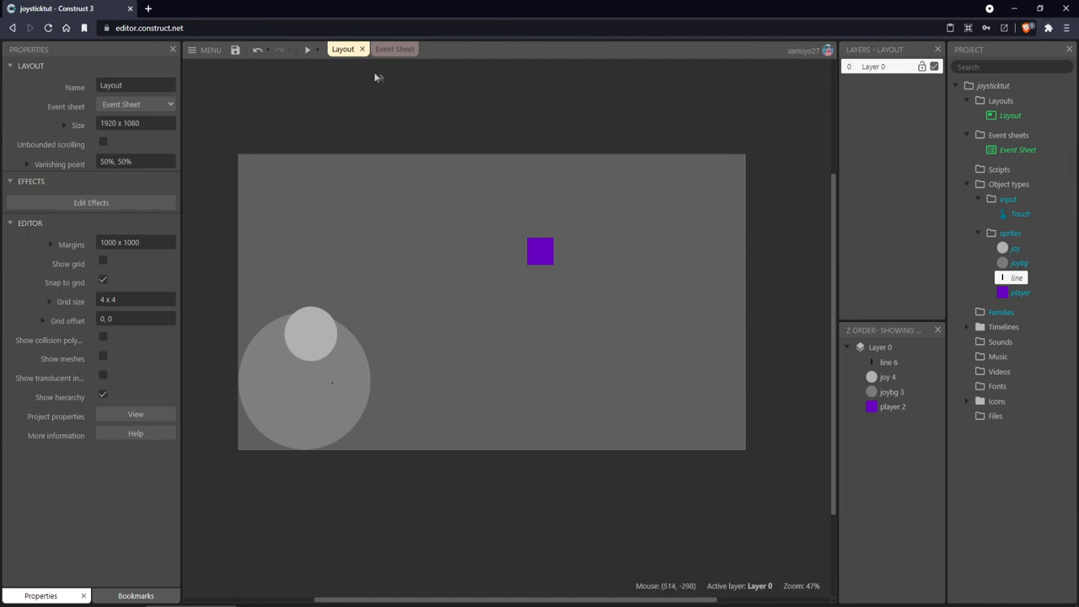
pyautogui.click(389, 48)
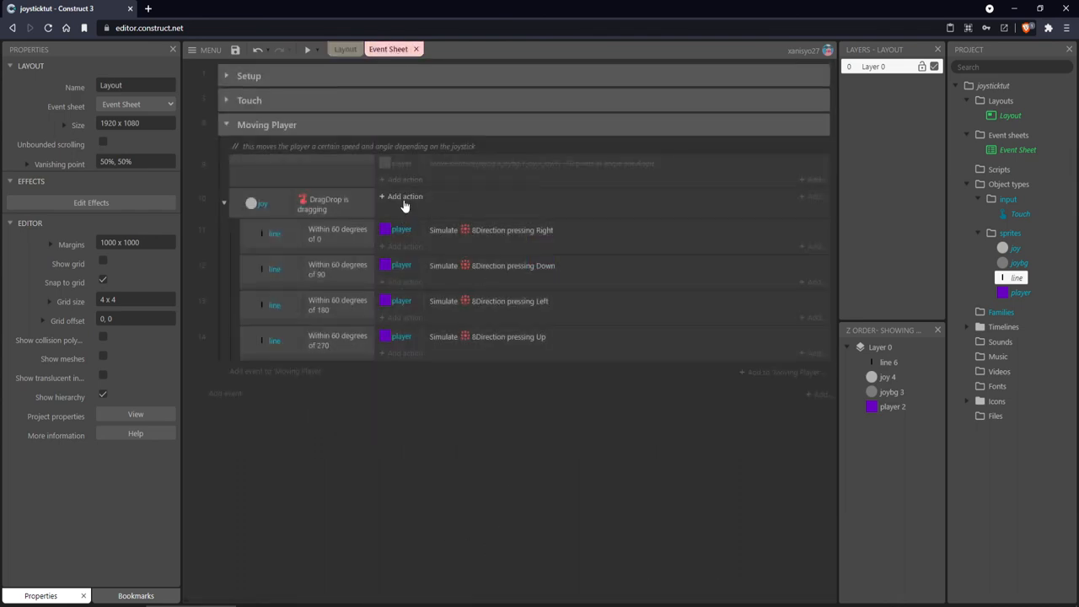
# Add a player Set max speed action to the joy dragging event and launch a game preview.
pyautogui.click(405, 196)
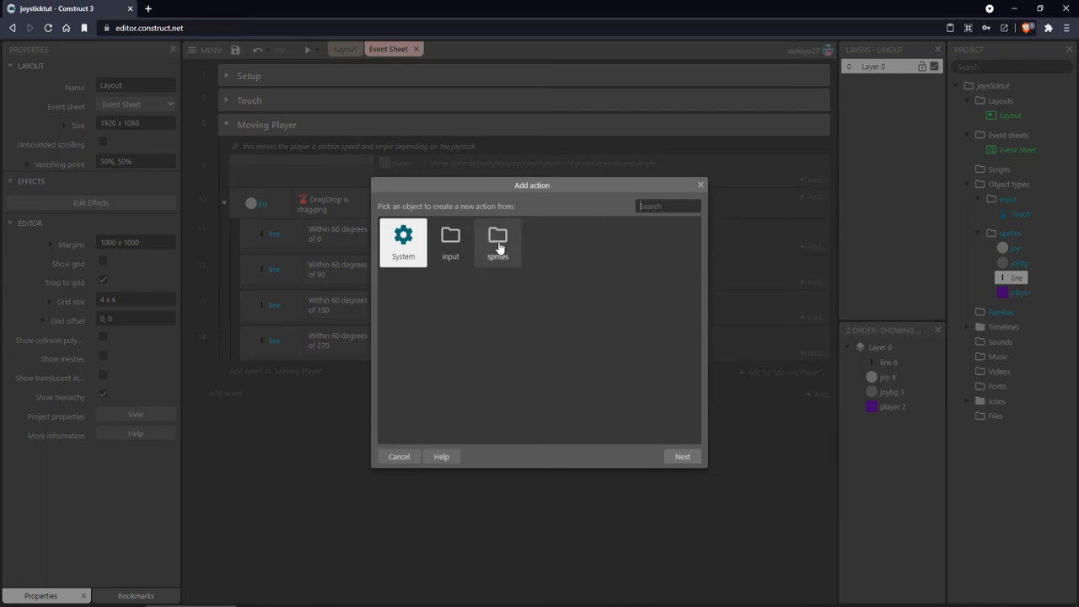
pyautogui.click(497, 242)
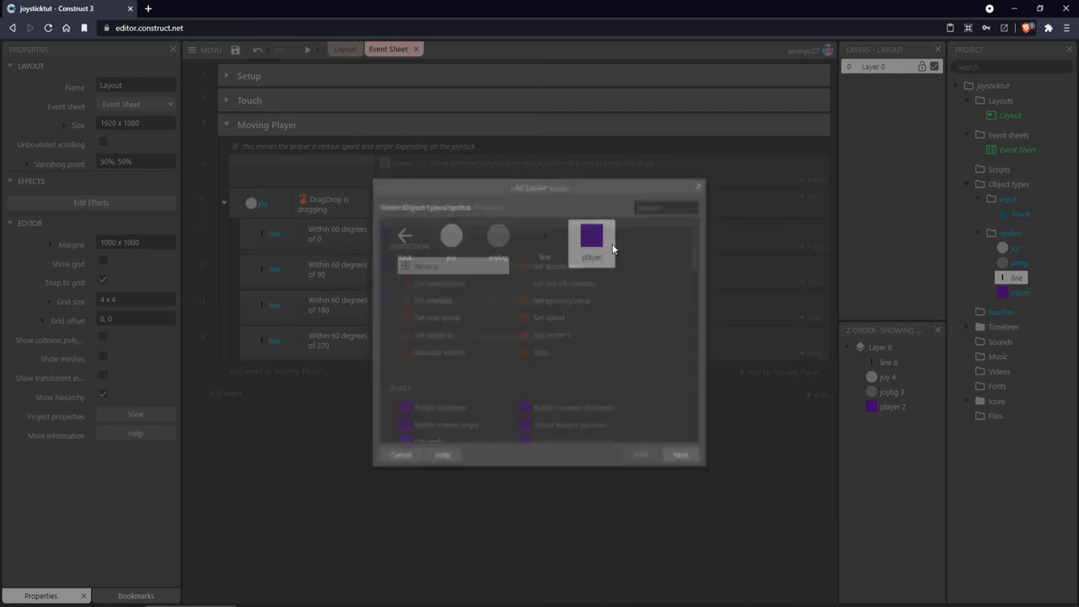
pyautogui.click(590, 236)
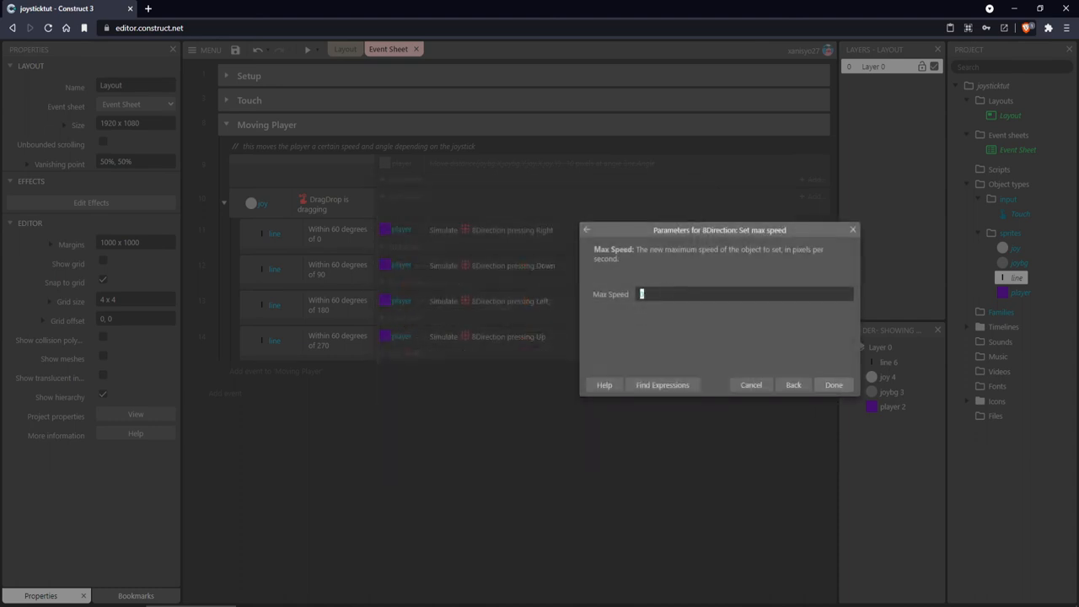
pyautogui.click(833, 384)
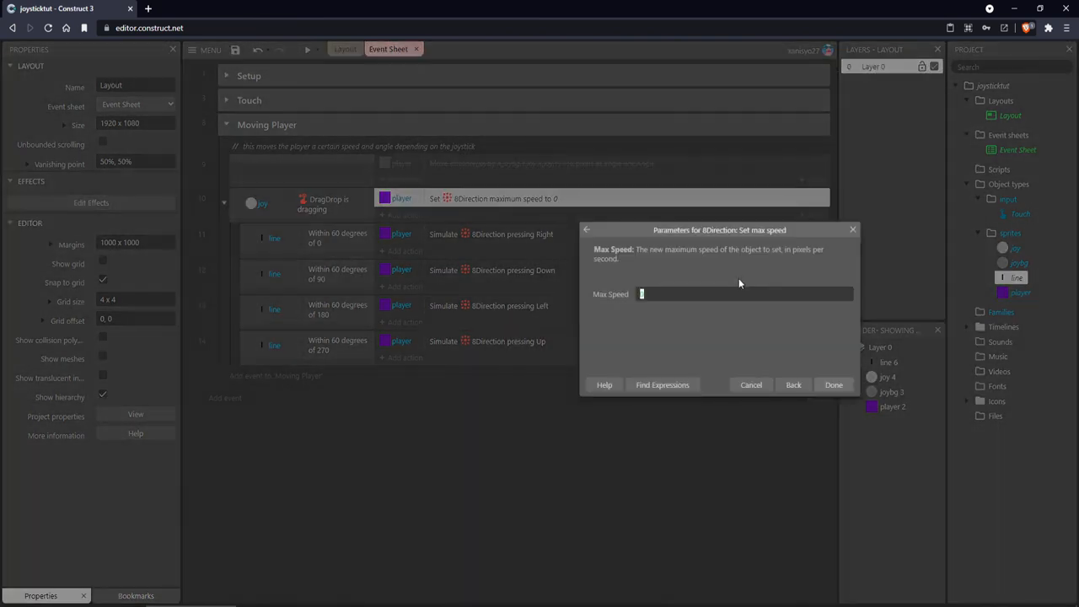
pyautogui.click(833, 384)
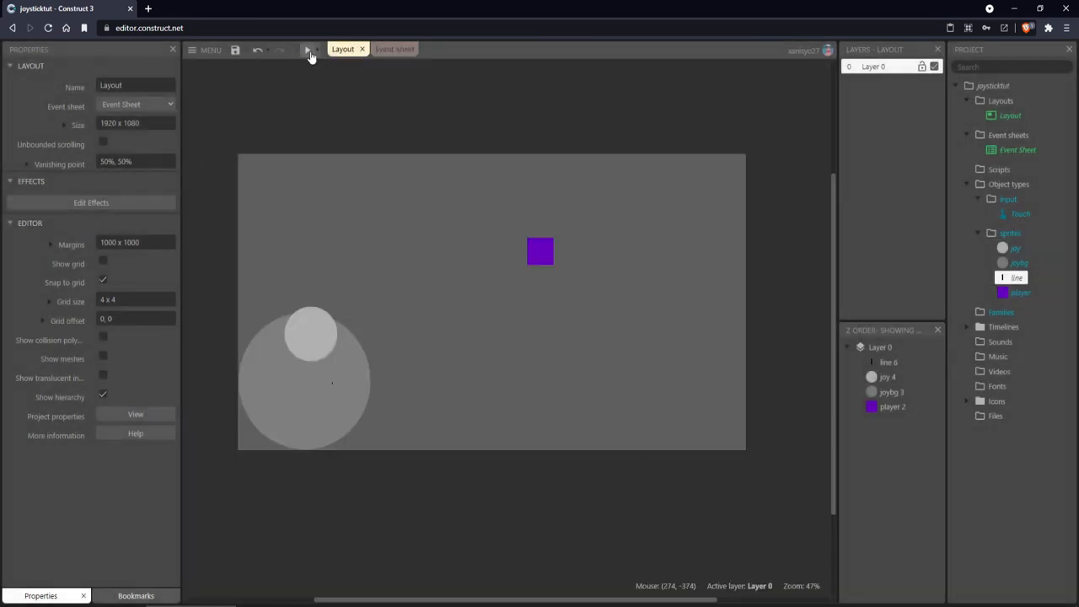
pyautogui.click(309, 49)
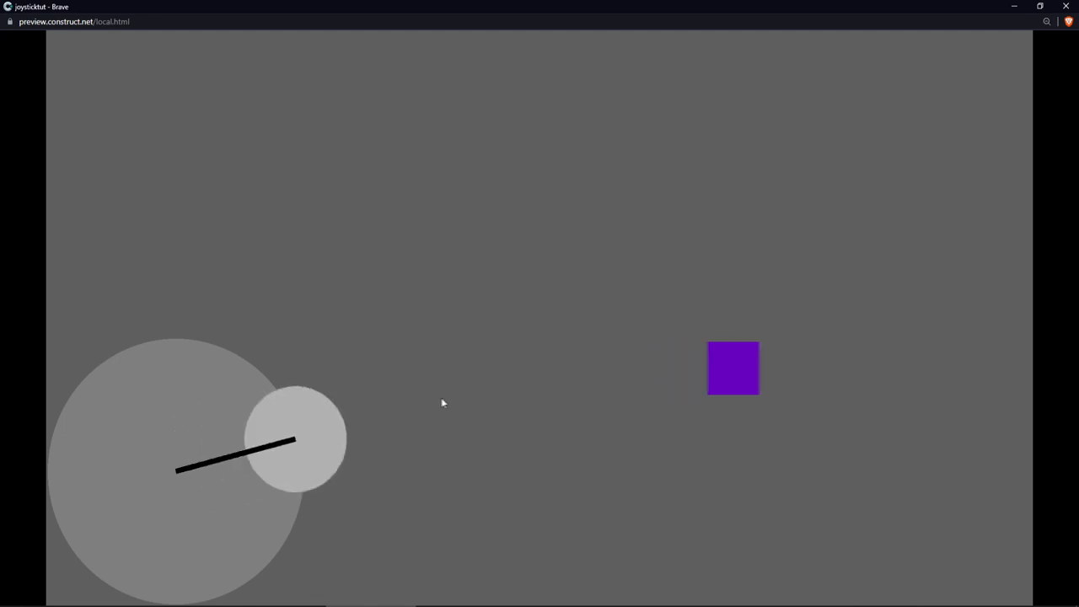
# Close the game preview and return to editing the event sheet.
pyautogui.click(57, 9)
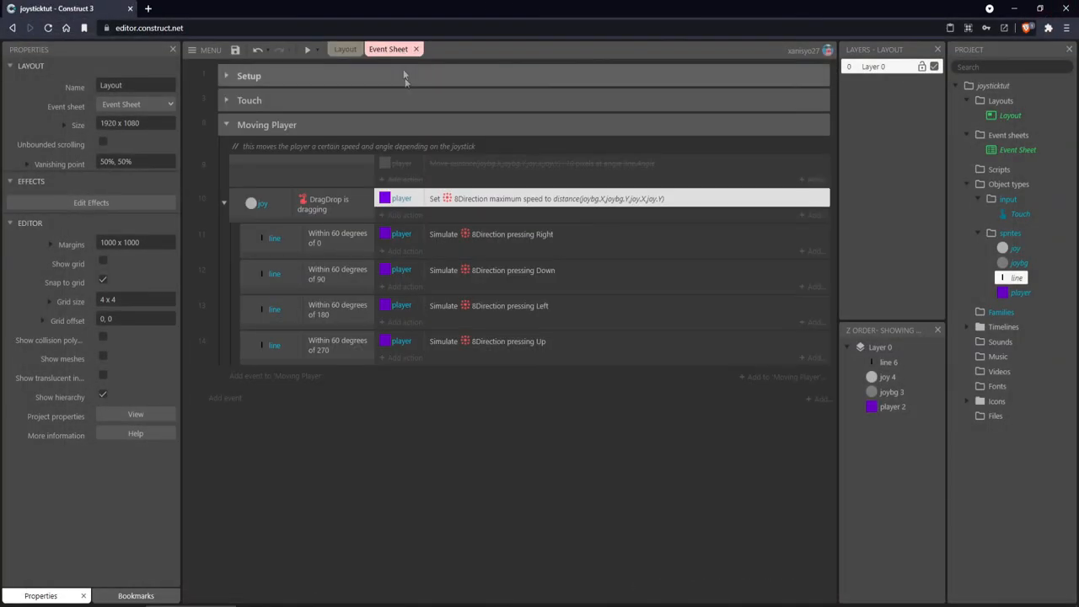
# Toggle the max speed action off and back on from its context options.
pyautogui.rightClick(559, 198)
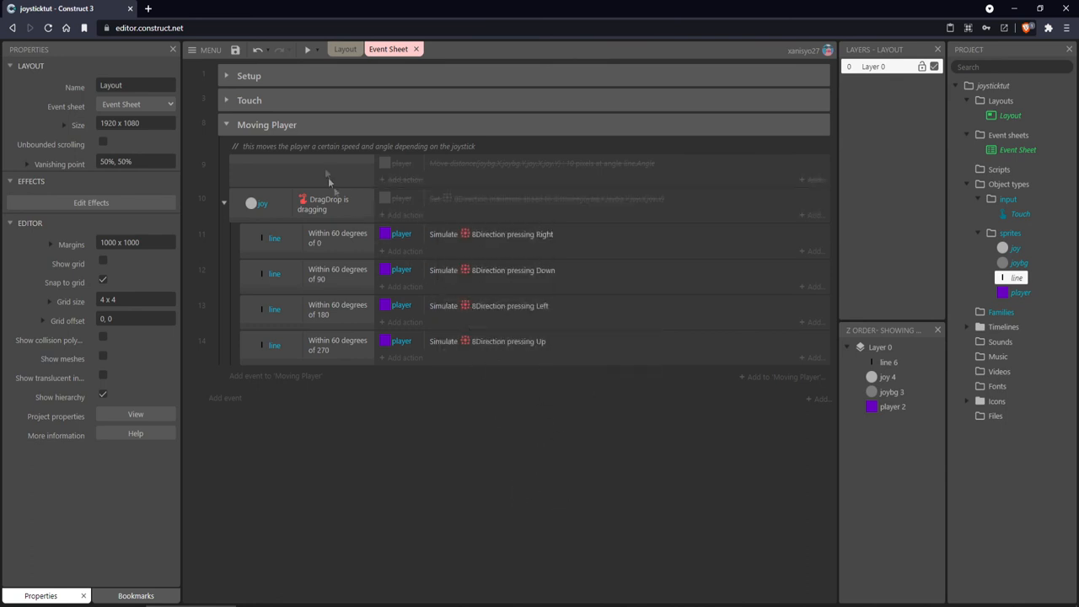
pyautogui.click(344, 49)
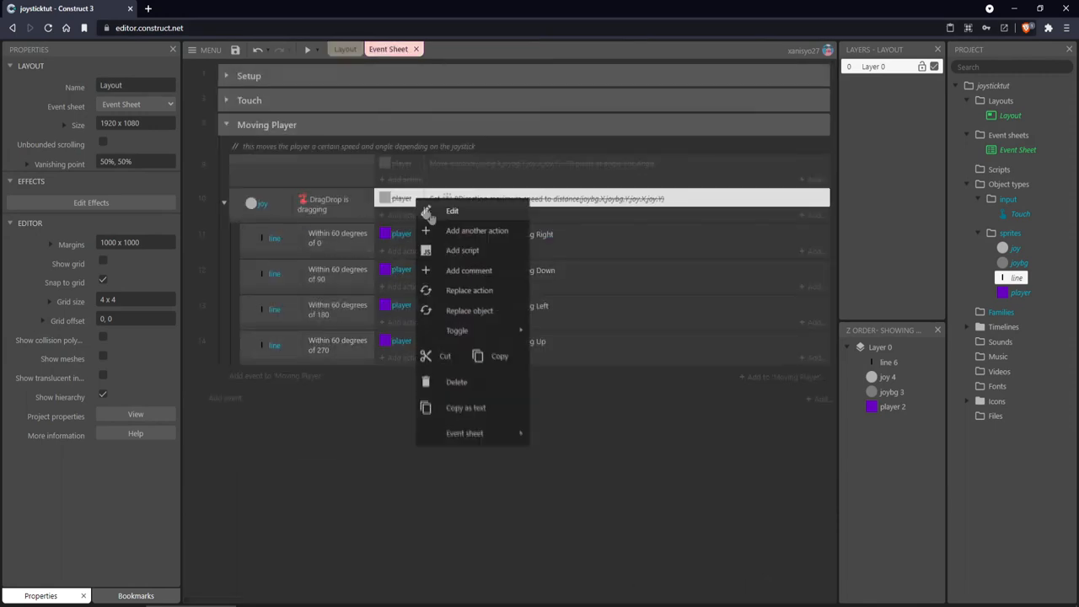
pyautogui.click(506, 499)
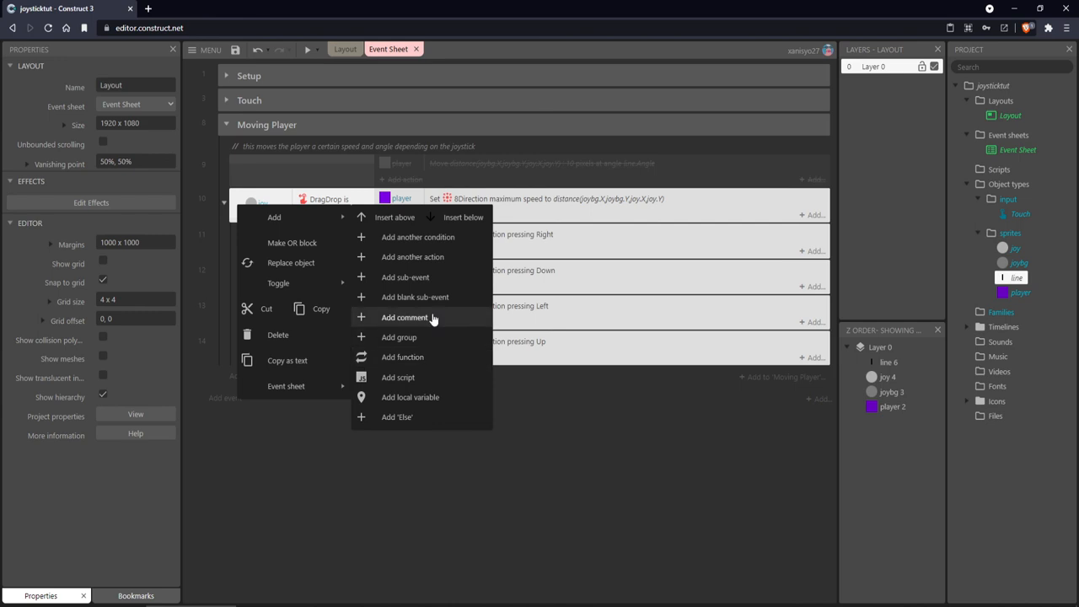
# Add a comment to the joystick drag event and expand the Touch group.
pyautogui.click(405, 317)
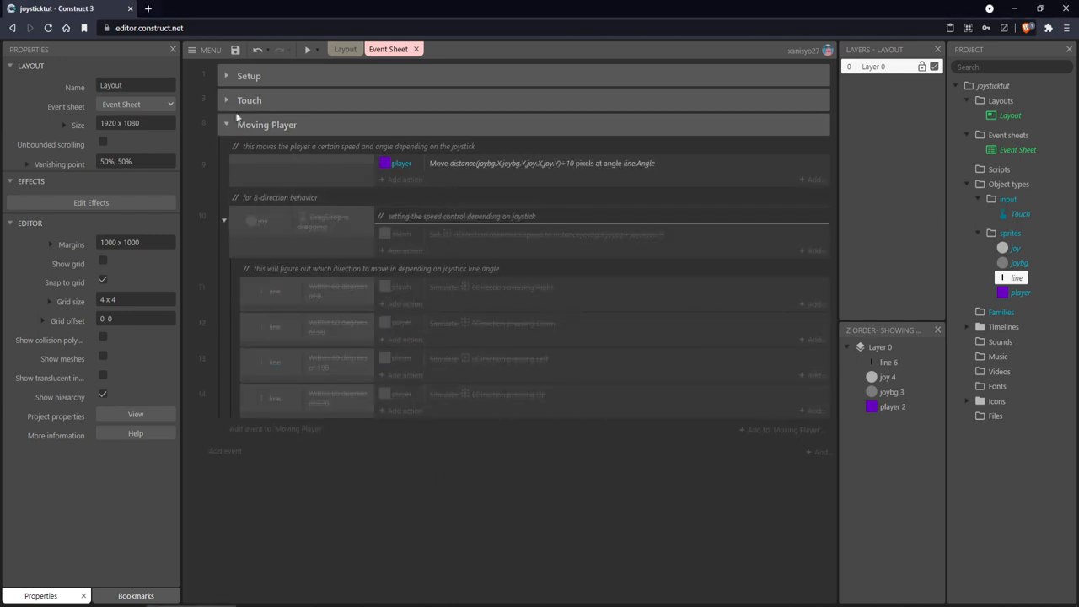
pyautogui.click(226, 100)
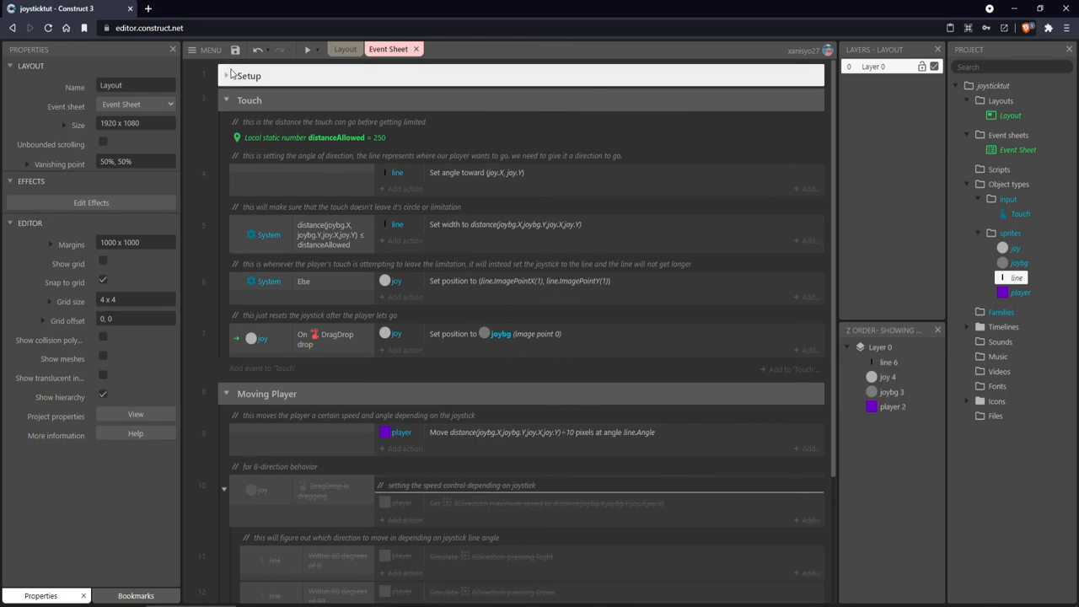
pyautogui.scroll(-3)
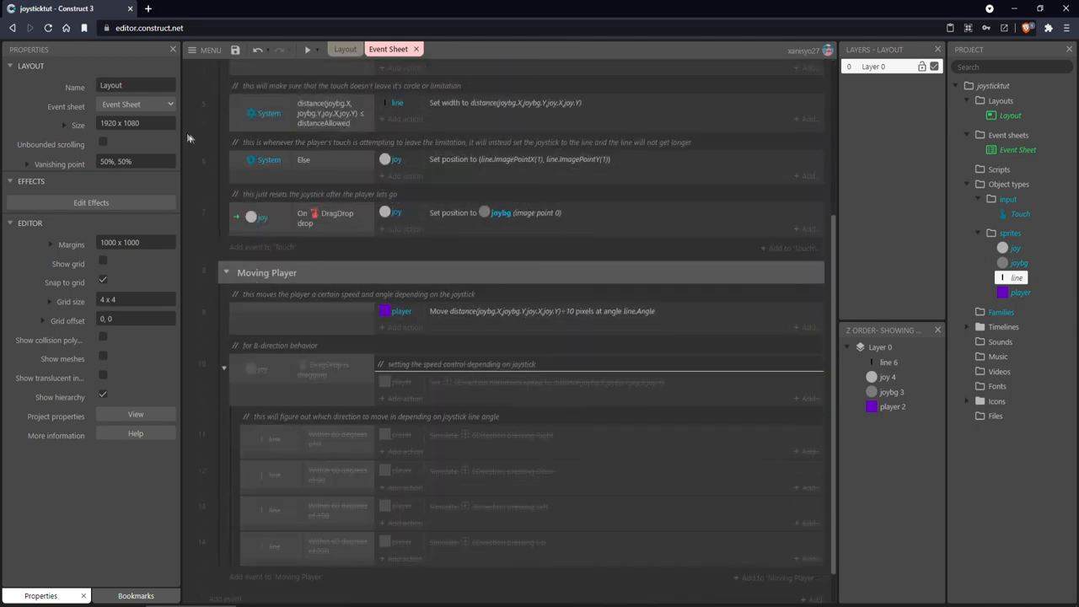
# Switch to the layout view with the joystick circles and purple player square.
pyautogui.click(342, 48)
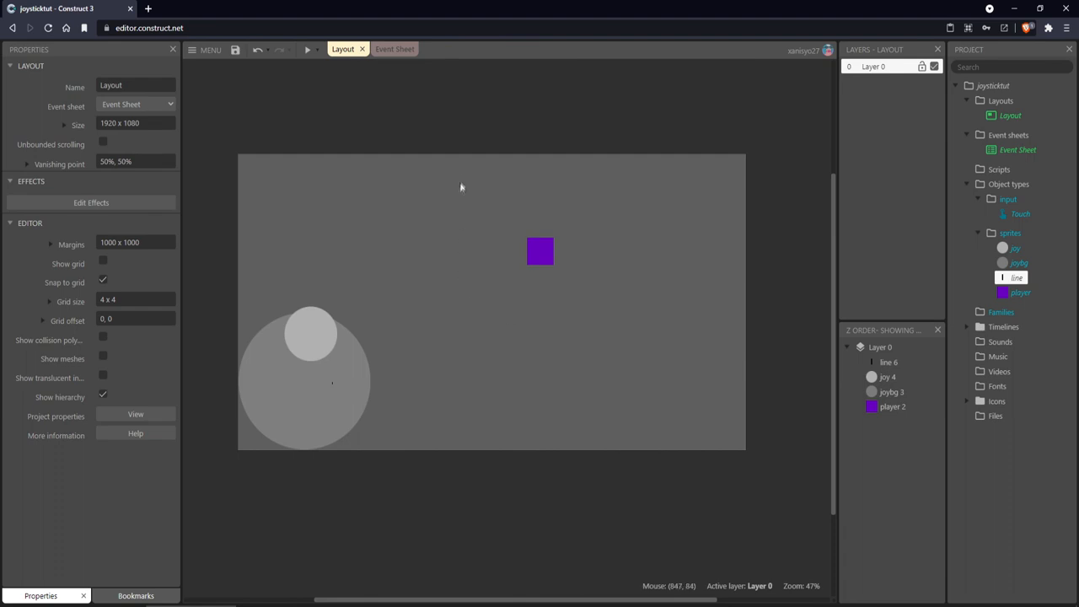
pyautogui.moveTo(485, 248)
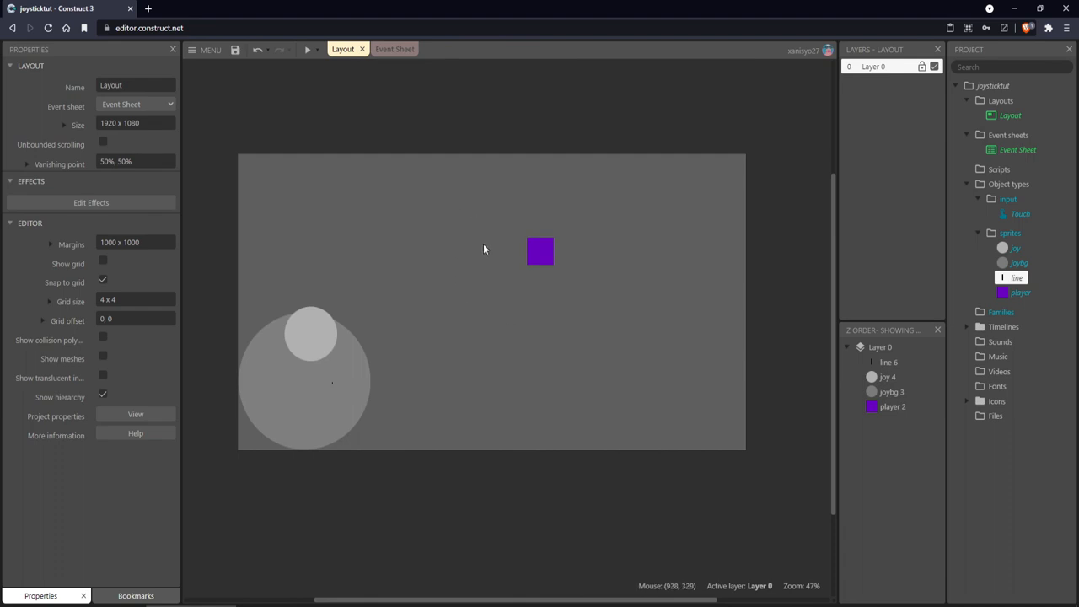
pyautogui.moveTo(508, 277)
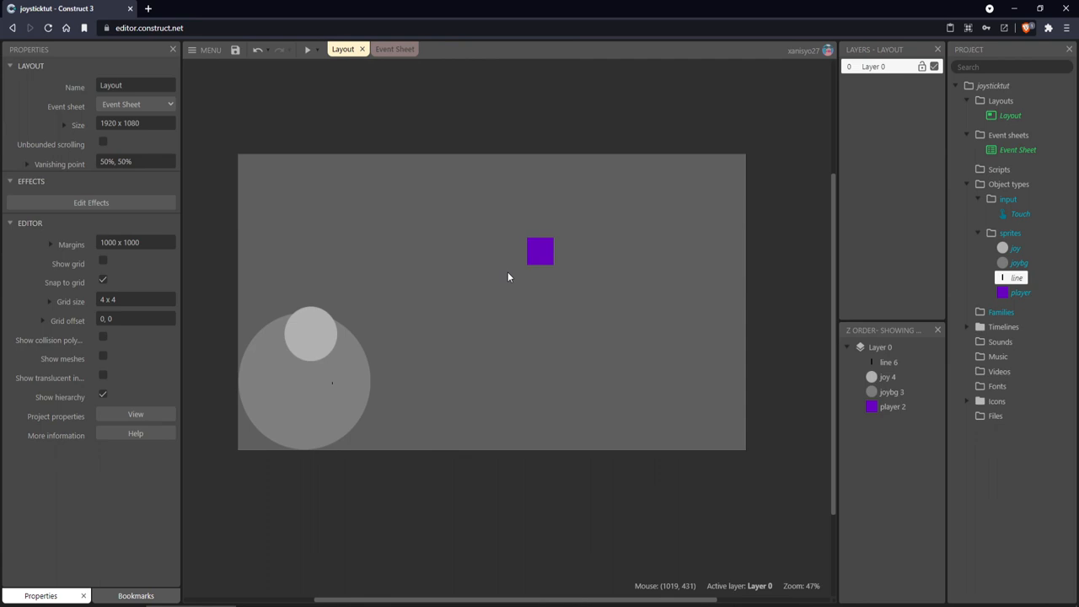
pyautogui.moveTo(482, 196)
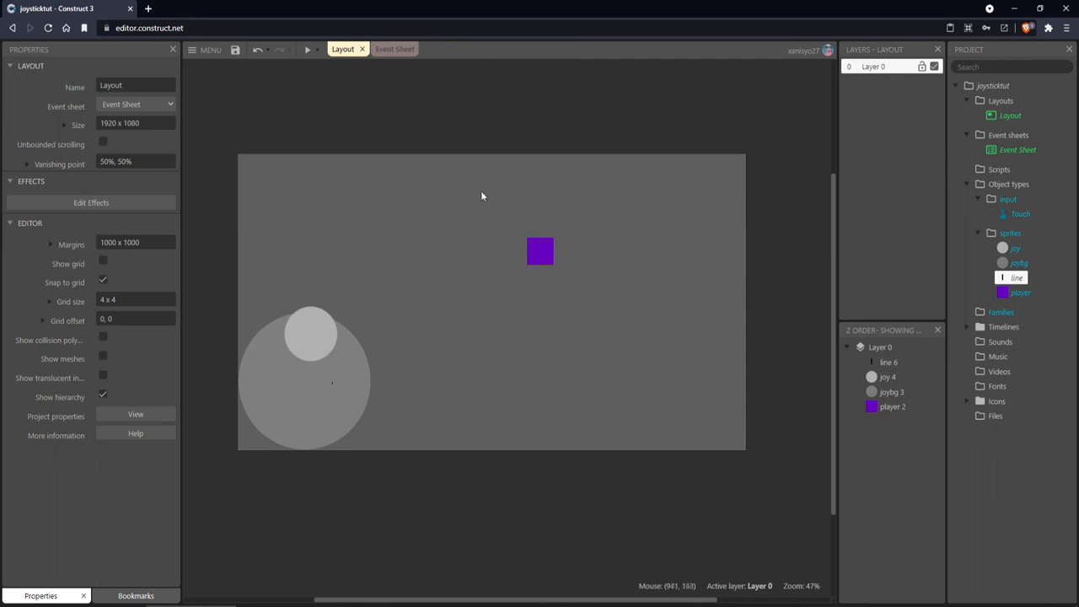
pyautogui.moveTo(293, 77)
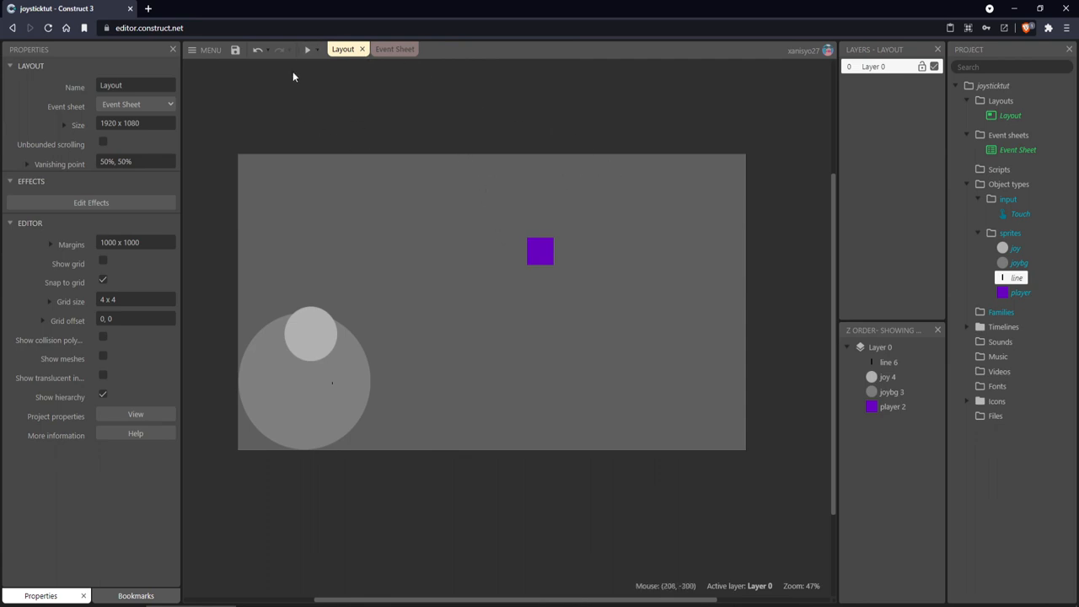
pyautogui.moveTo(413, 93)
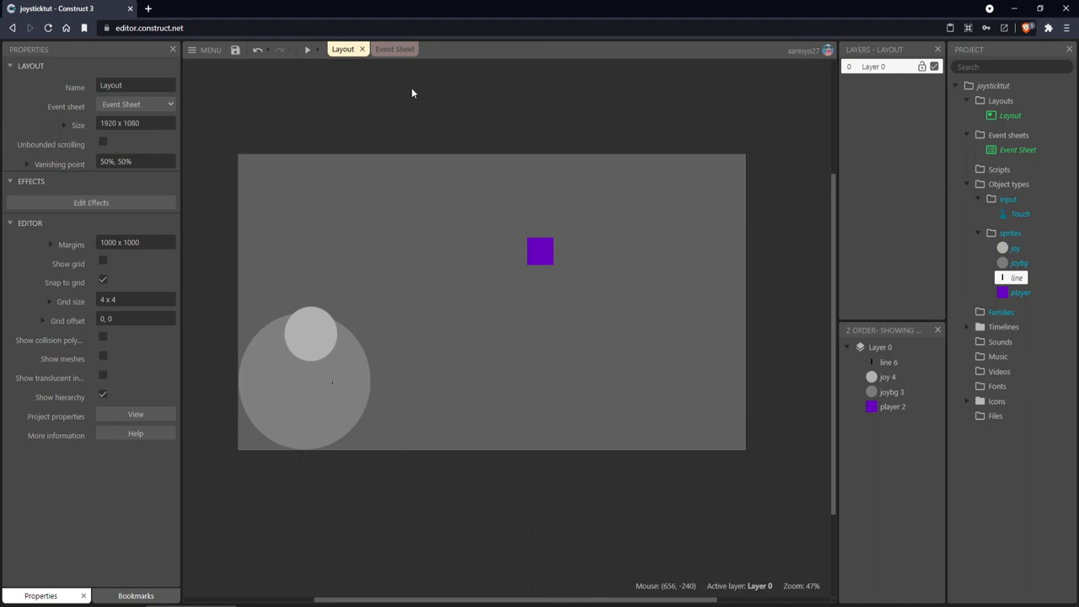
pyautogui.moveTo(407, 90)
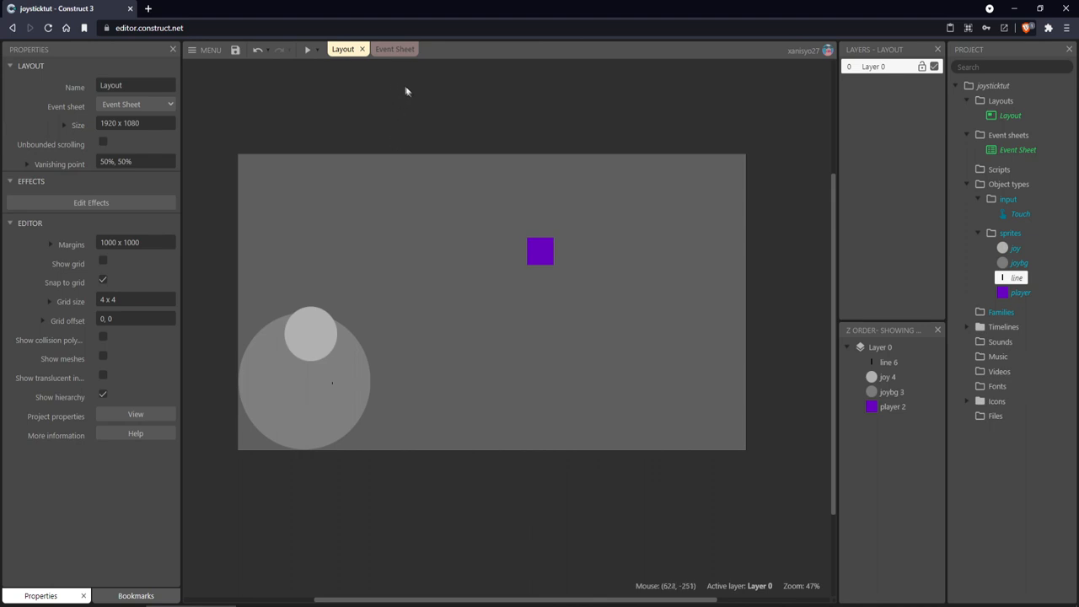
pyautogui.moveTo(695, 176)
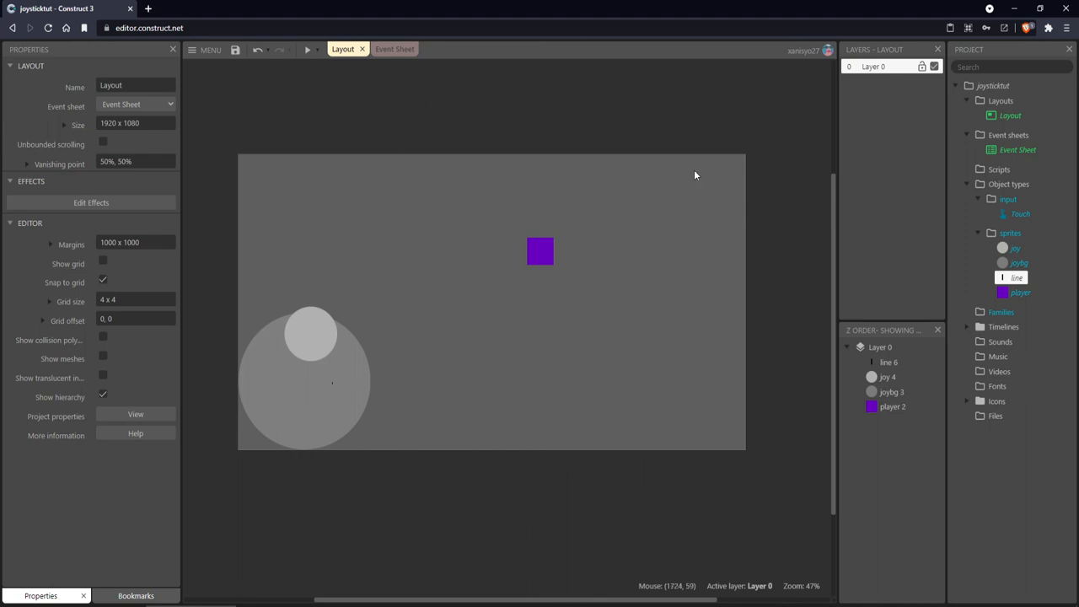
pyautogui.moveTo(388, 327)
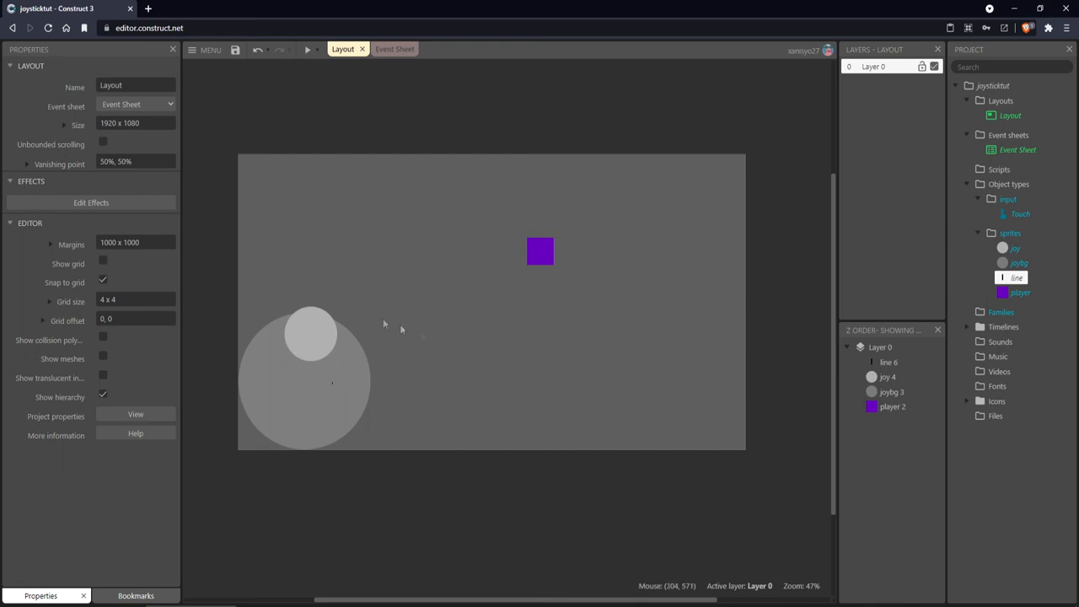
pyautogui.moveTo(461, 235)
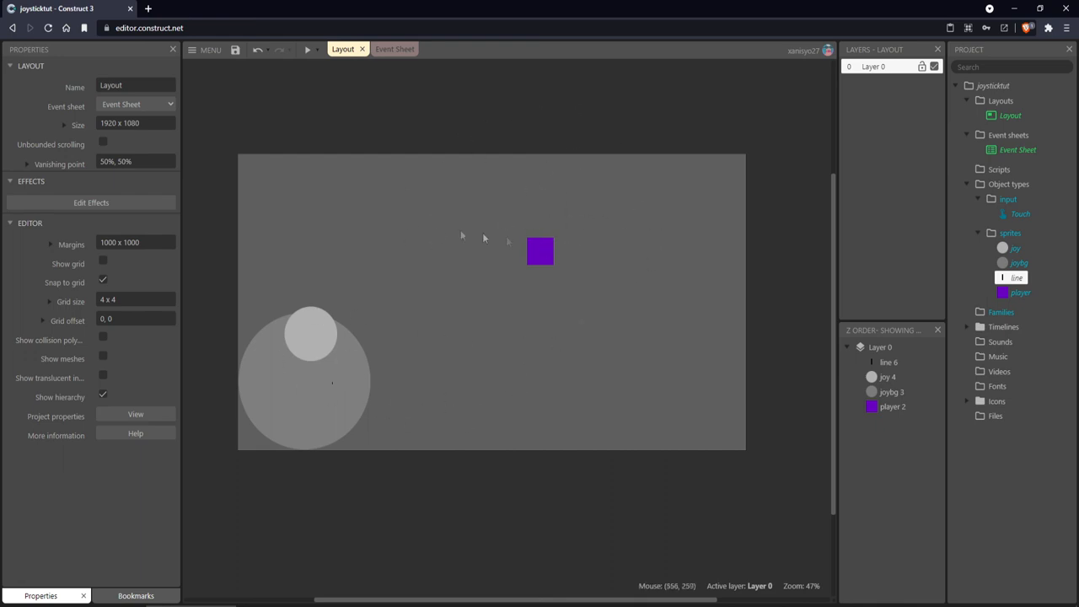
pyautogui.moveTo(448, 355)
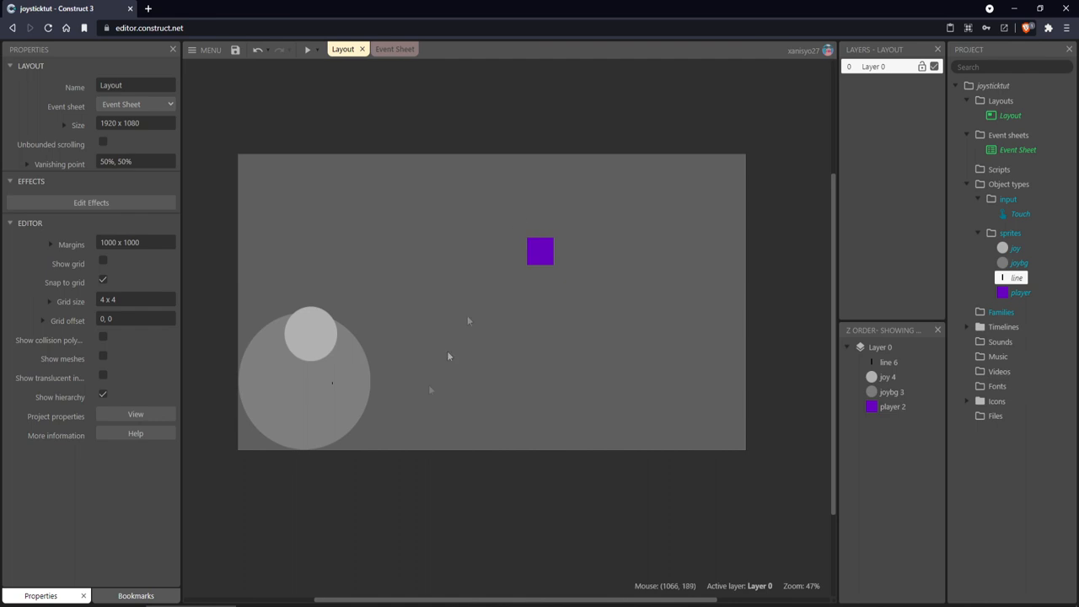
pyautogui.moveTo(322, 344)
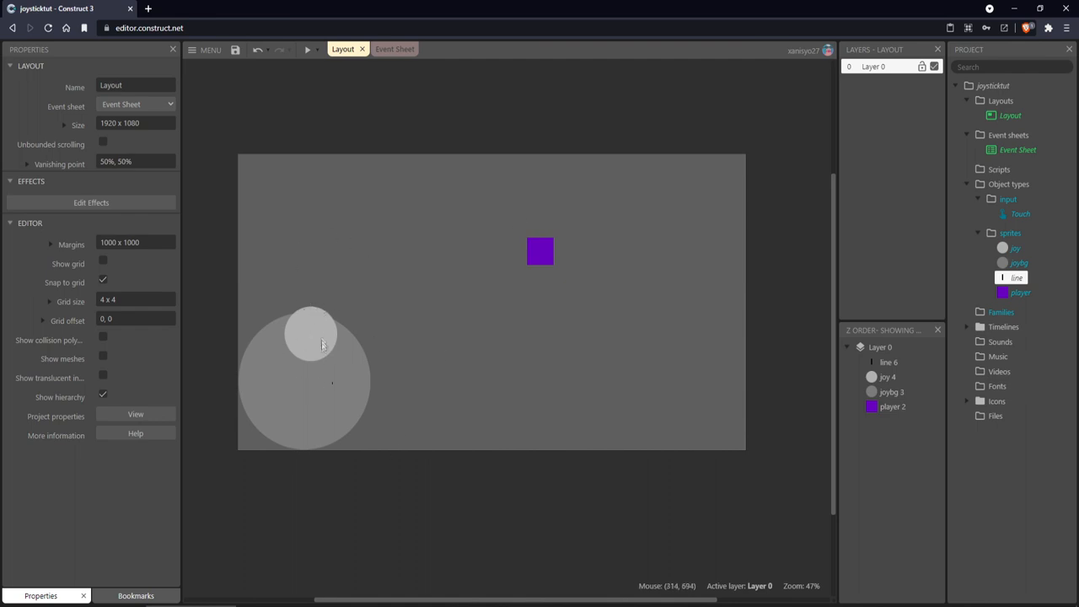
pyautogui.moveTo(427, 305)
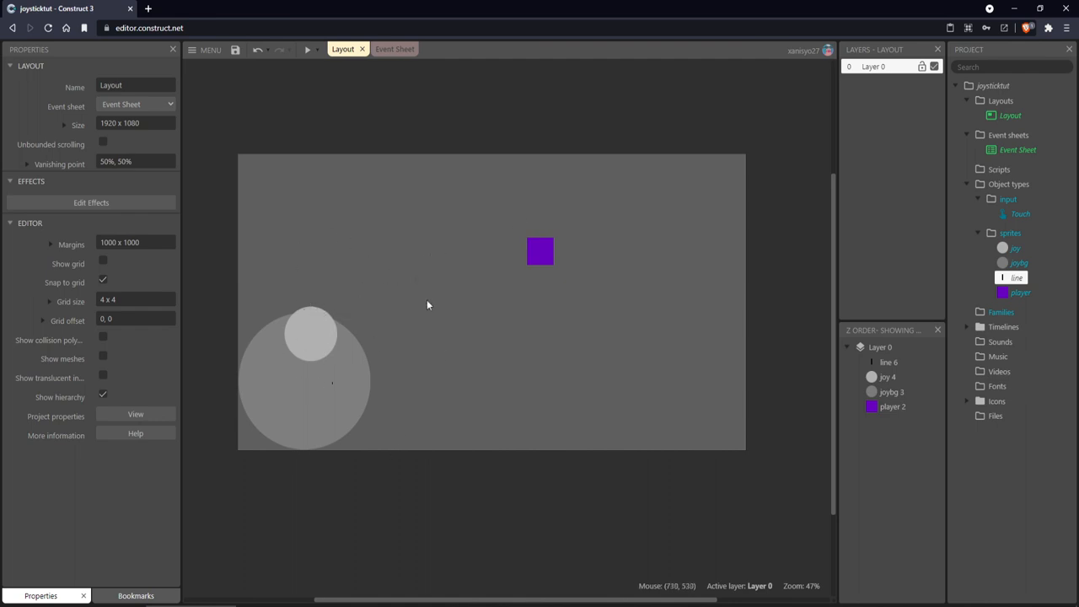
pyautogui.moveTo(388, 301)
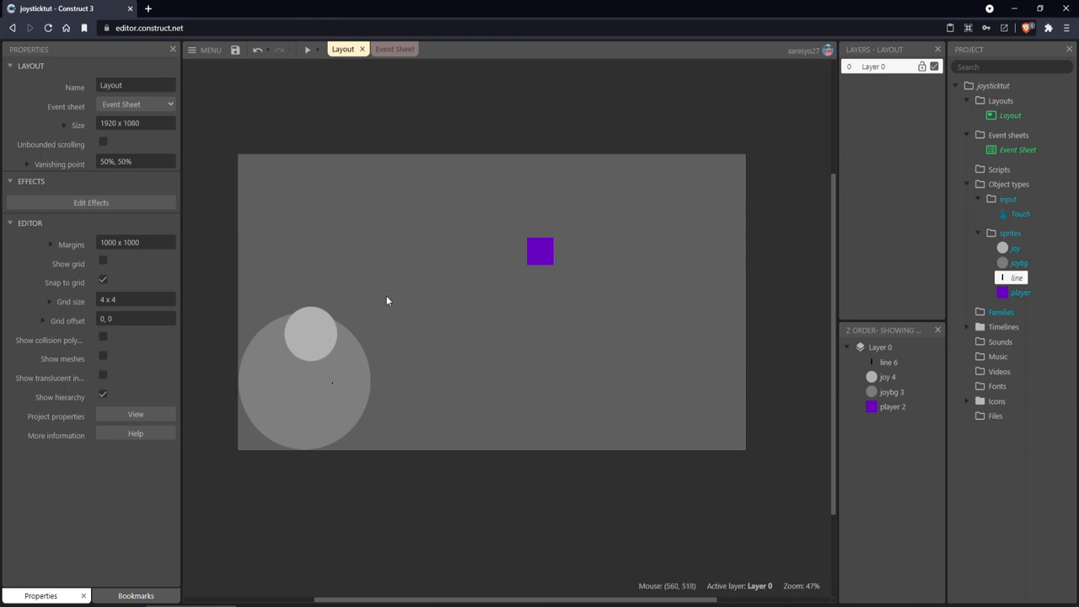
pyautogui.moveTo(295, 226)
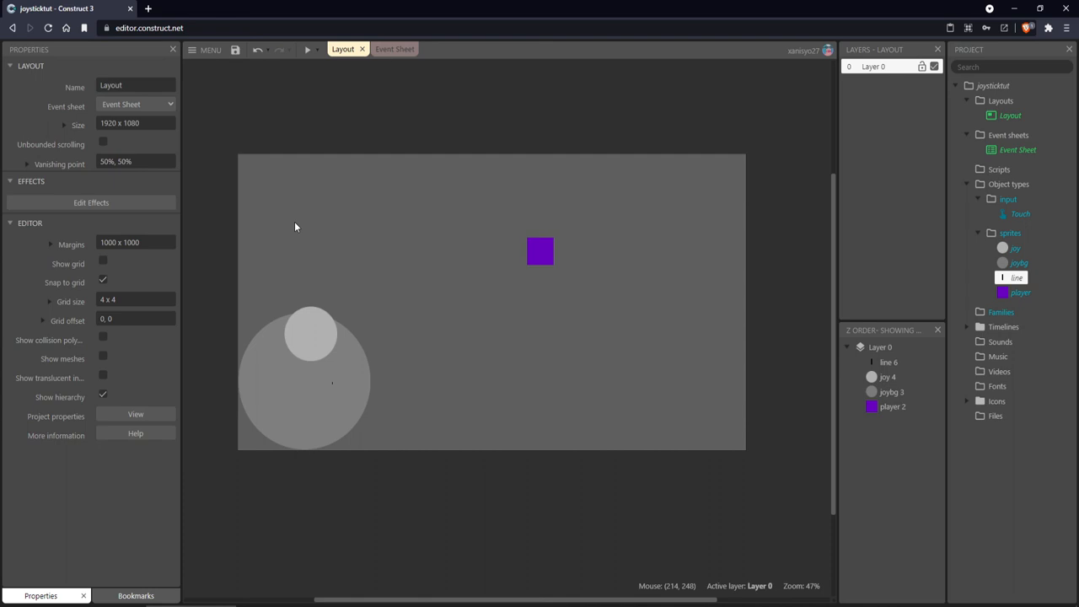
pyautogui.moveTo(275, 232)
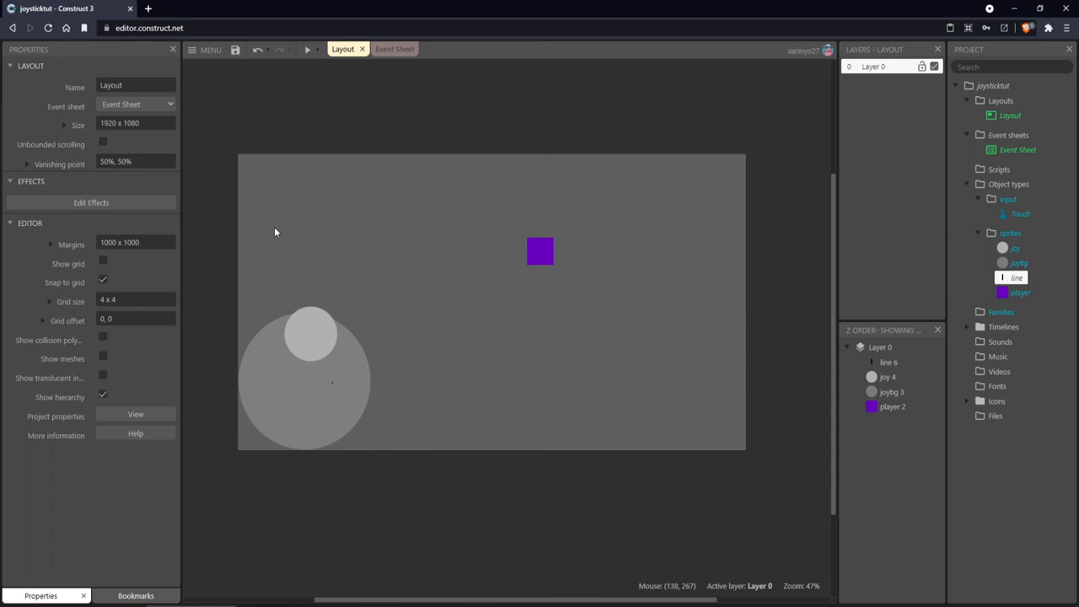
# Return to the event sheet and scroll through the Setup, Touch and Moving Player groups.
pyautogui.click(389, 49)
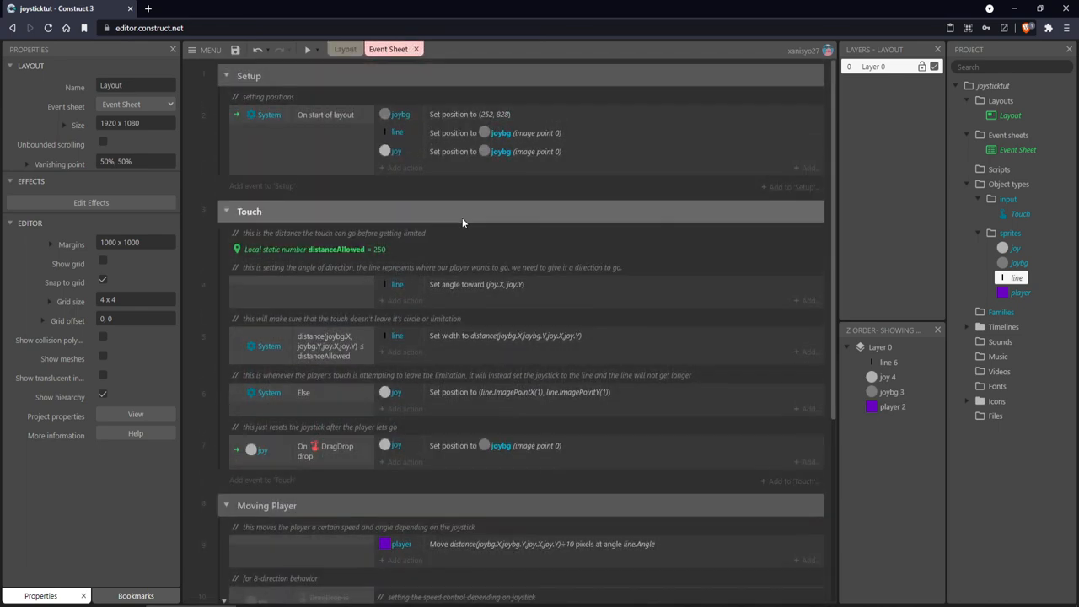
pyautogui.moveTo(447, 307)
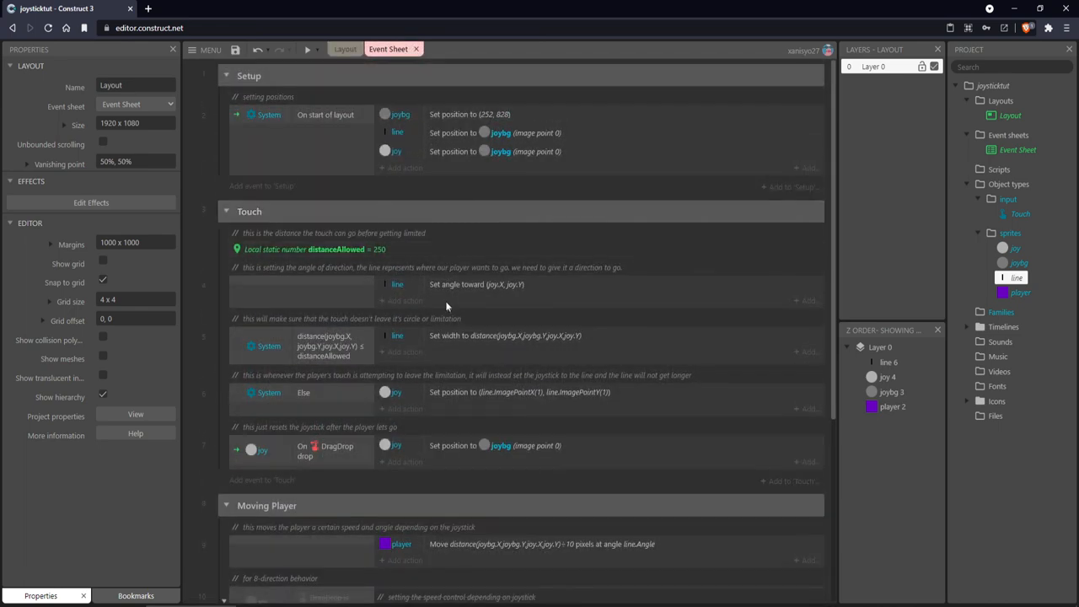
pyautogui.scroll(-3)
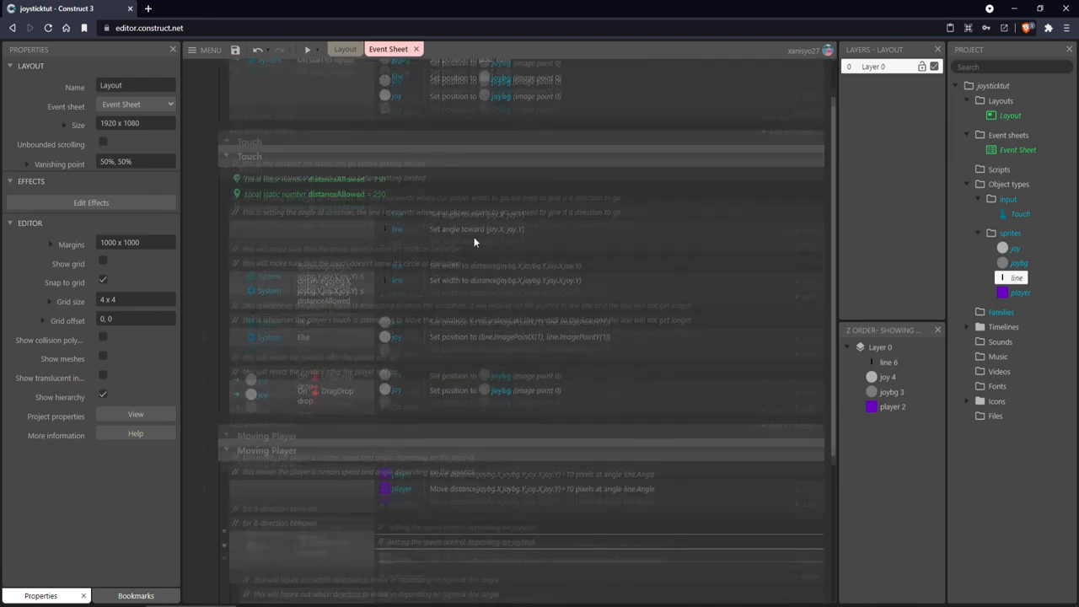
pyautogui.scroll(-3)
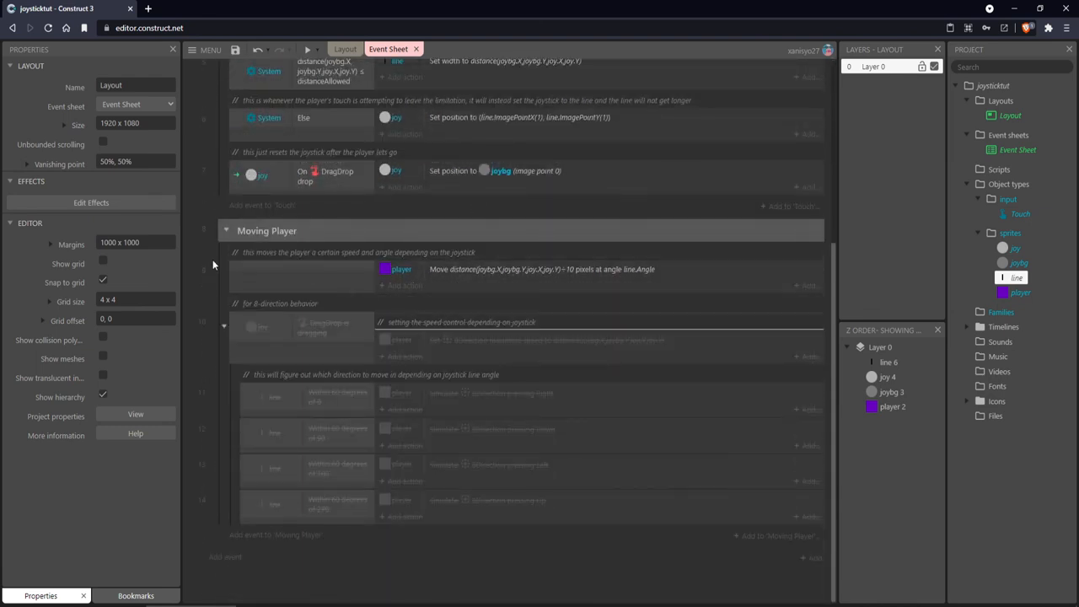
pyautogui.scroll(3)
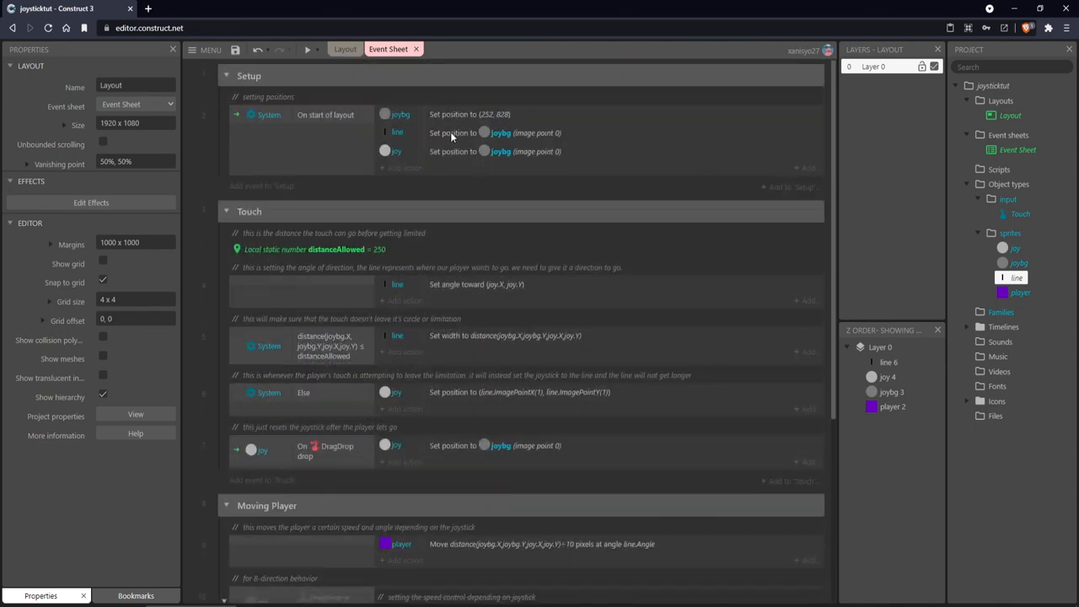